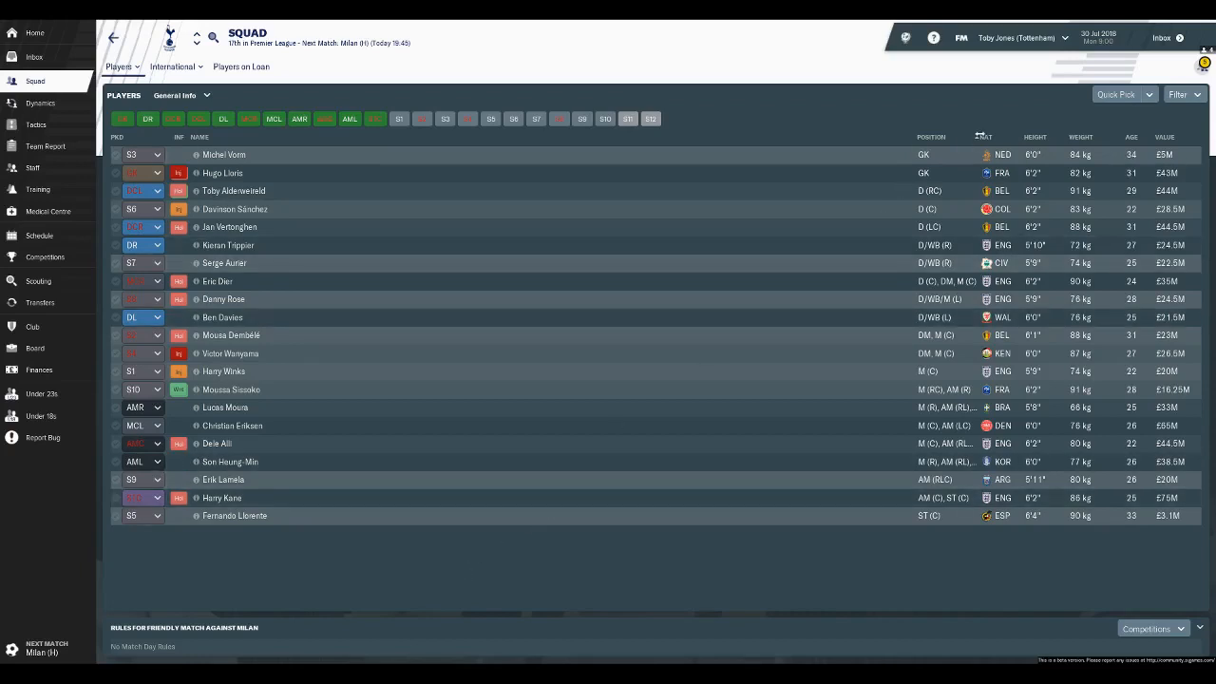
# - Sort Tottenham's squad list by the Height column
pyautogui.click(1034, 137)
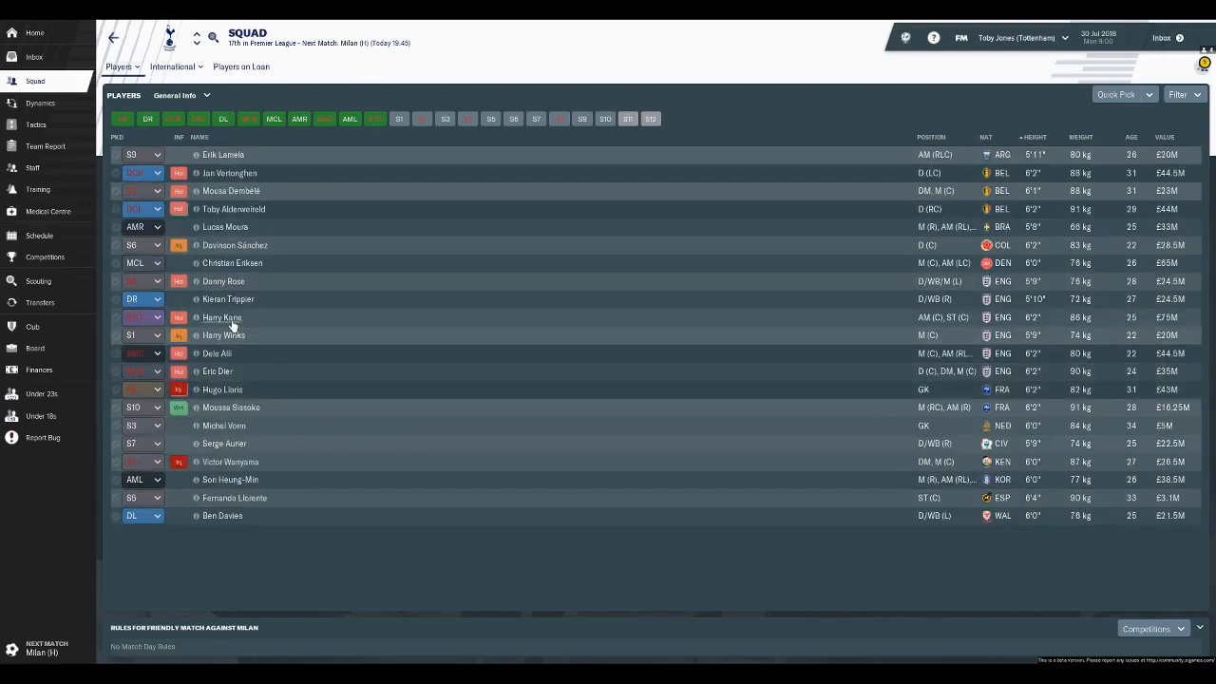
pyautogui.moveTo(228, 298)
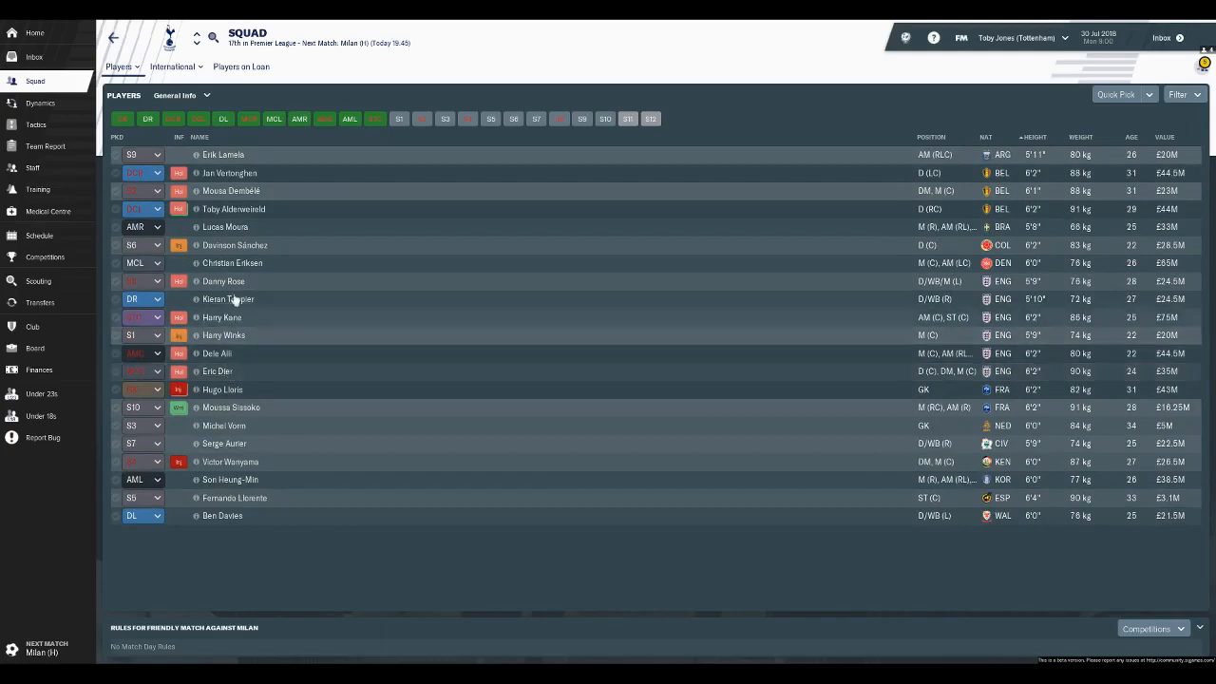
pyautogui.moveTo(236, 288)
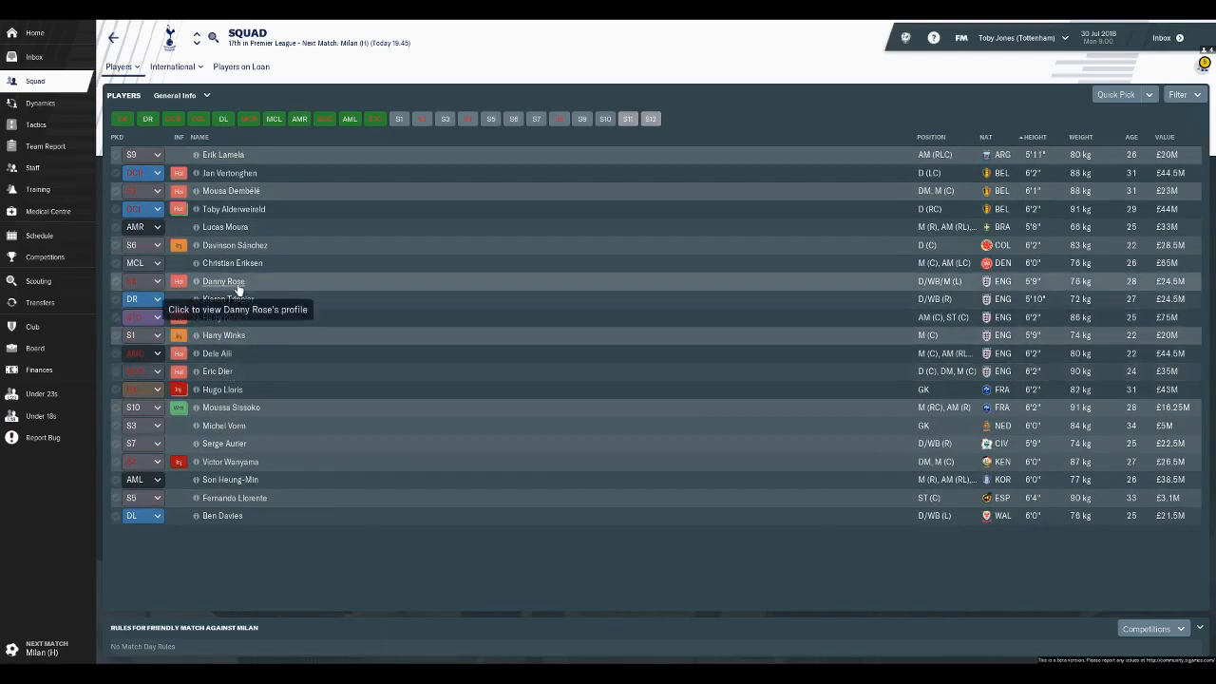
pyautogui.moveTo(269, 376)
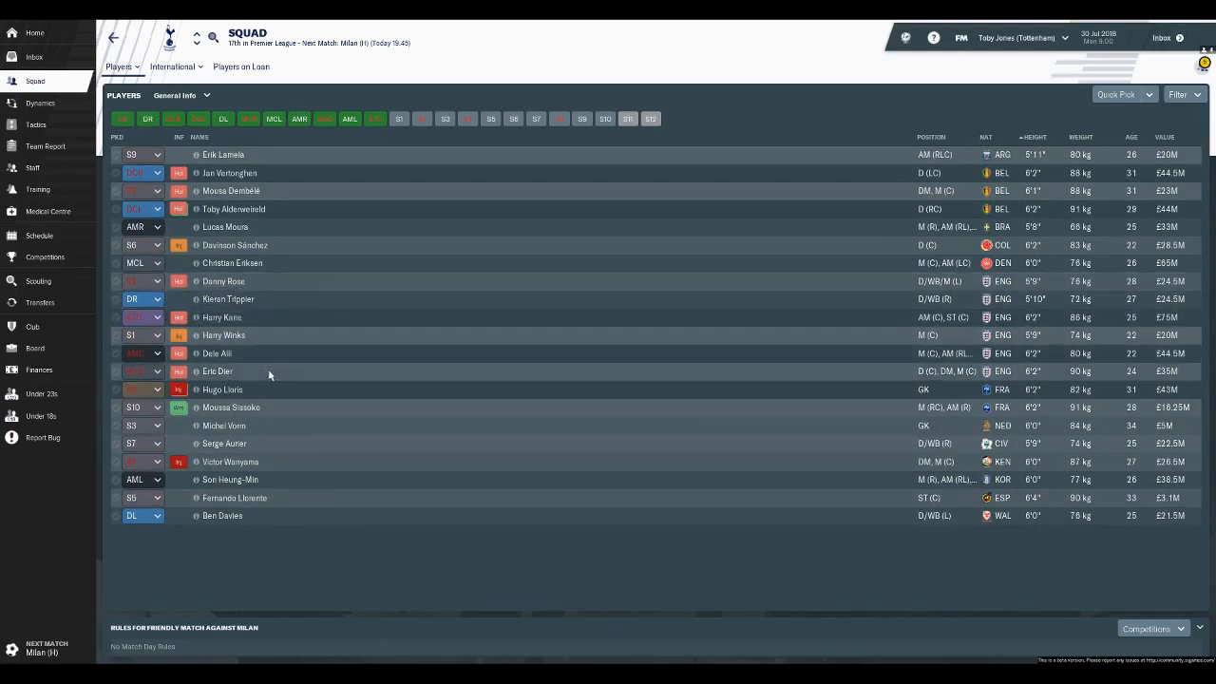
pyautogui.moveTo(234, 317)
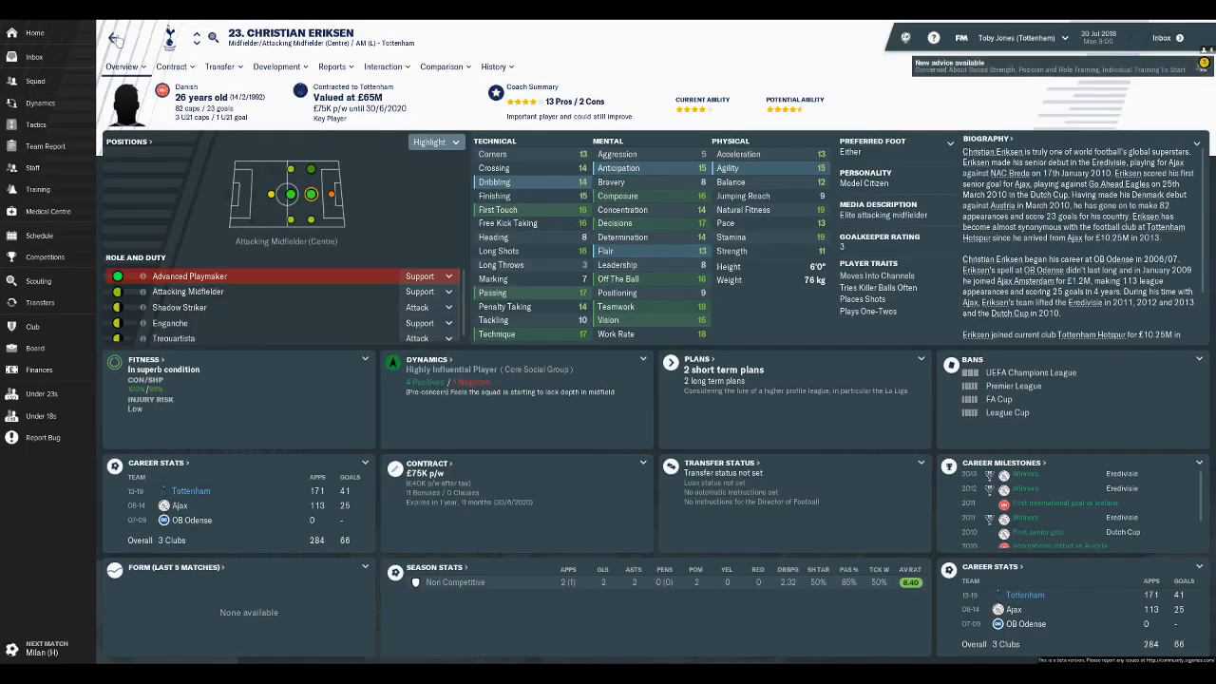
# - Check Christian Eriksen's career history, then sort the squad by matchday selection
pyautogui.click(493, 67)
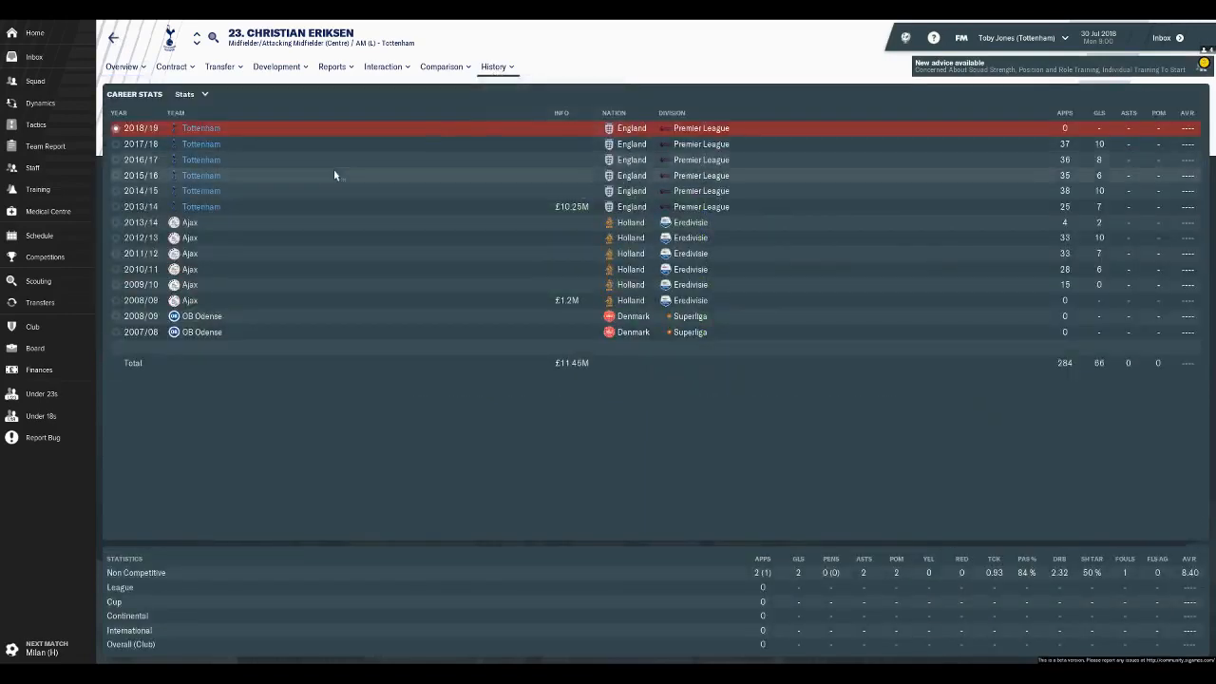
pyautogui.click(120, 67)
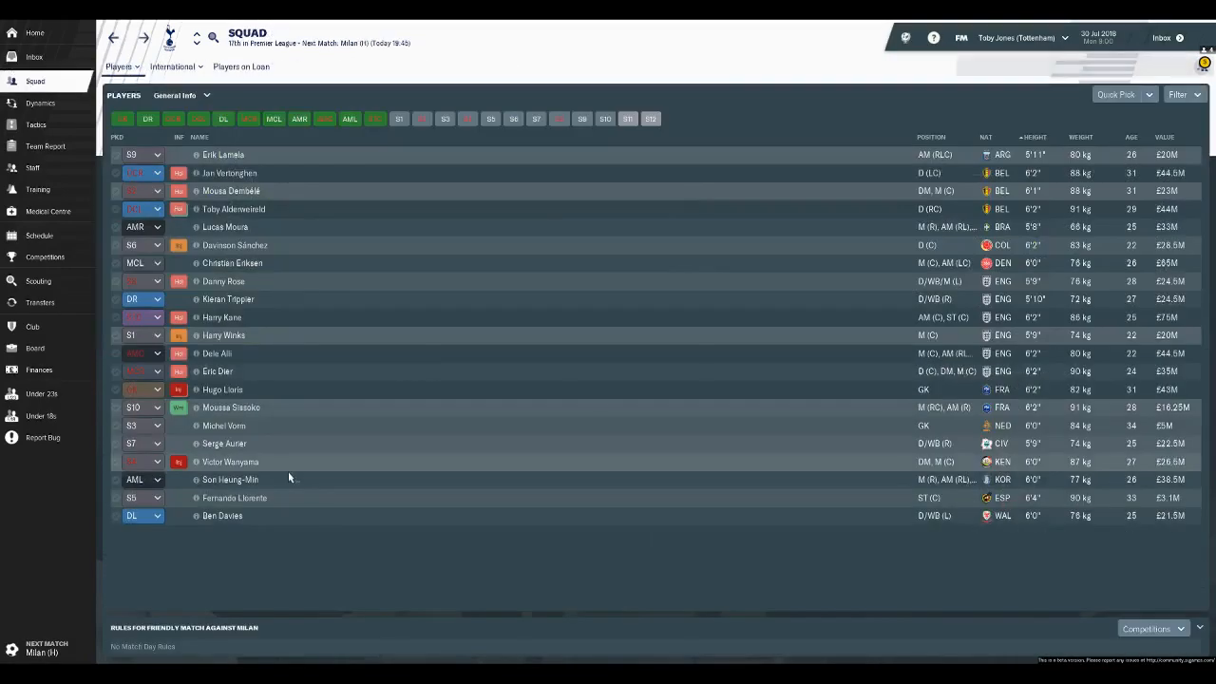
pyautogui.click(148, 137)
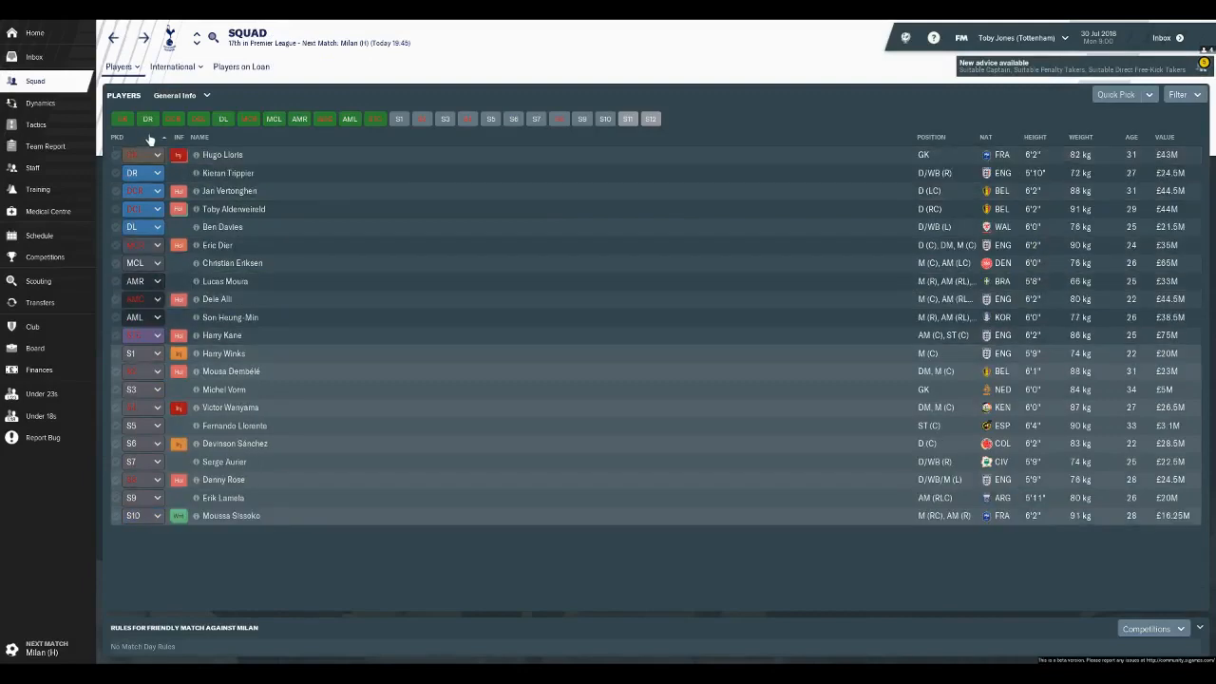
pyautogui.moveTo(226, 227)
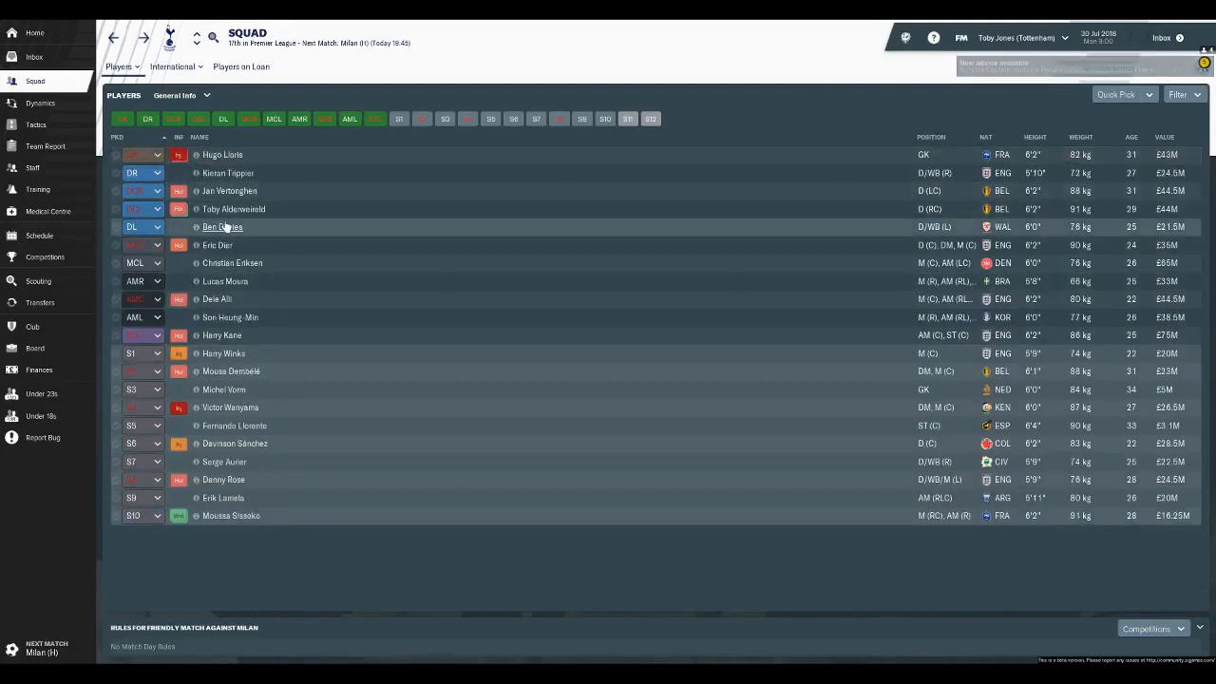
# - Review Ben Davies's career history and return to the squad list
pyautogui.click(222, 227)
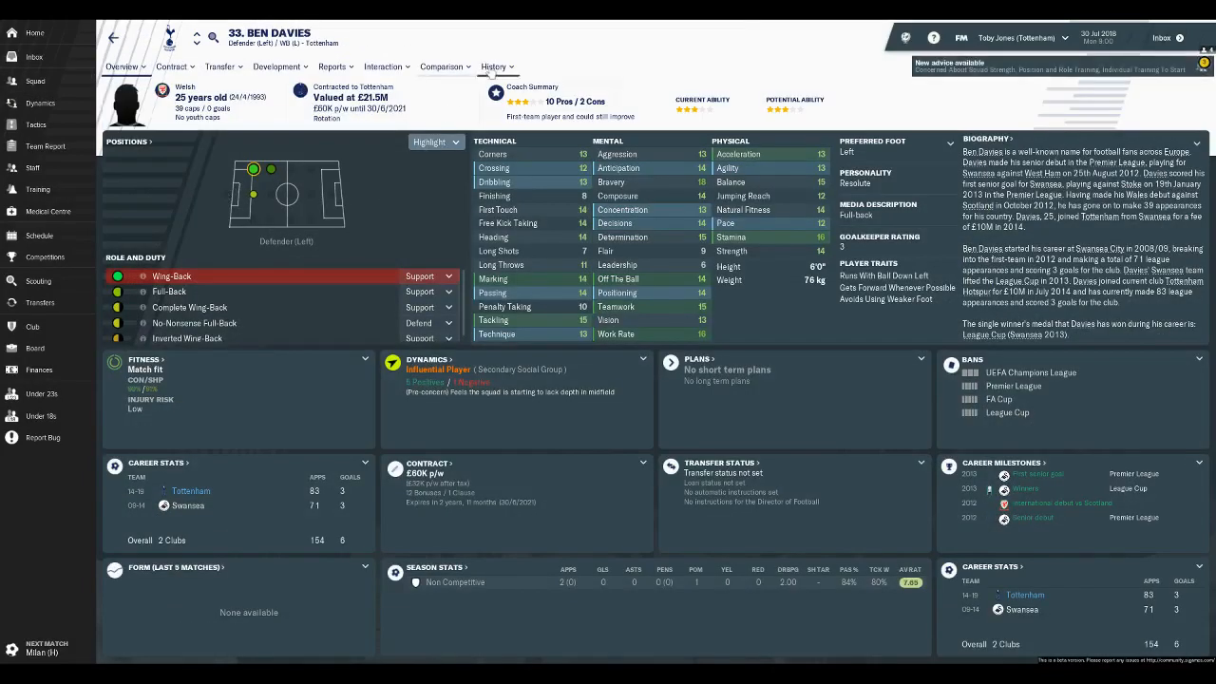
pyautogui.click(493, 67)
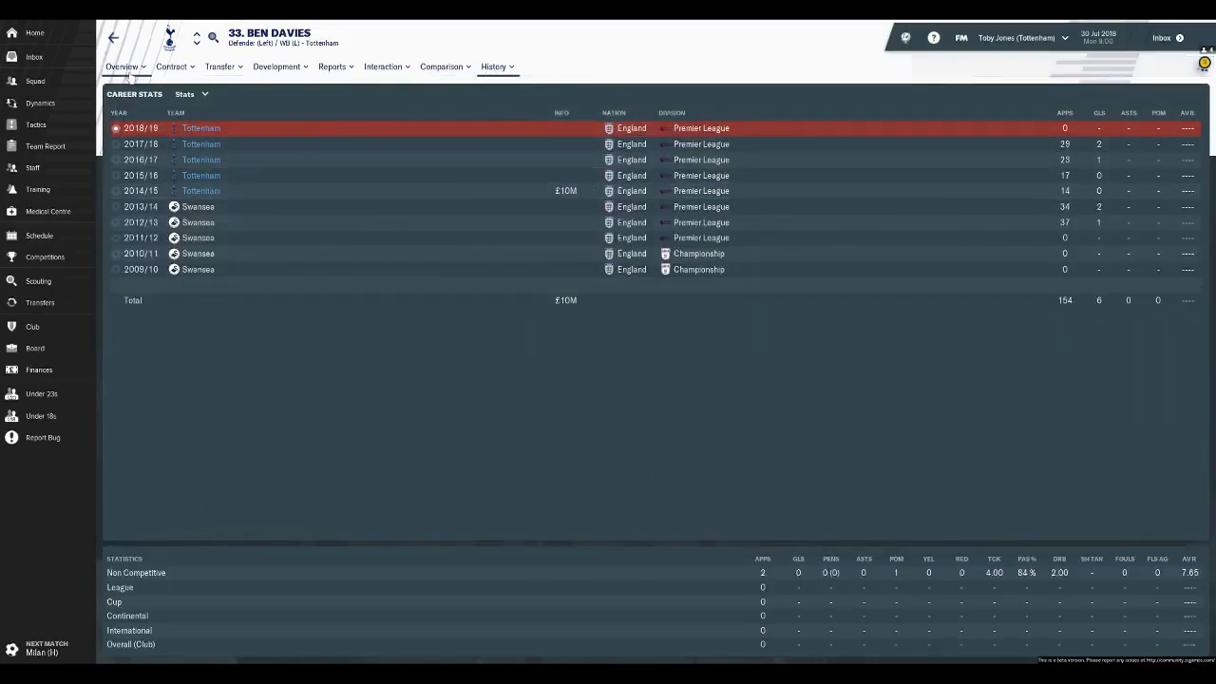
pyautogui.click(36, 81)
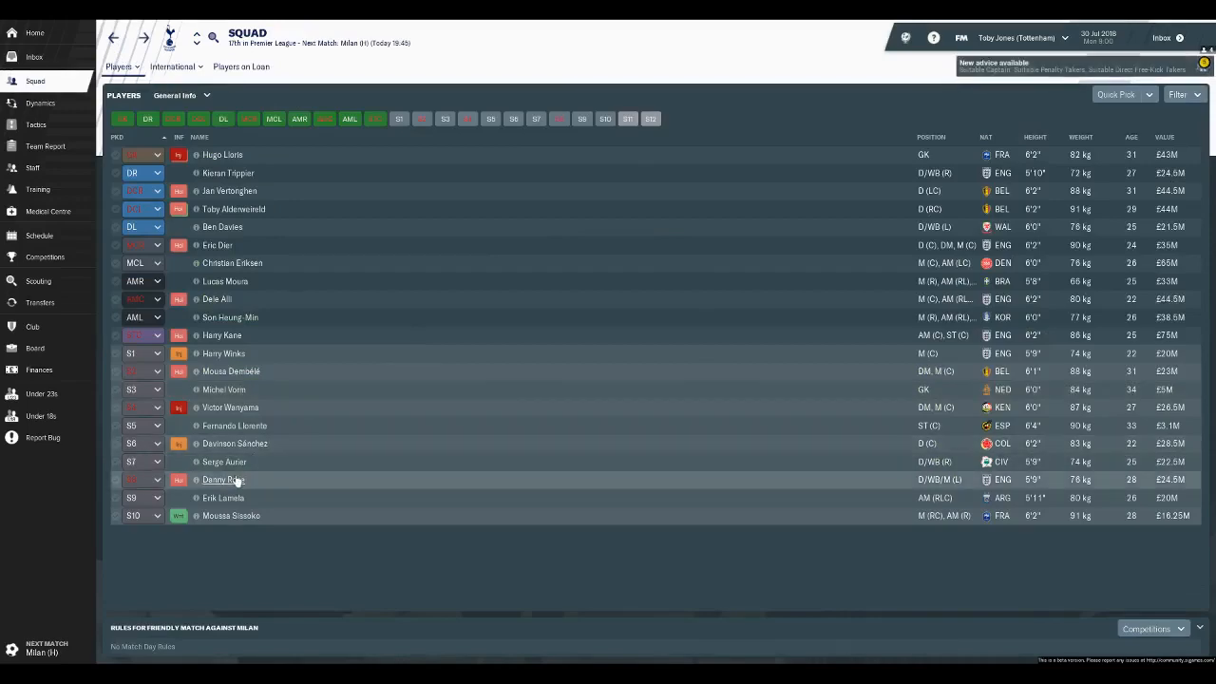
pyautogui.doubleClick(223, 480)
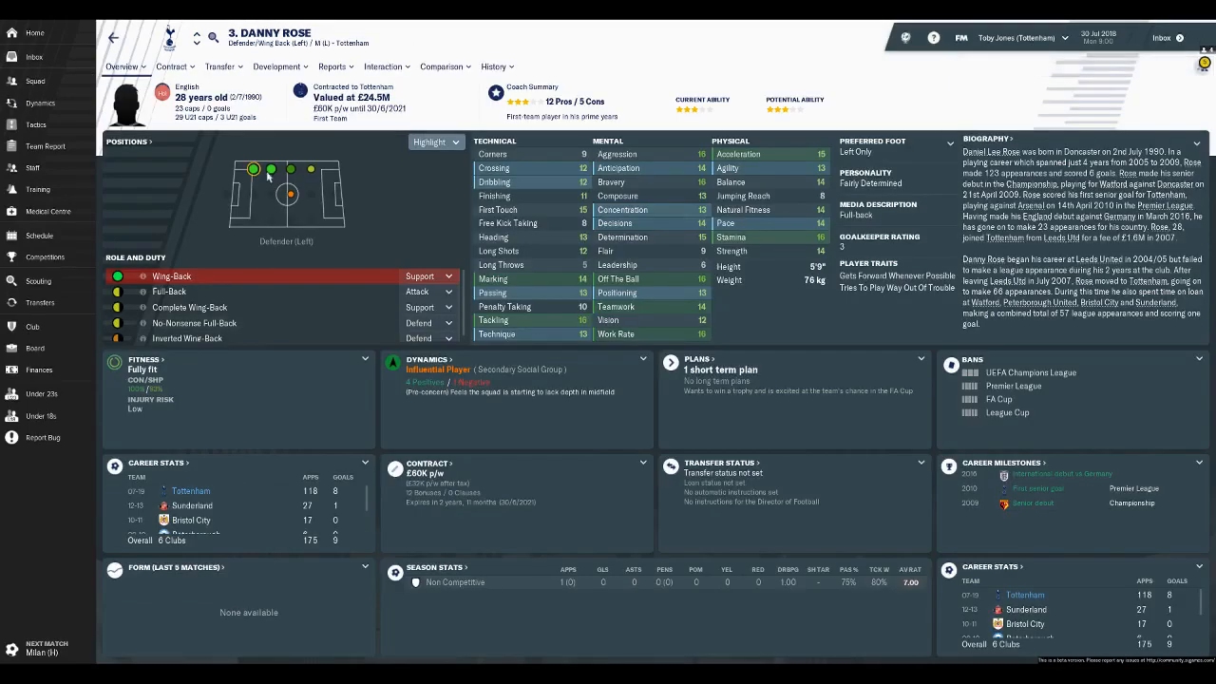
pyautogui.click(493, 66)
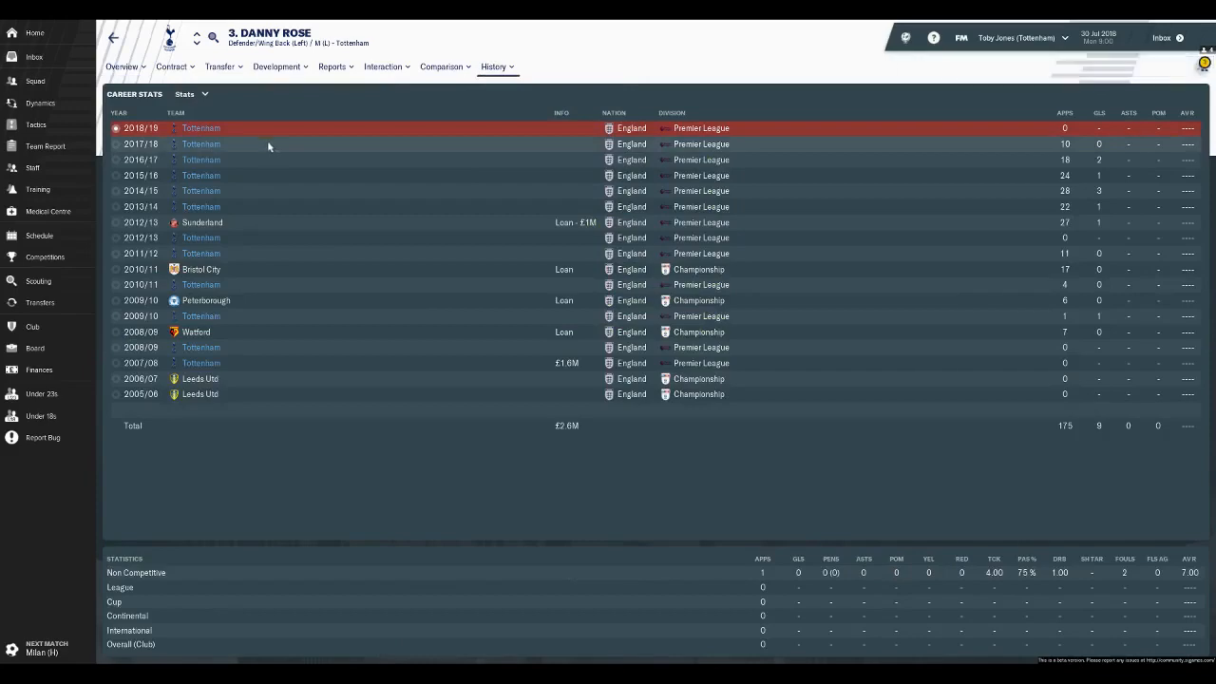
pyautogui.click(121, 67)
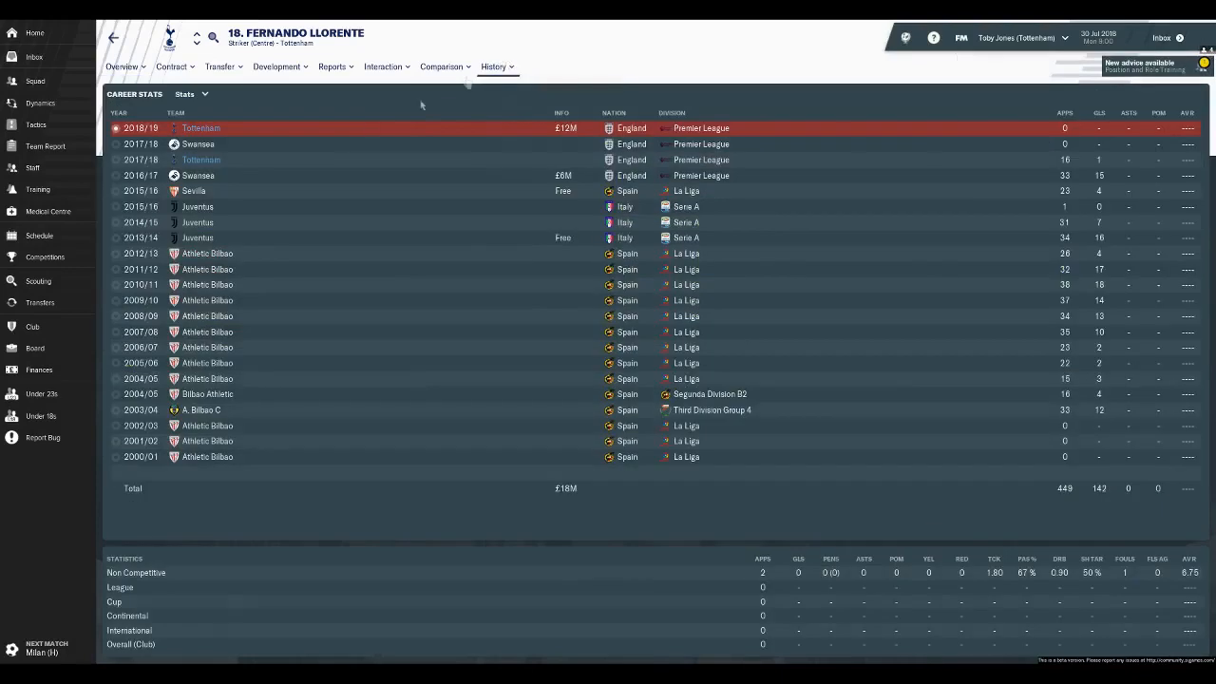
pyautogui.moveTo(361, 134)
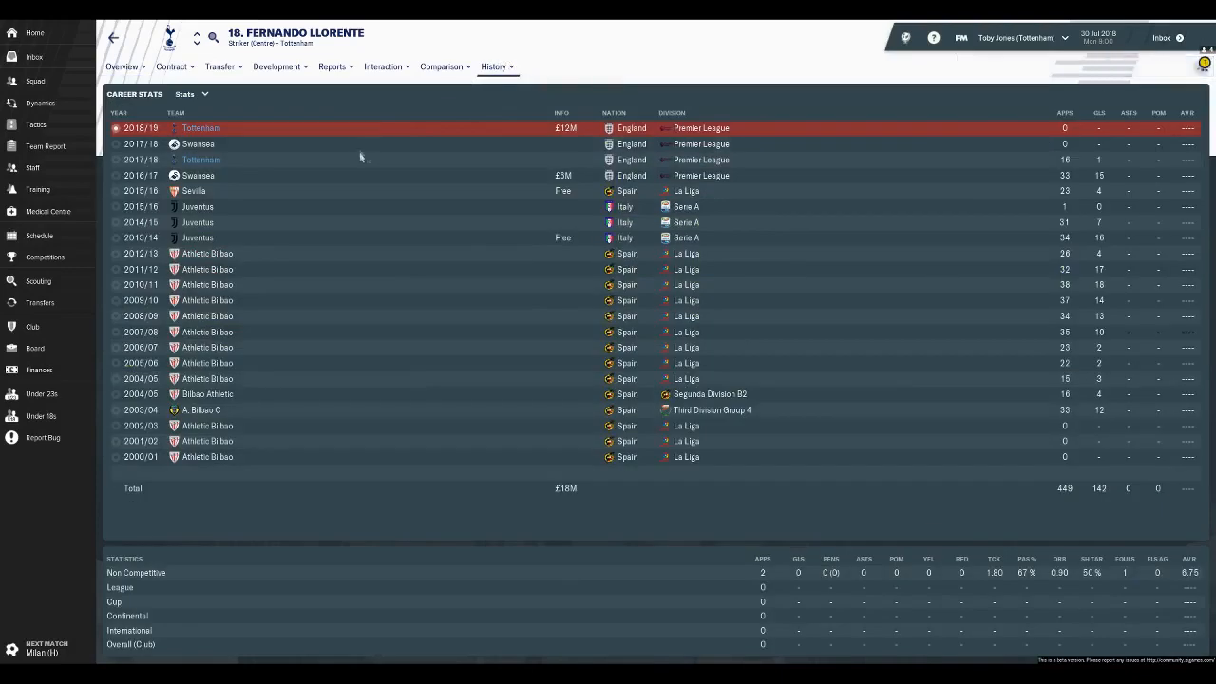
pyautogui.moveTo(315, 139)
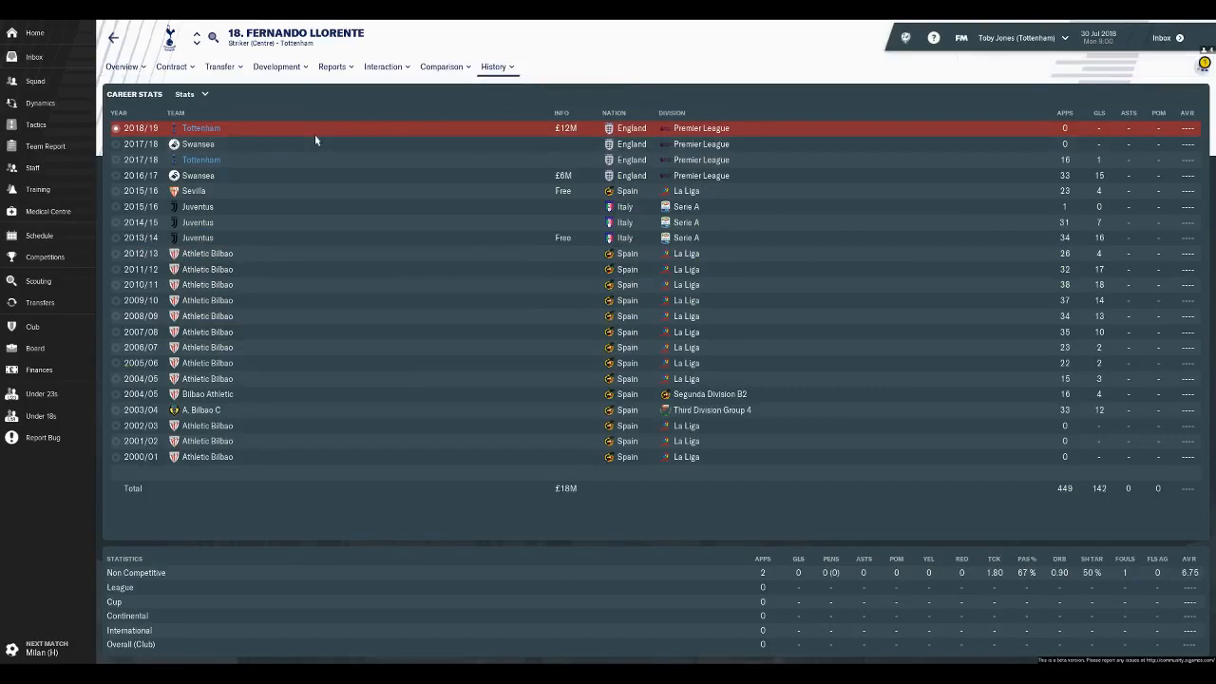
pyautogui.click(122, 67)
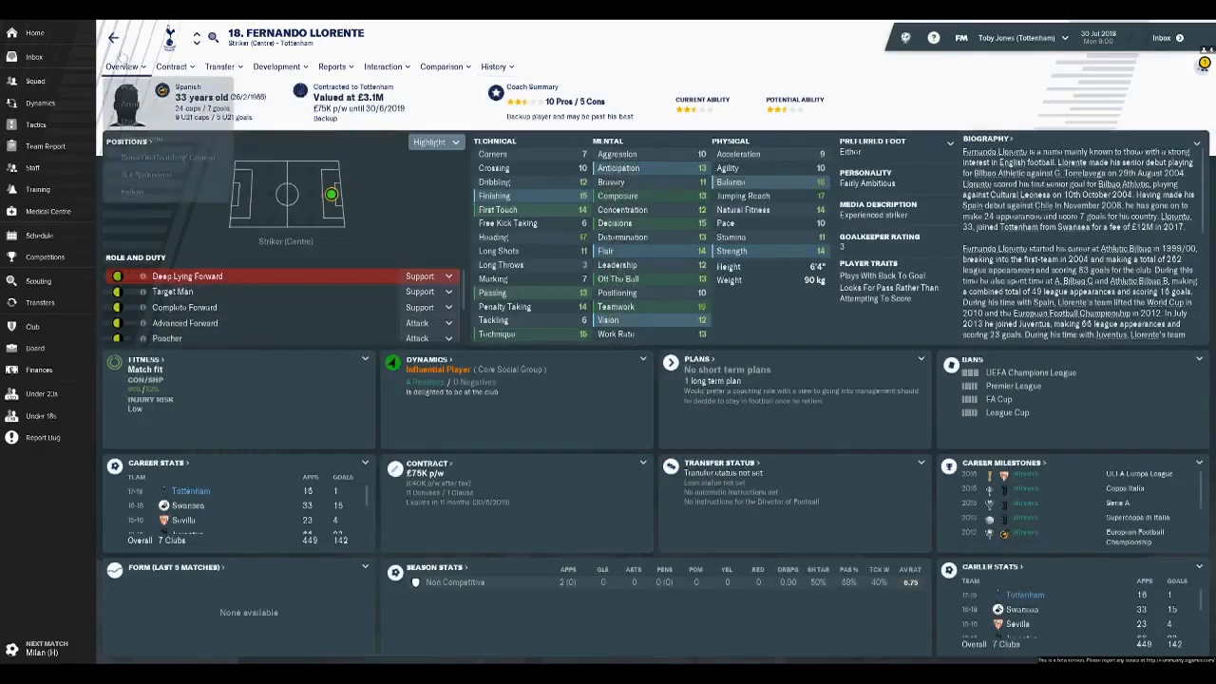
pyautogui.click(33, 88)
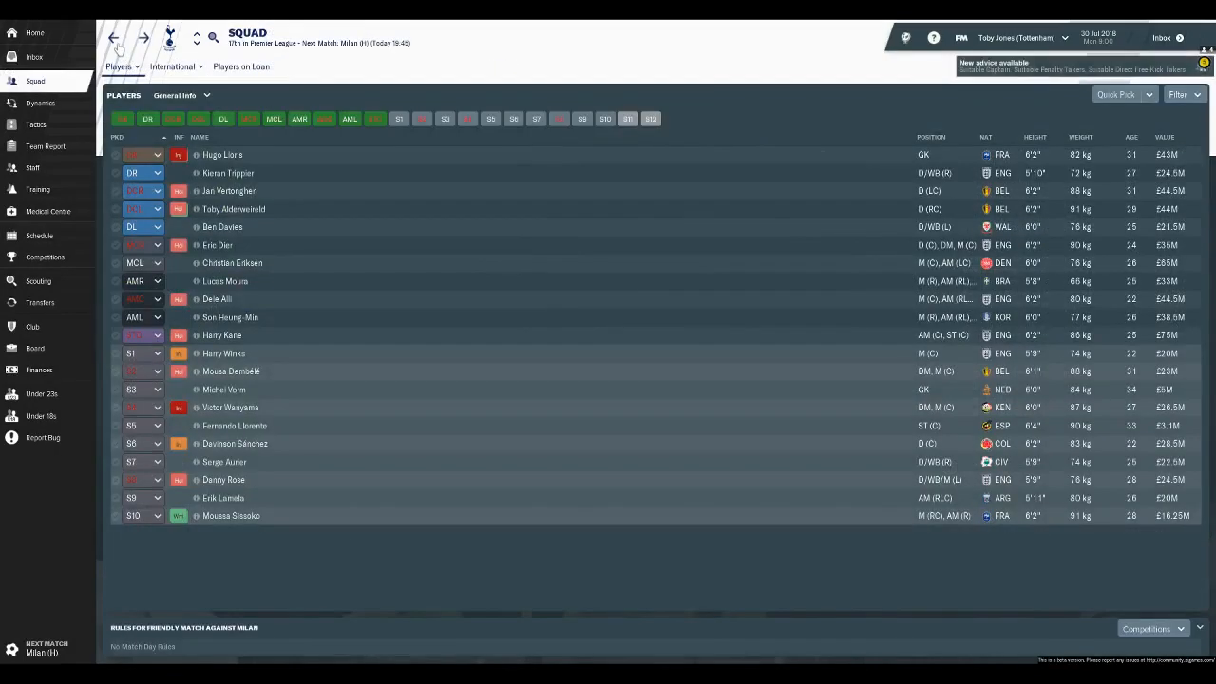
# - Open the inbox showing the assistant manager's Tottenham transfer obligations report
pyautogui.click(34, 56)
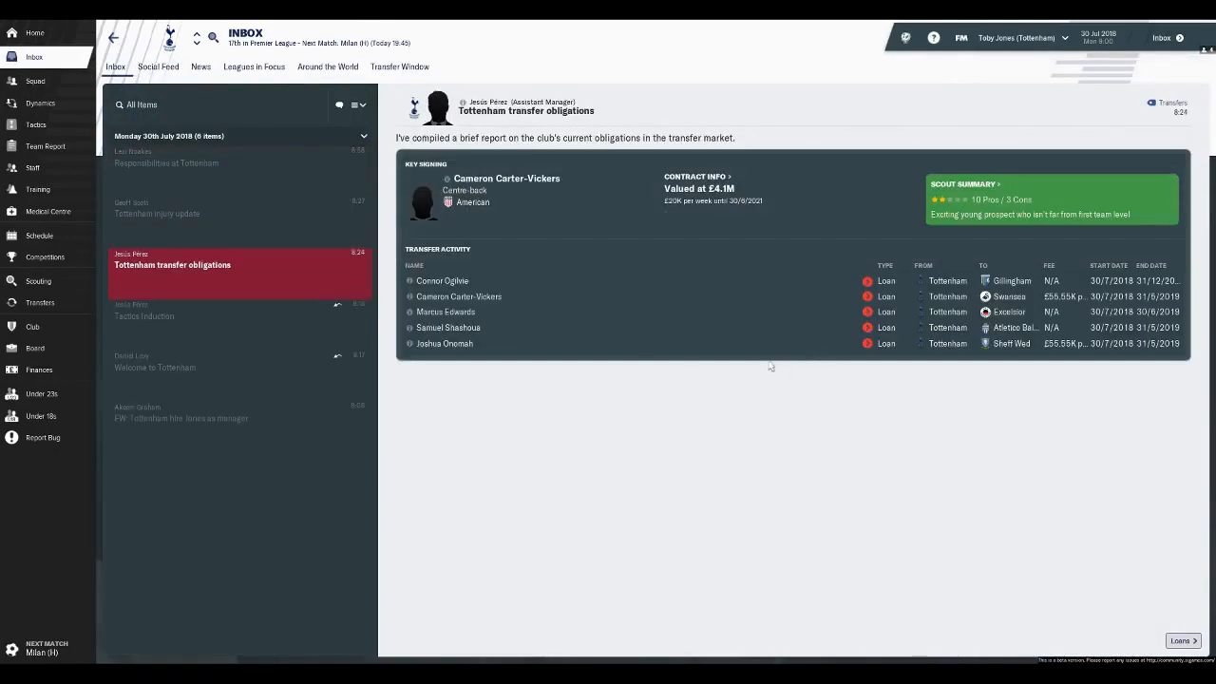
pyautogui.moveTo(760, 378)
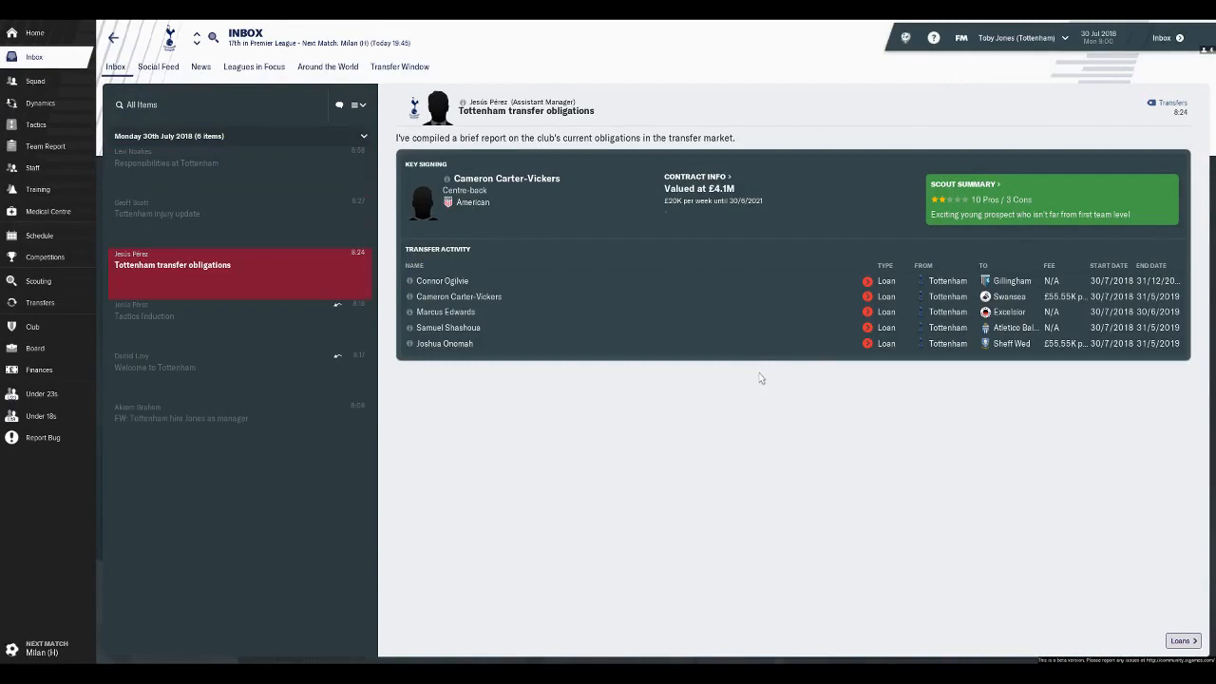
pyautogui.moveTo(242, 298)
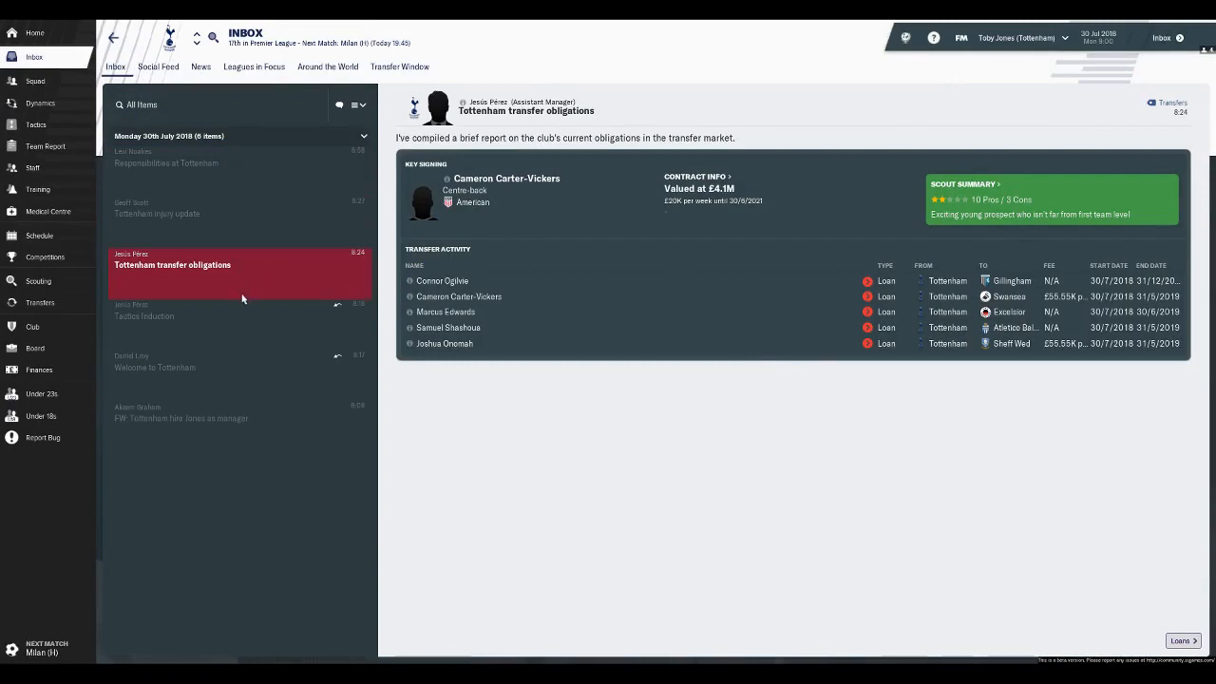
pyautogui.moveTo(257, 318)
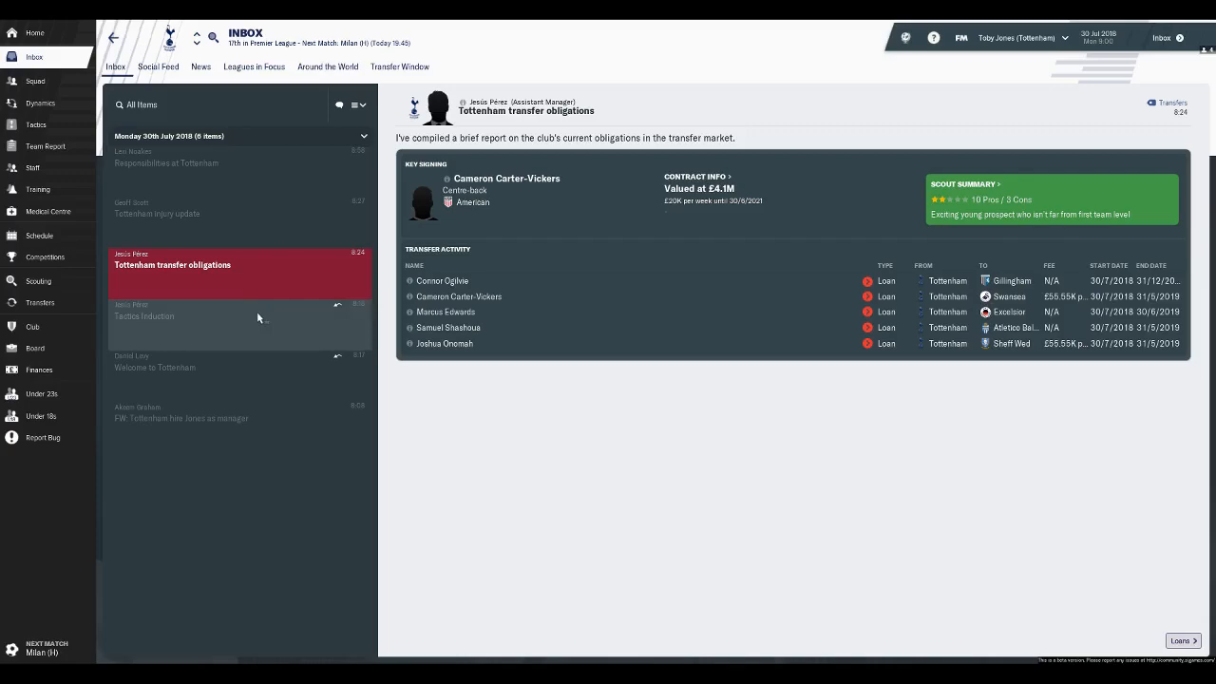
pyautogui.moveTo(120, 228)
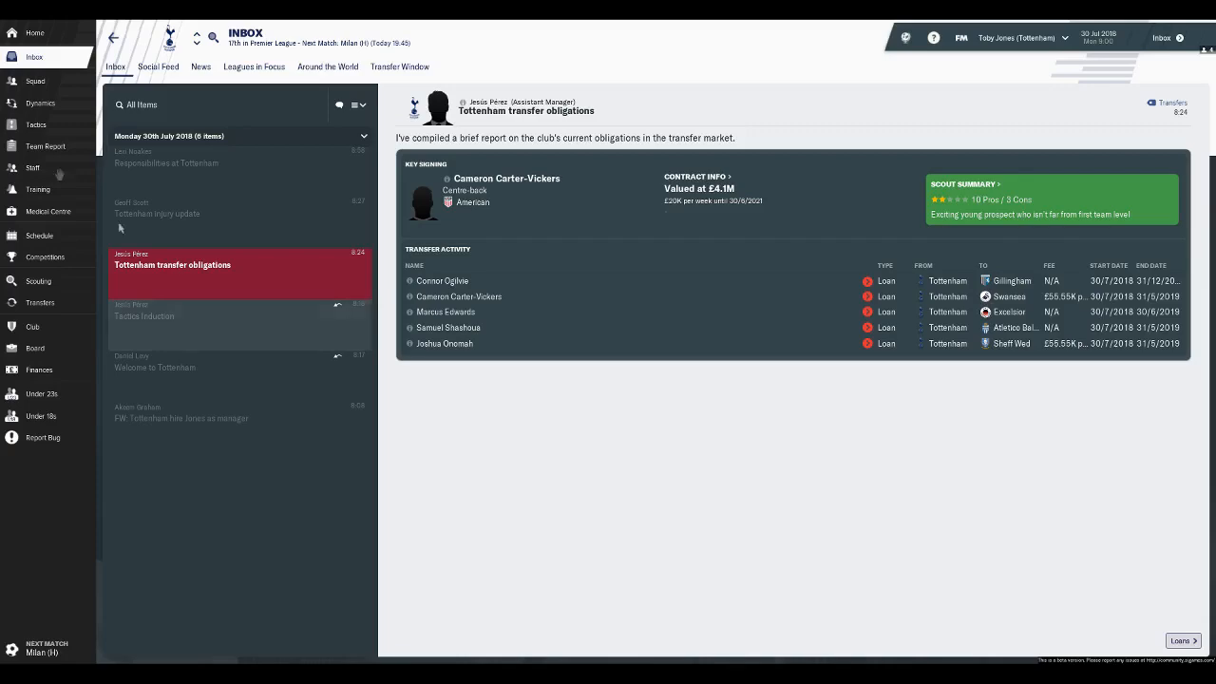
pyautogui.click(35, 103)
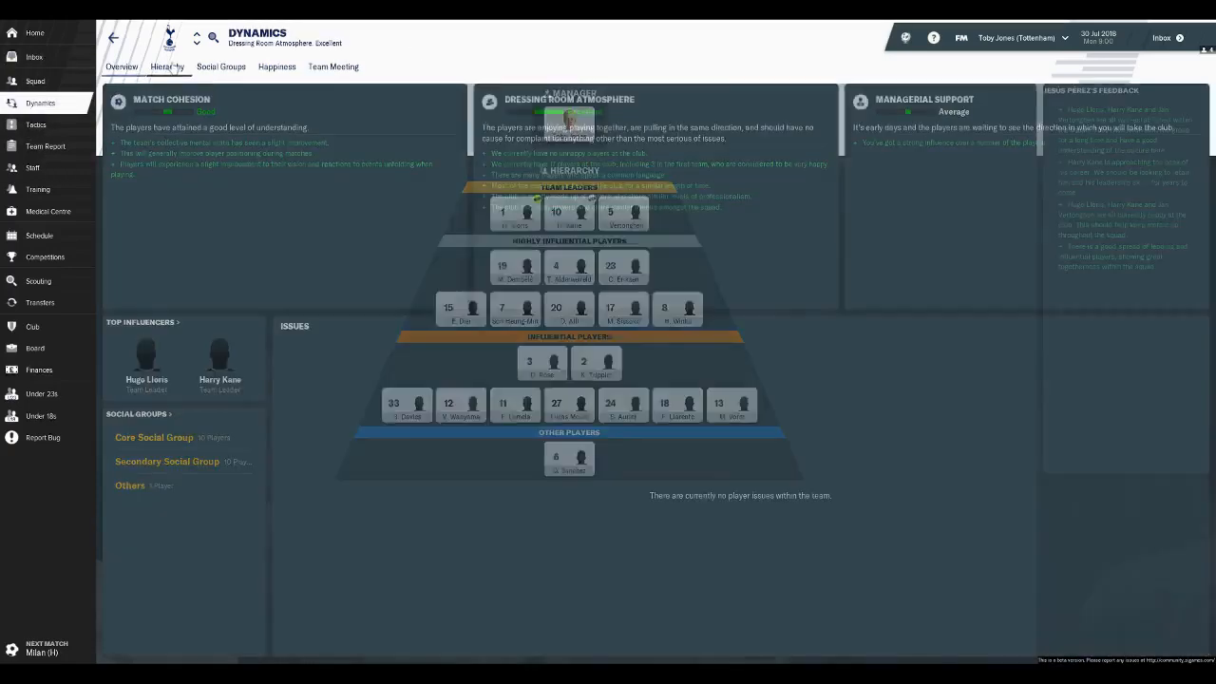
pyautogui.click(167, 66)
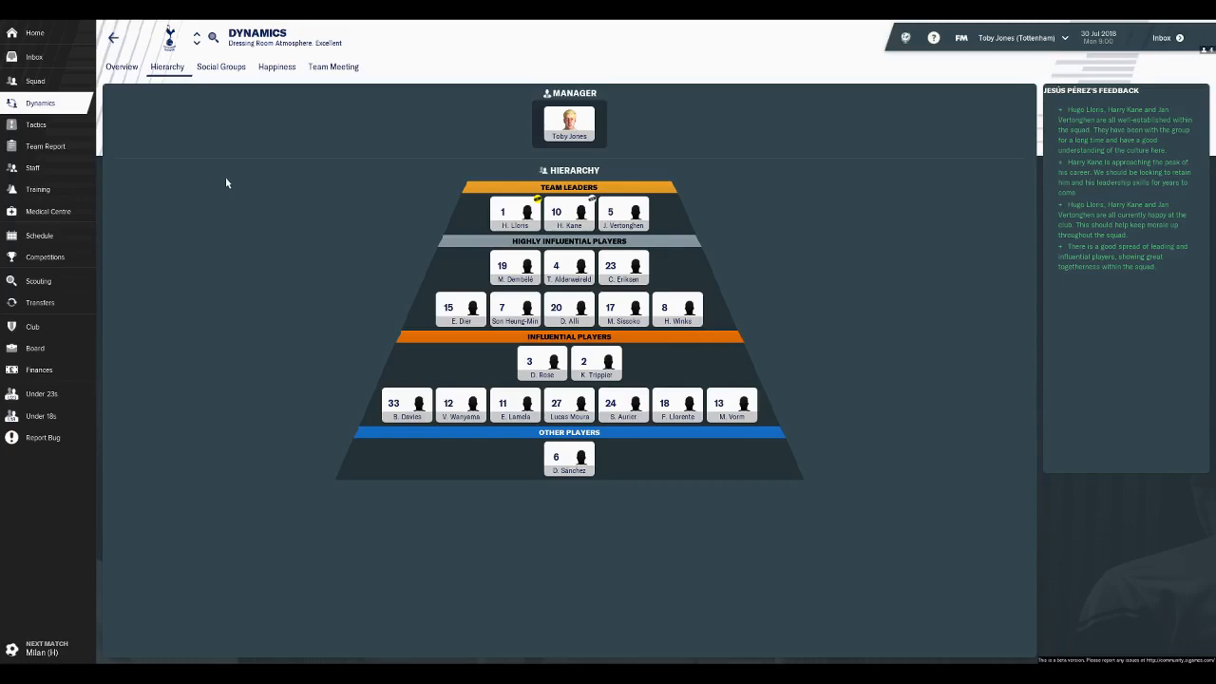
pyautogui.moveTo(407, 205)
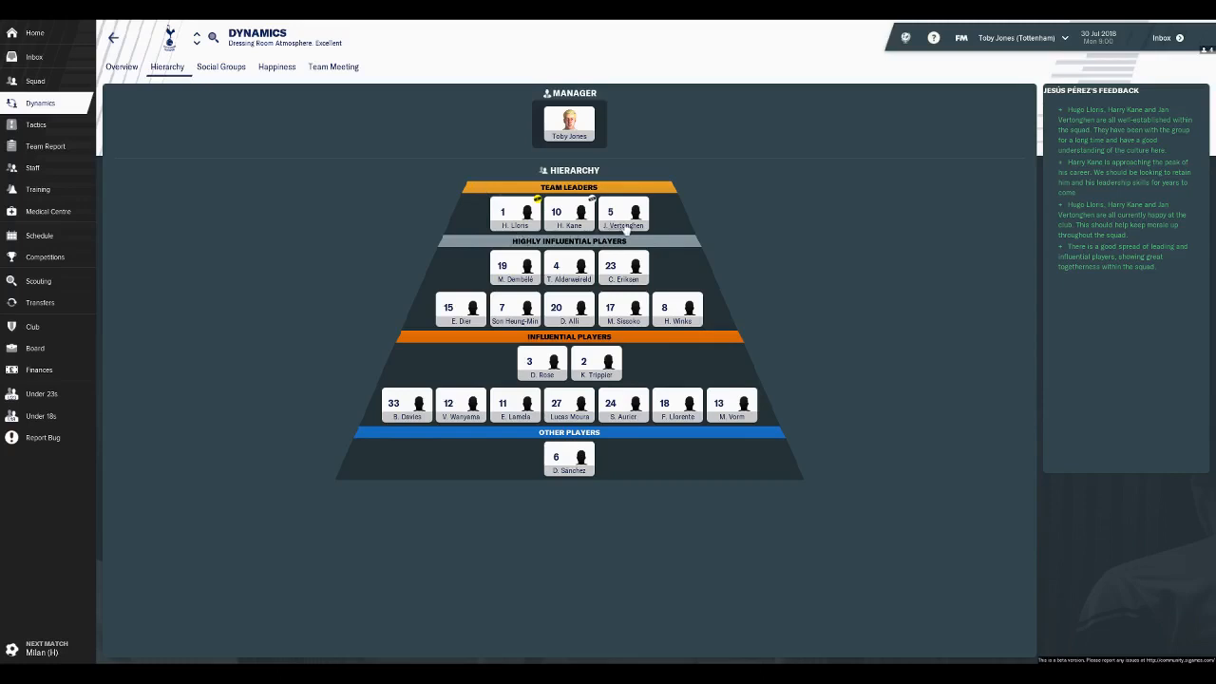
pyautogui.moveTo(668, 275)
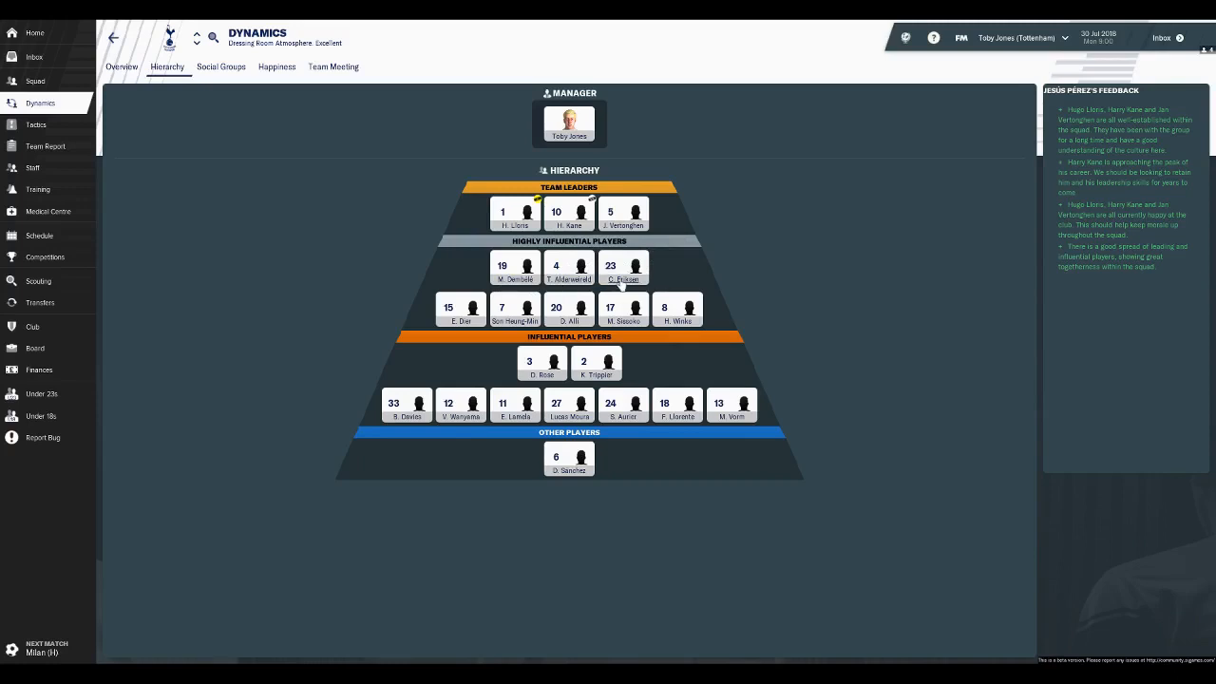
pyautogui.moveTo(385, 364)
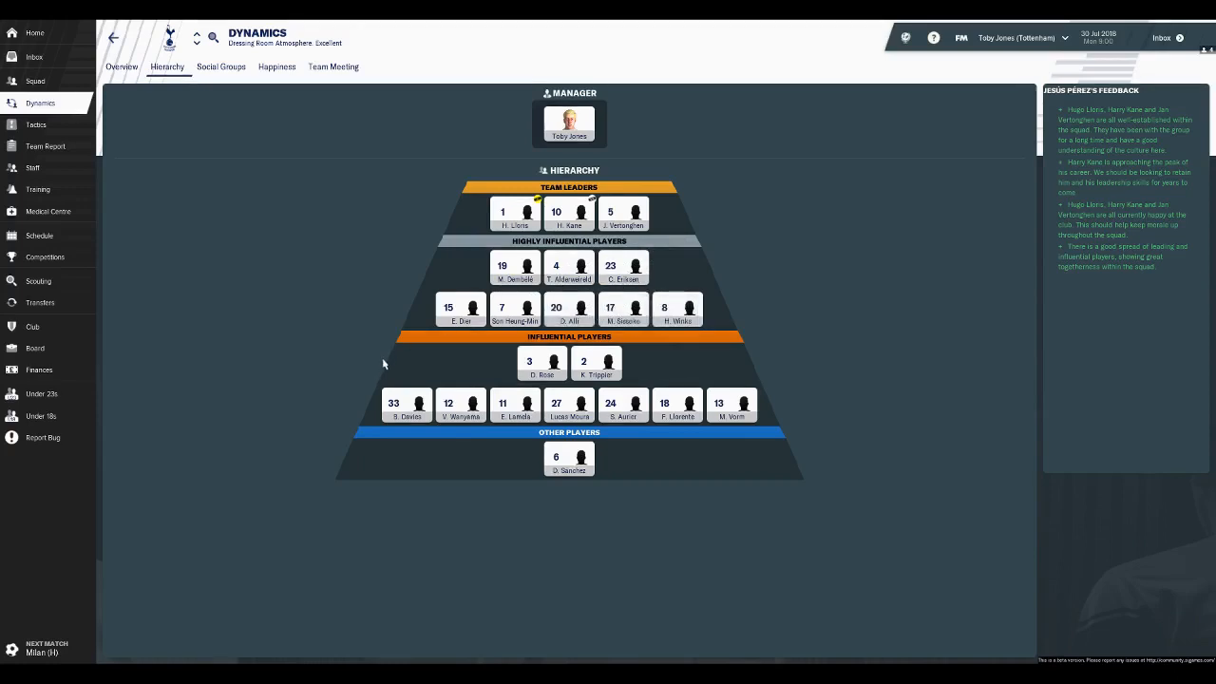
pyautogui.moveTo(112, 247)
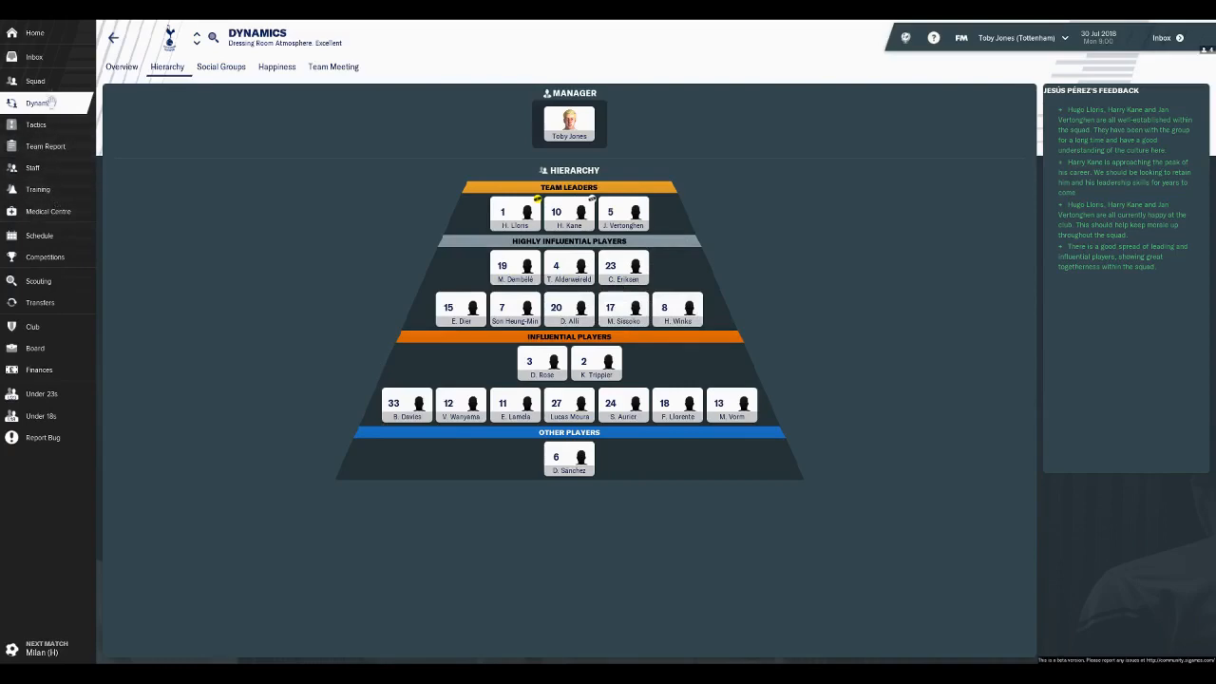
# - Show the full Tottenham squad list with the Mental attributes view
pyautogui.click(35, 82)
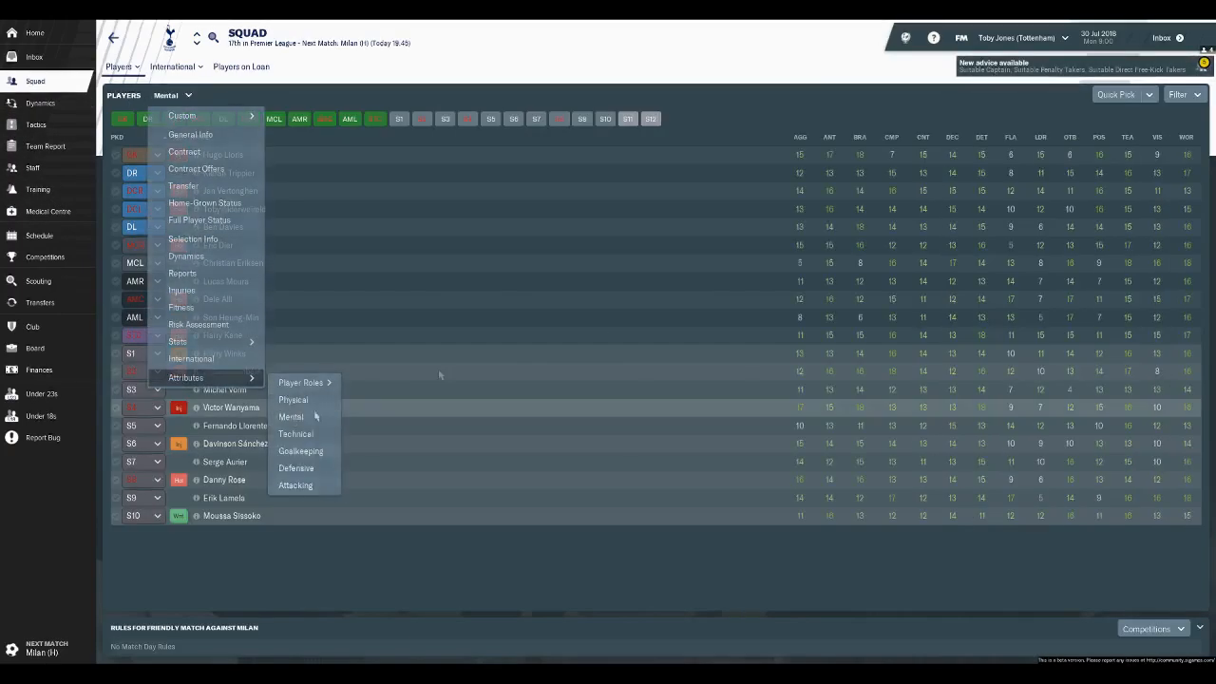
pyautogui.click(291, 416)
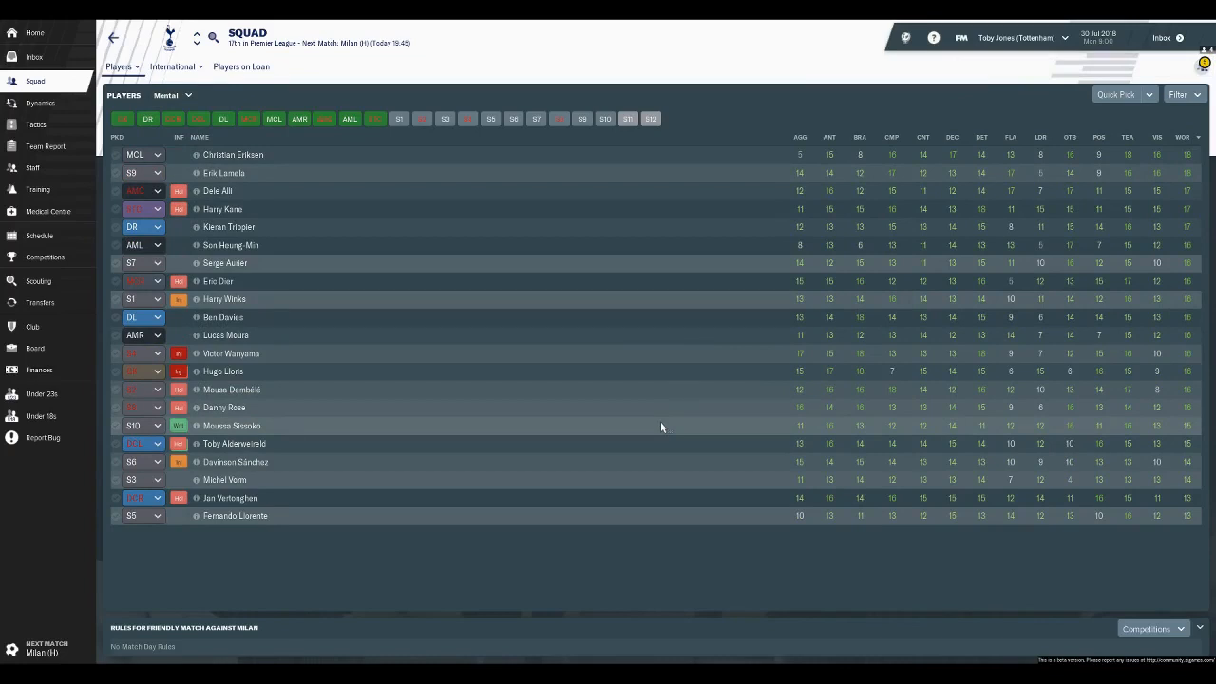
pyautogui.moveTo(299, 503)
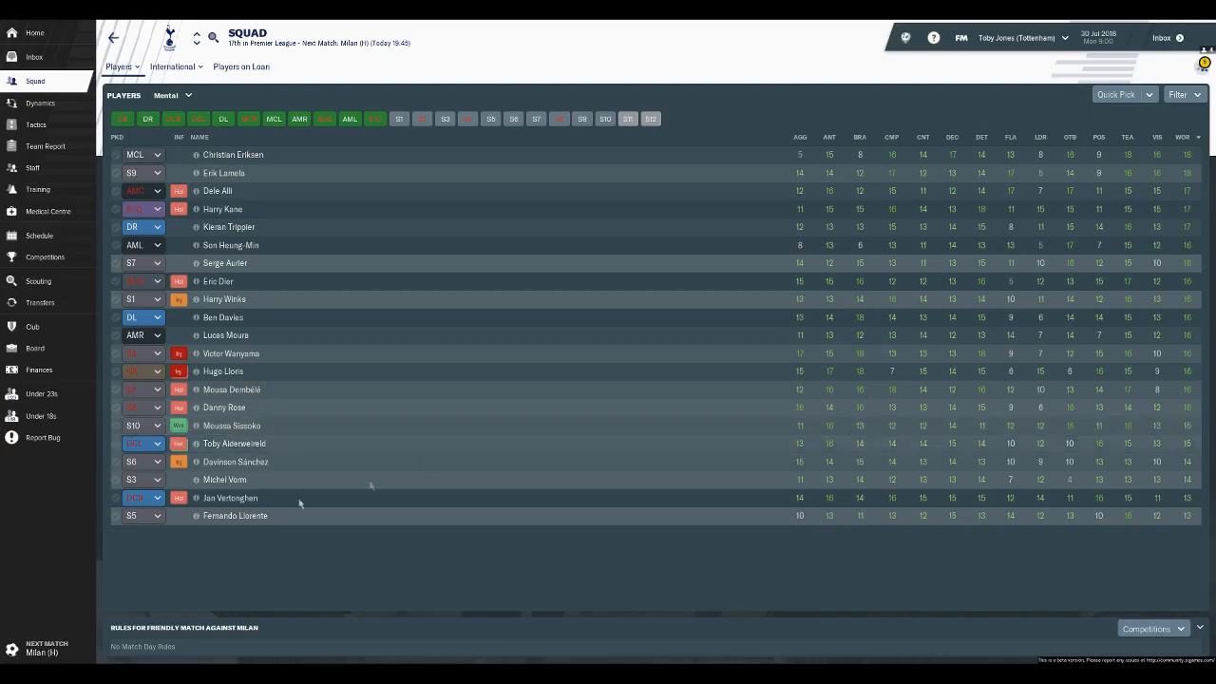
pyautogui.moveTo(235, 516)
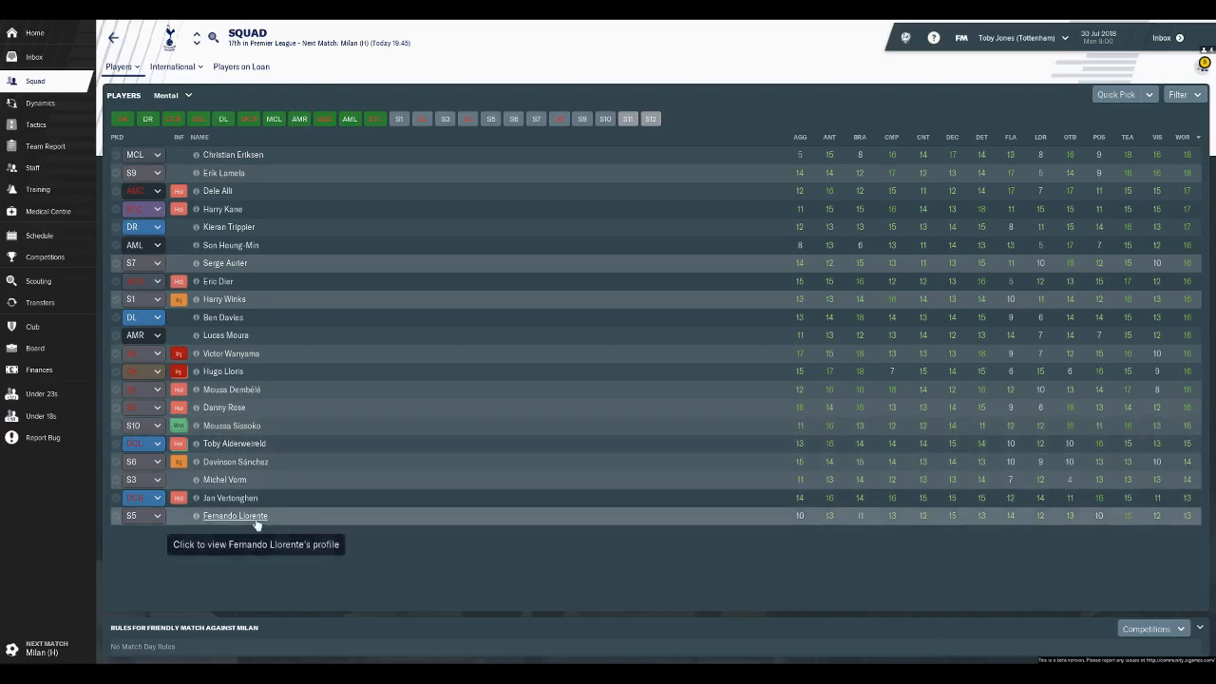
pyautogui.moveTo(249, 165)
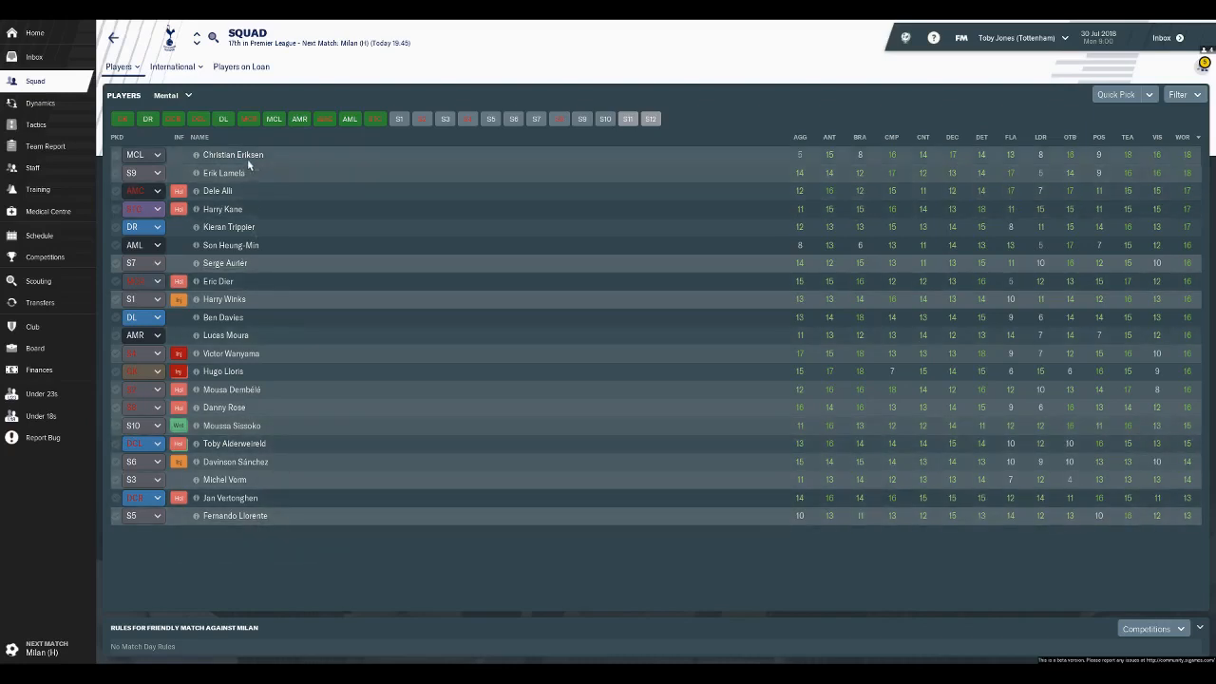
pyautogui.moveTo(413, 434)
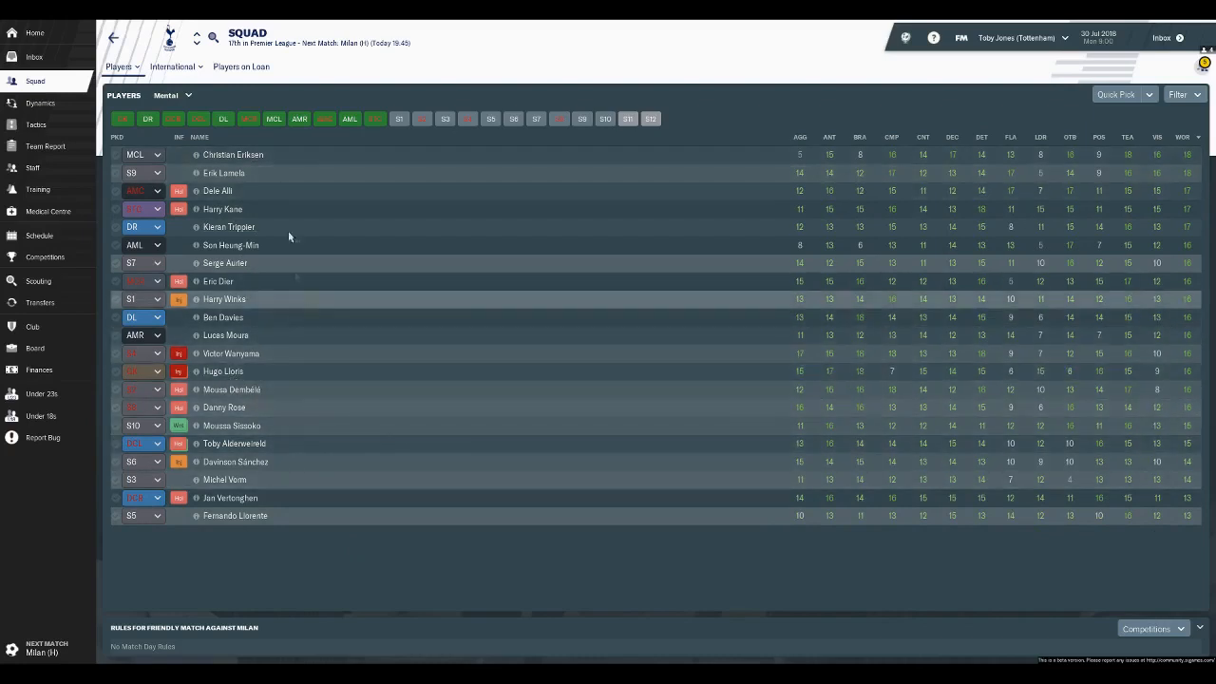
pyautogui.moveTo(309, 163)
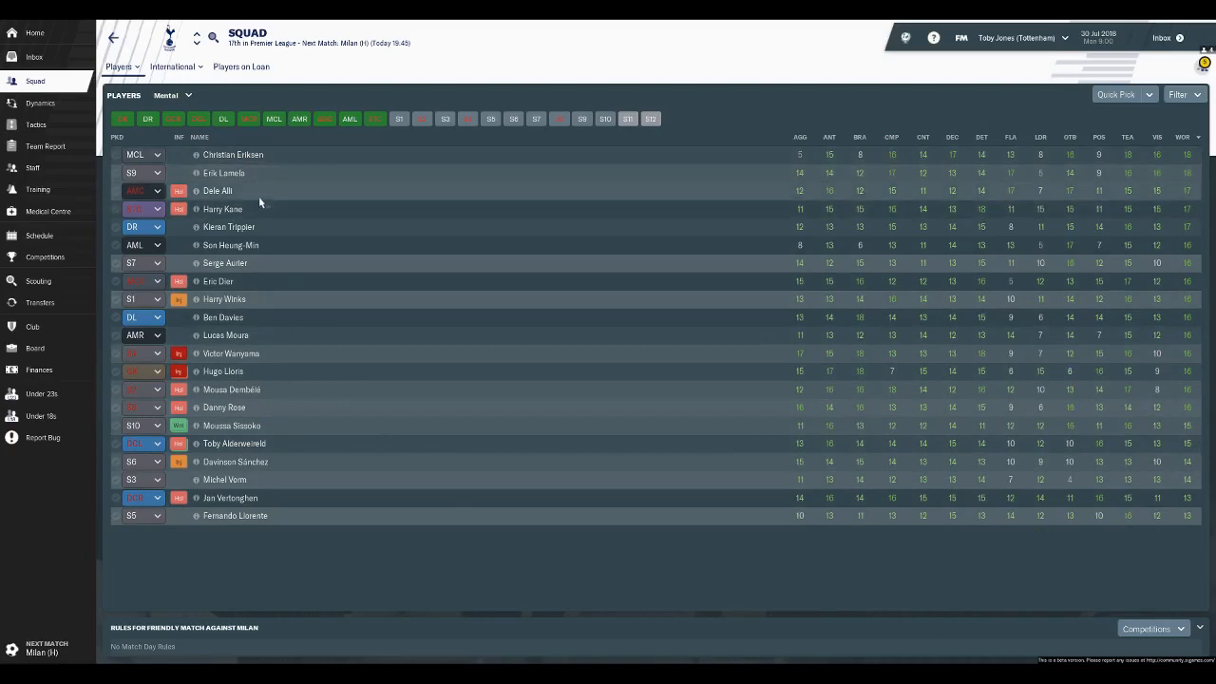
pyautogui.moveTo(269, 167)
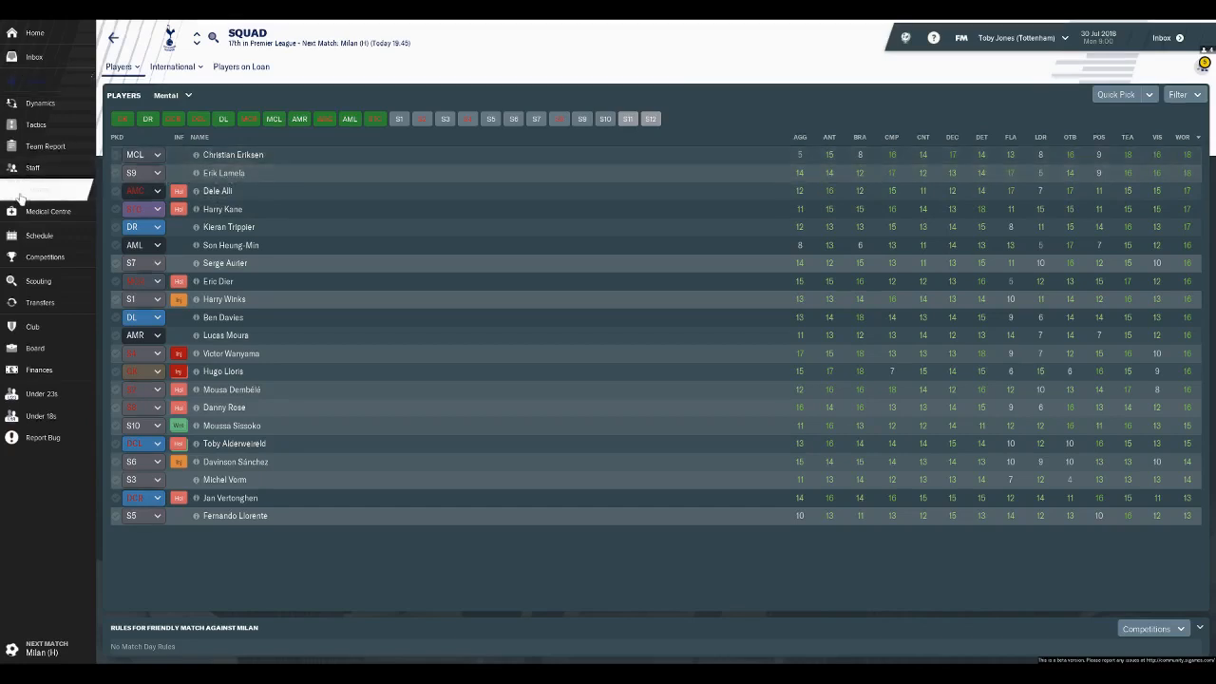
pyautogui.click(37, 189)
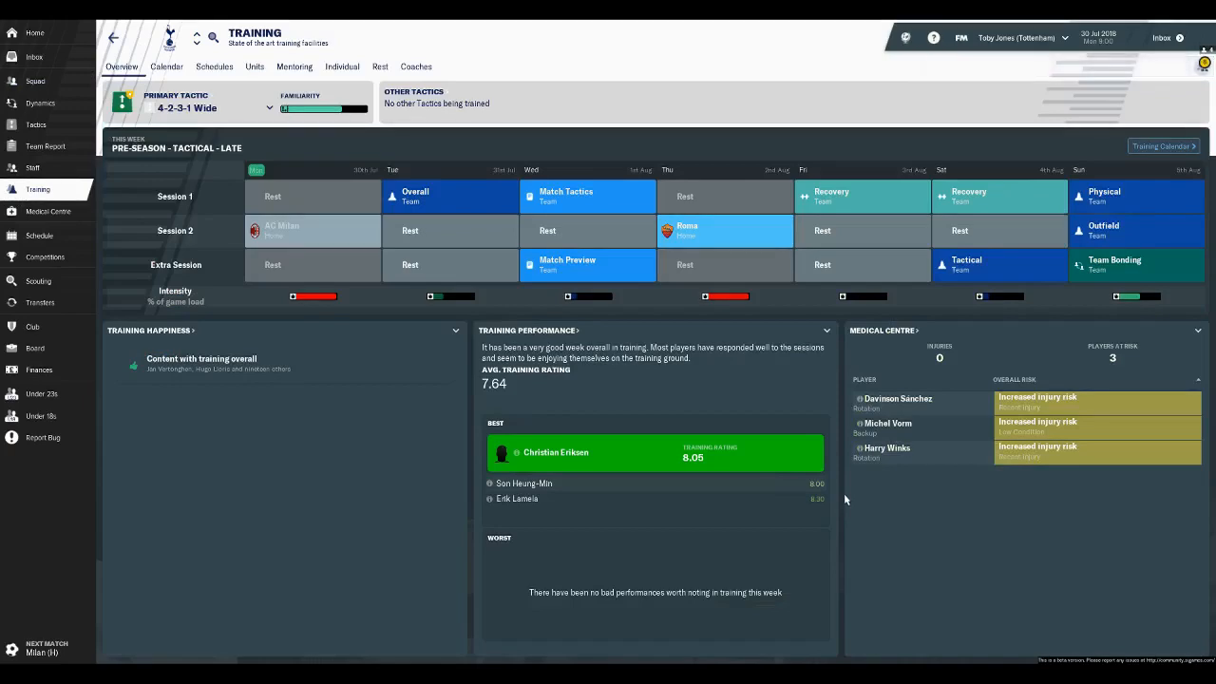
pyautogui.click(35, 81)
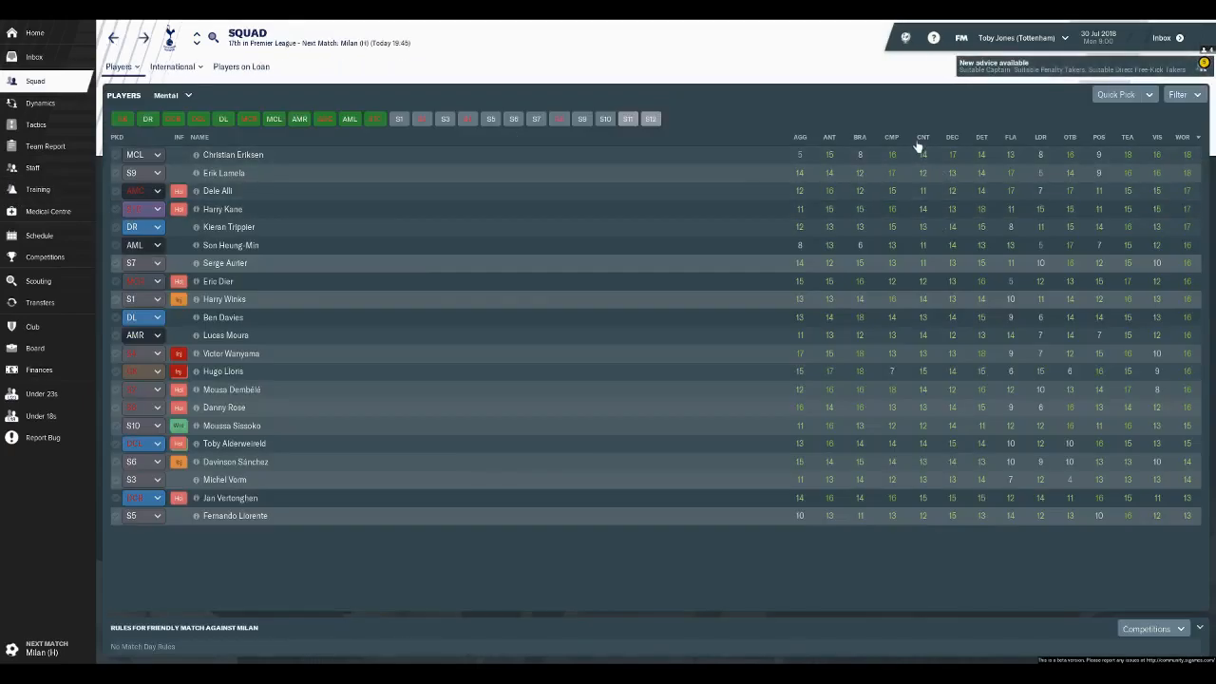
pyautogui.click(233, 155)
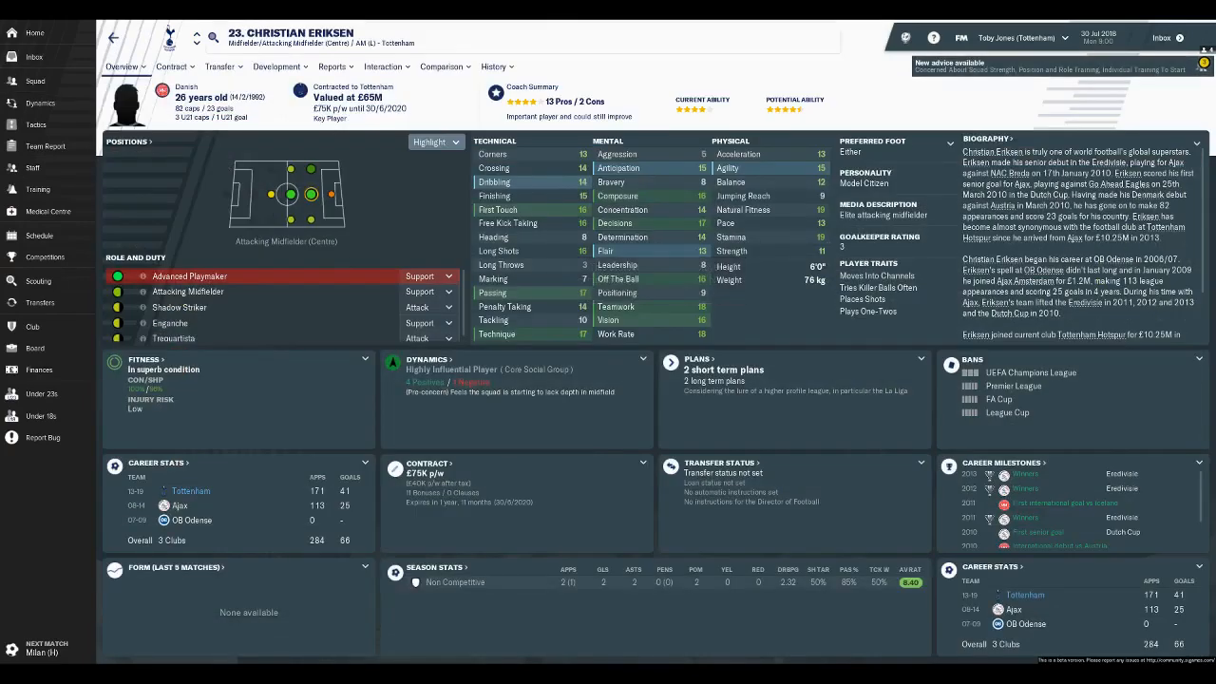
pyautogui.click(35, 84)
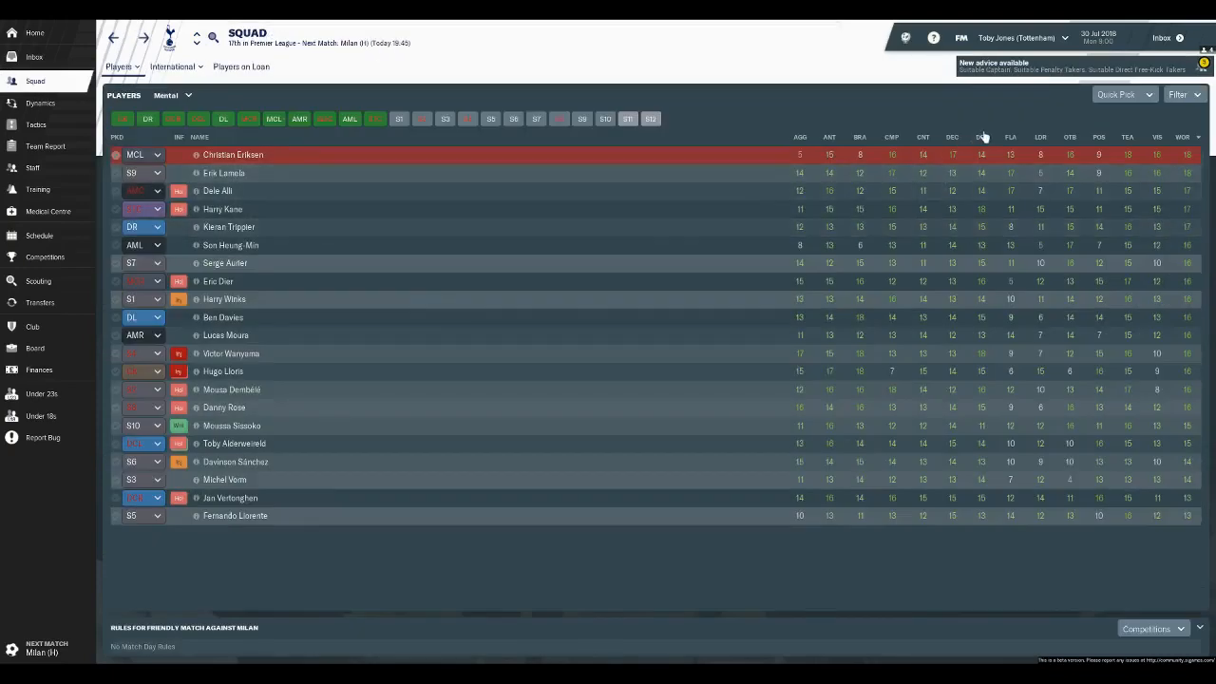
pyautogui.click(976, 137)
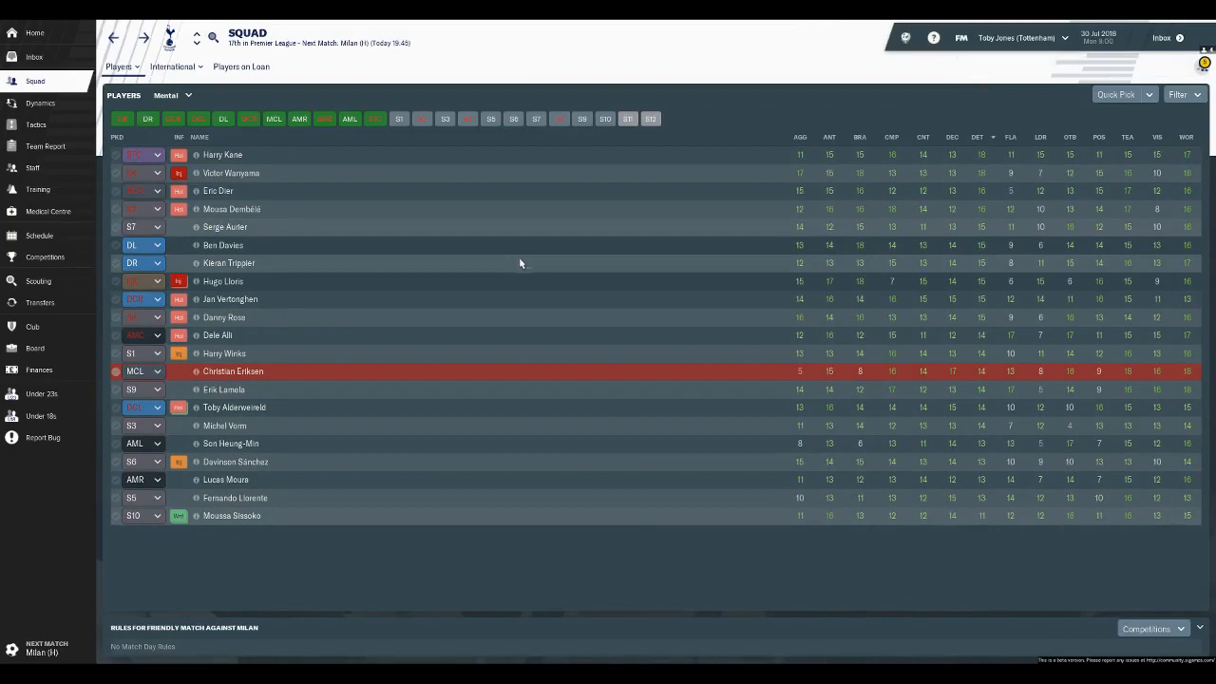
pyautogui.moveTo(305, 187)
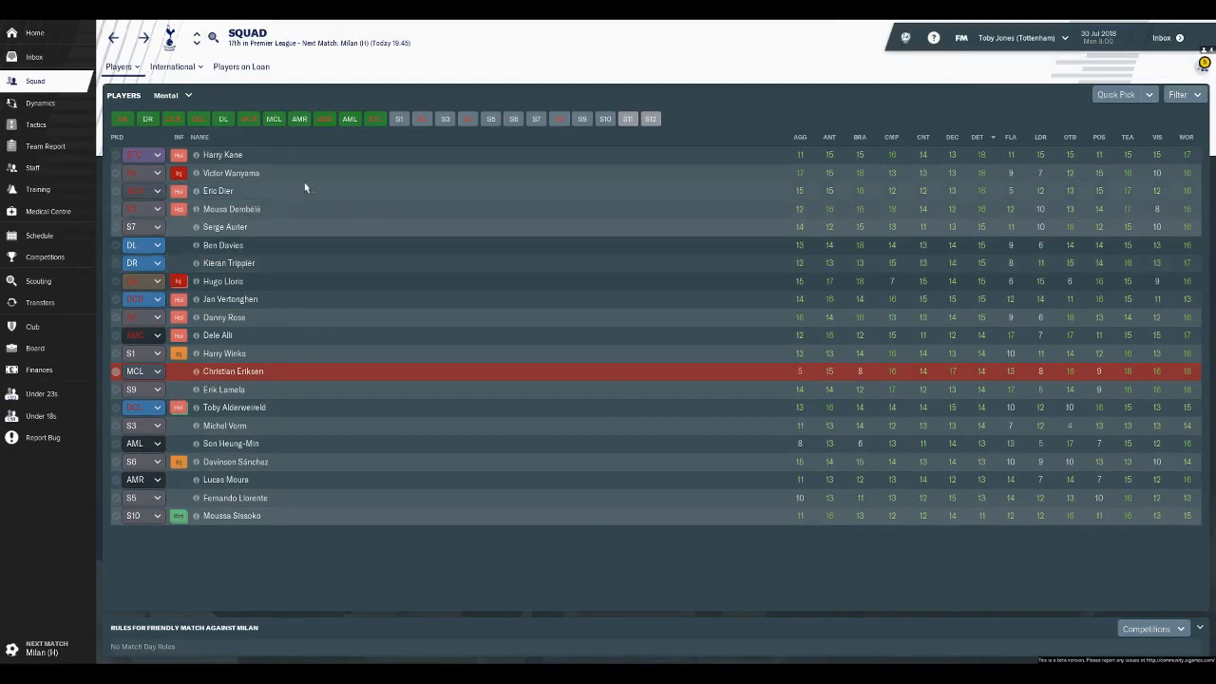
pyautogui.moveTo(36, 125)
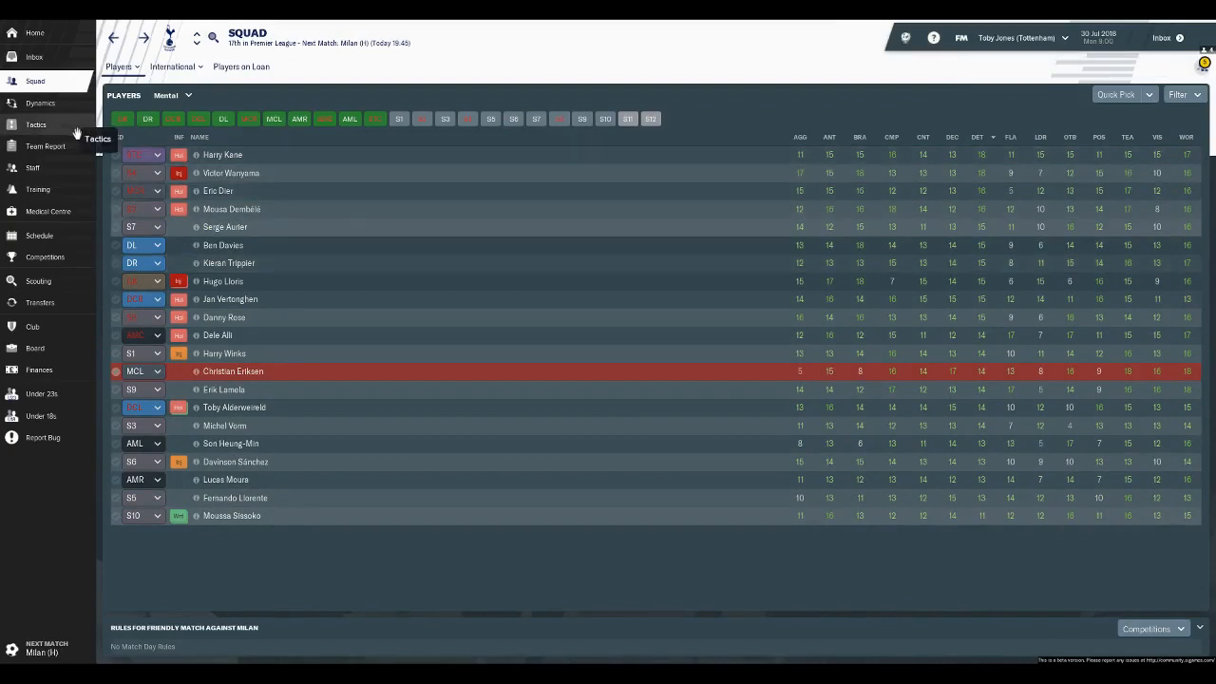
pyautogui.click(37, 124)
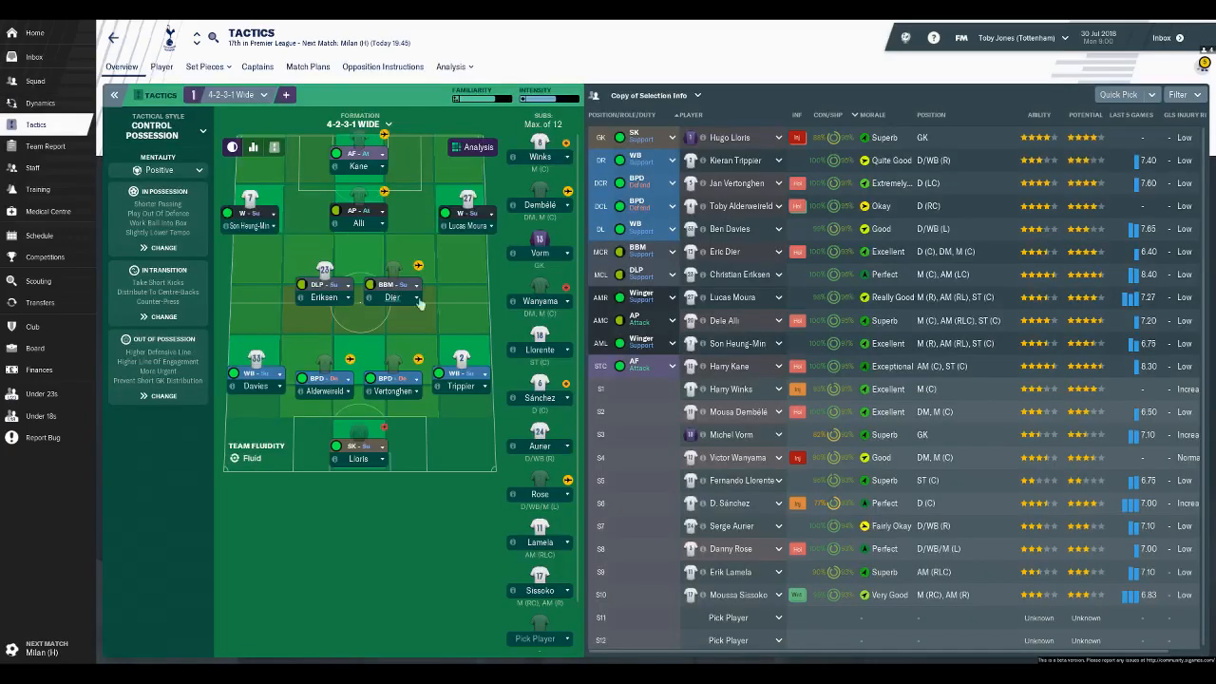
pyautogui.moveTo(456, 496)
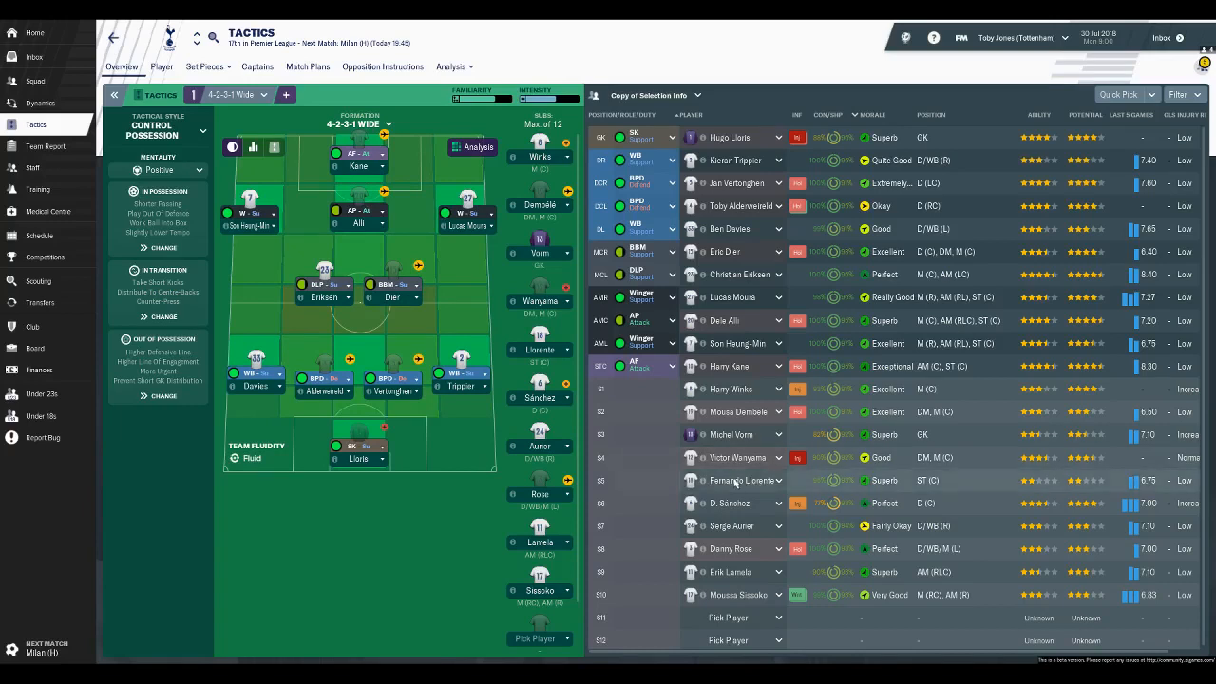
pyautogui.doubleClick(738, 479)
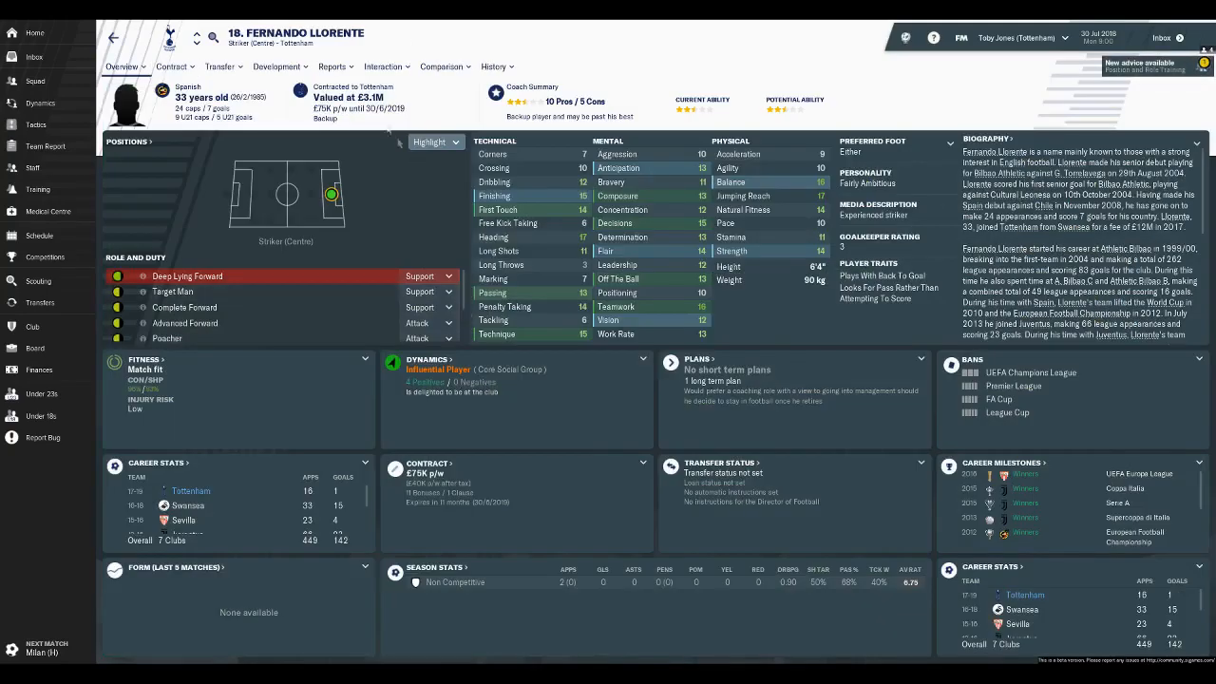
pyautogui.click(332, 67)
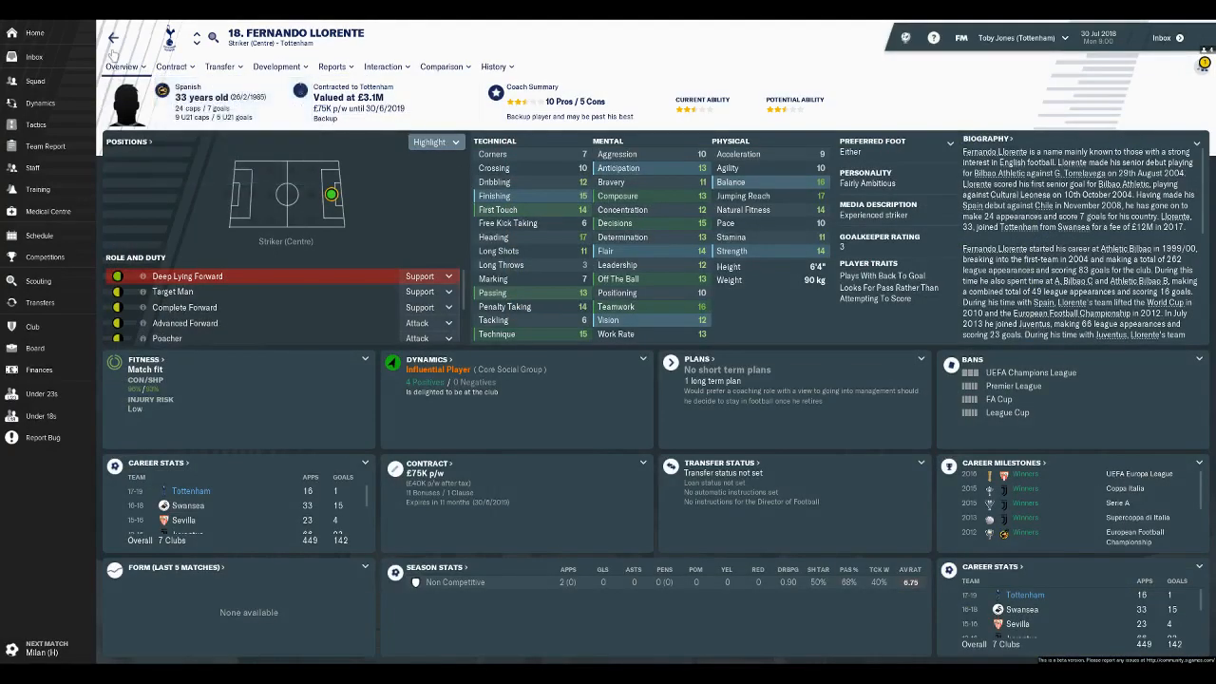
pyautogui.click(33, 124)
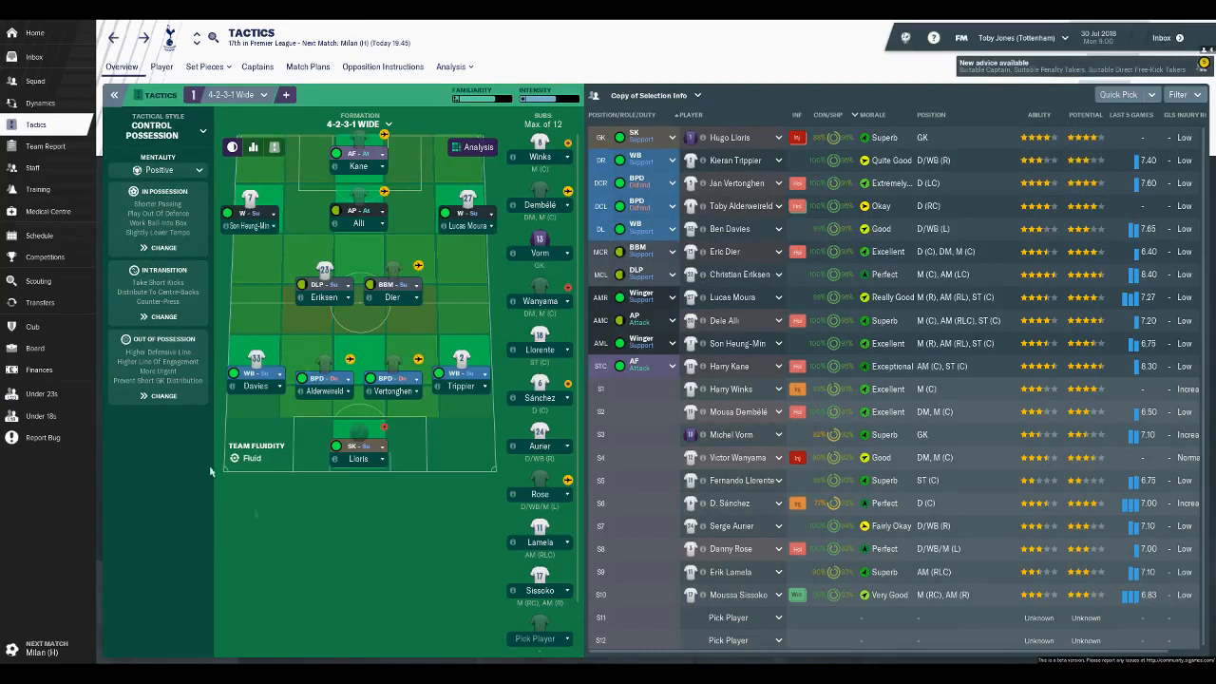
pyautogui.moveTo(388, 524)
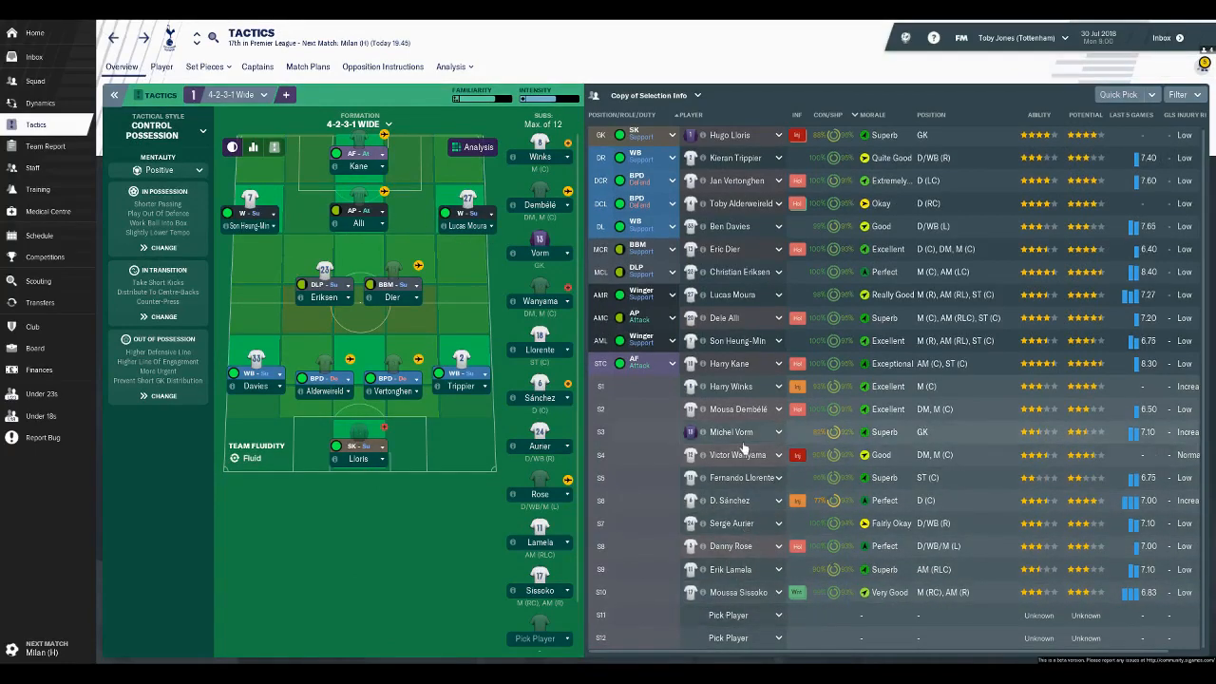
pyautogui.moveTo(741, 524)
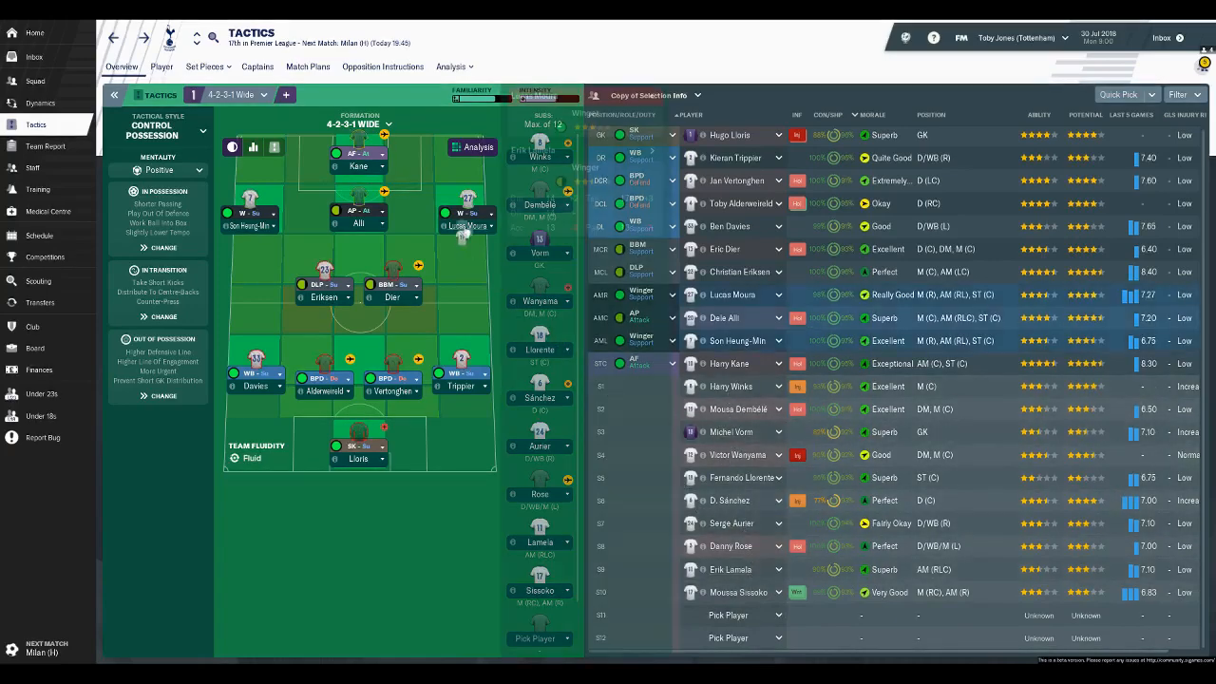
pyautogui.click(465, 211)
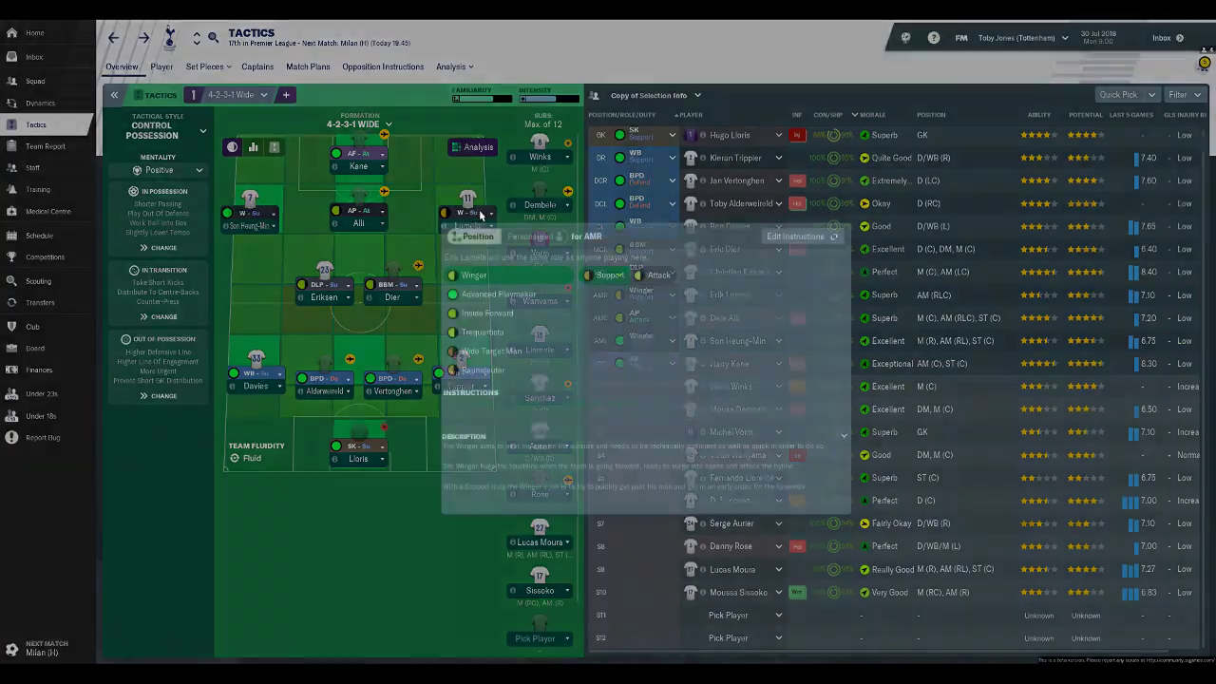
pyautogui.click(498, 293)
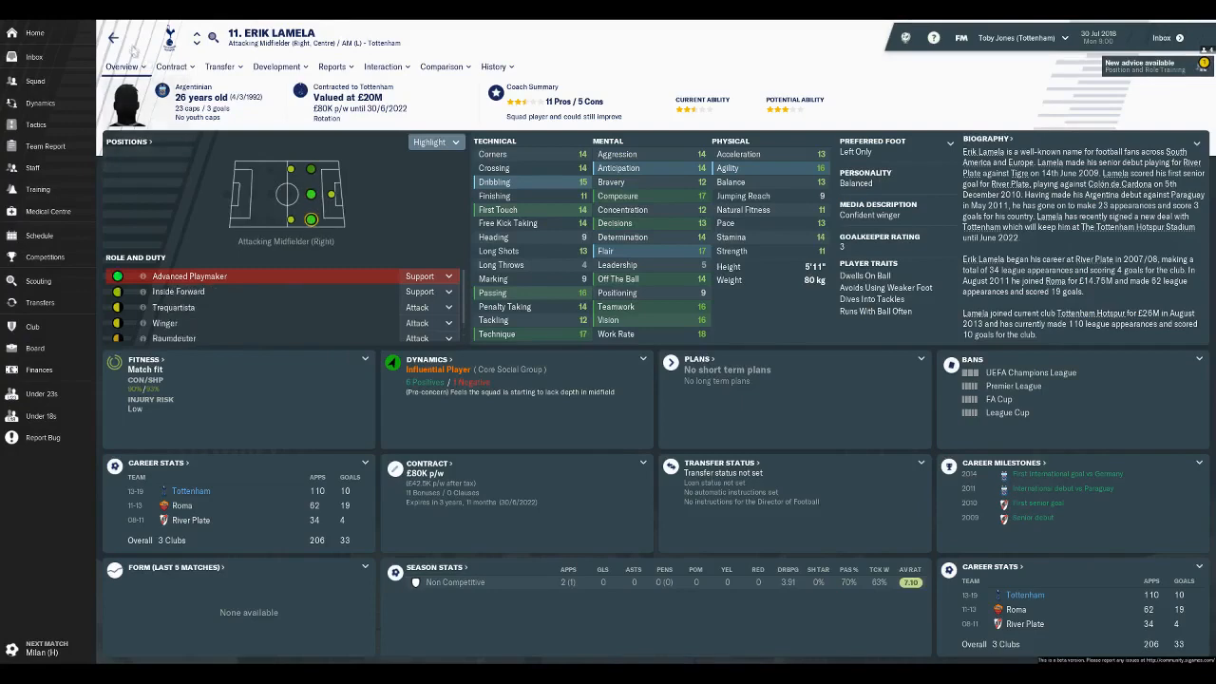
pyautogui.click(33, 125)
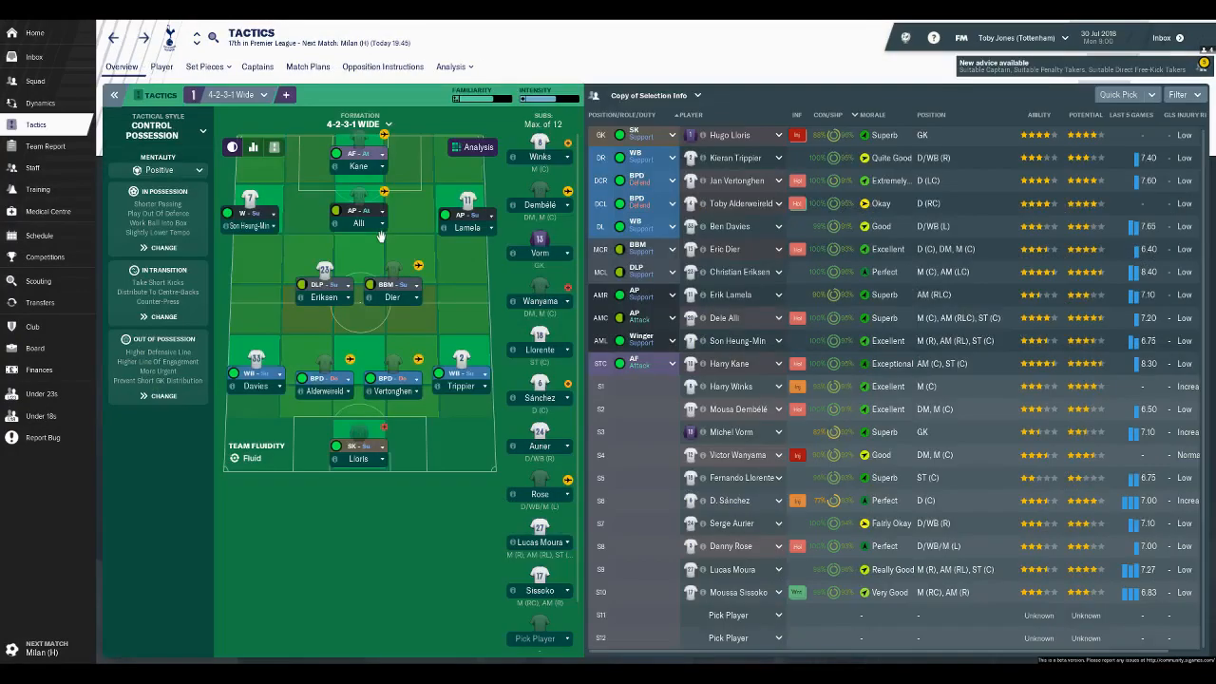
pyautogui.moveTo(397, 321)
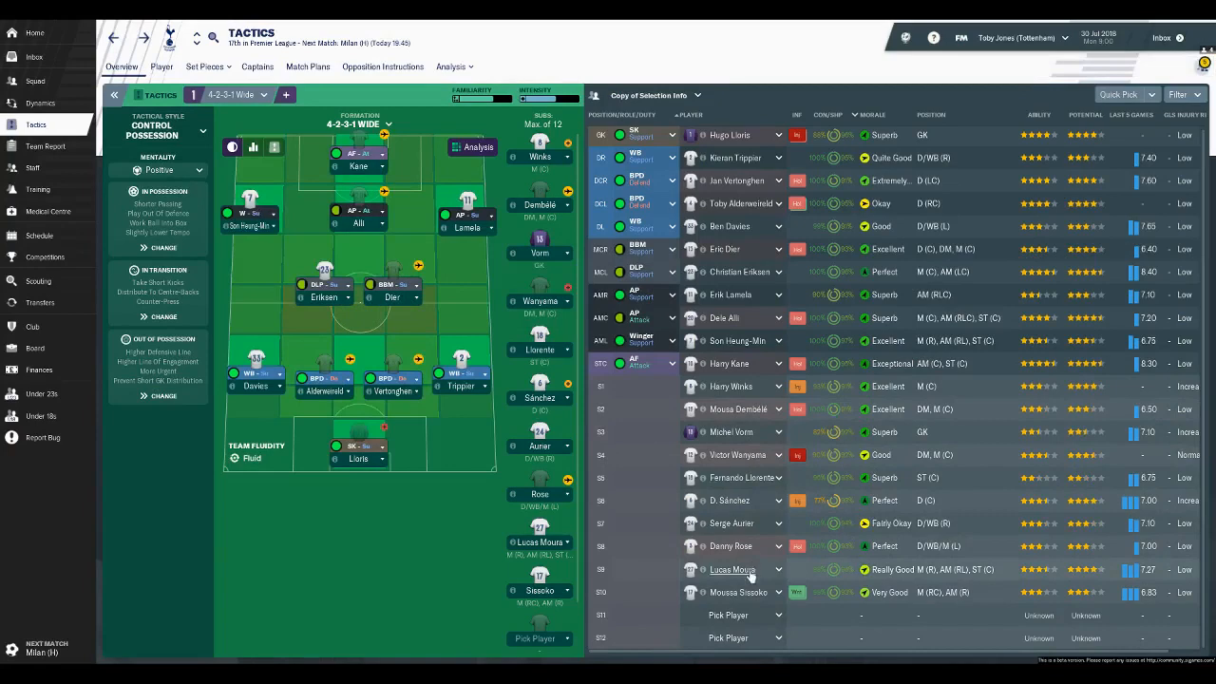
pyautogui.moveTo(732, 592)
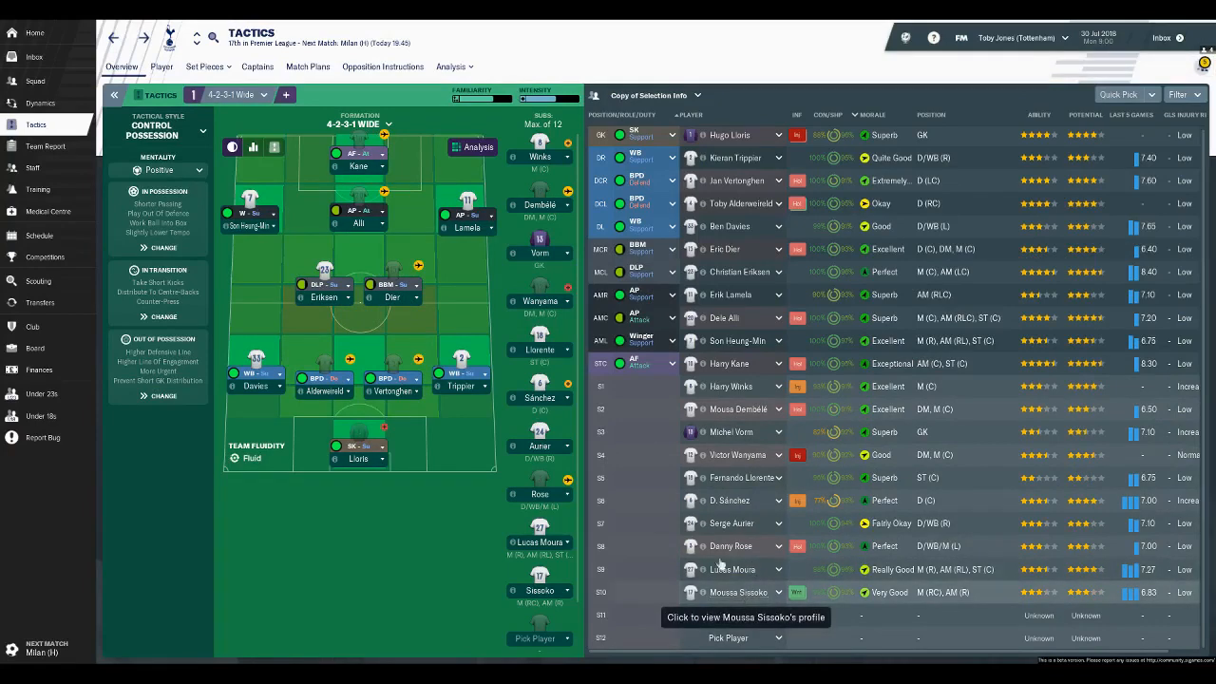
pyautogui.moveTo(453, 456)
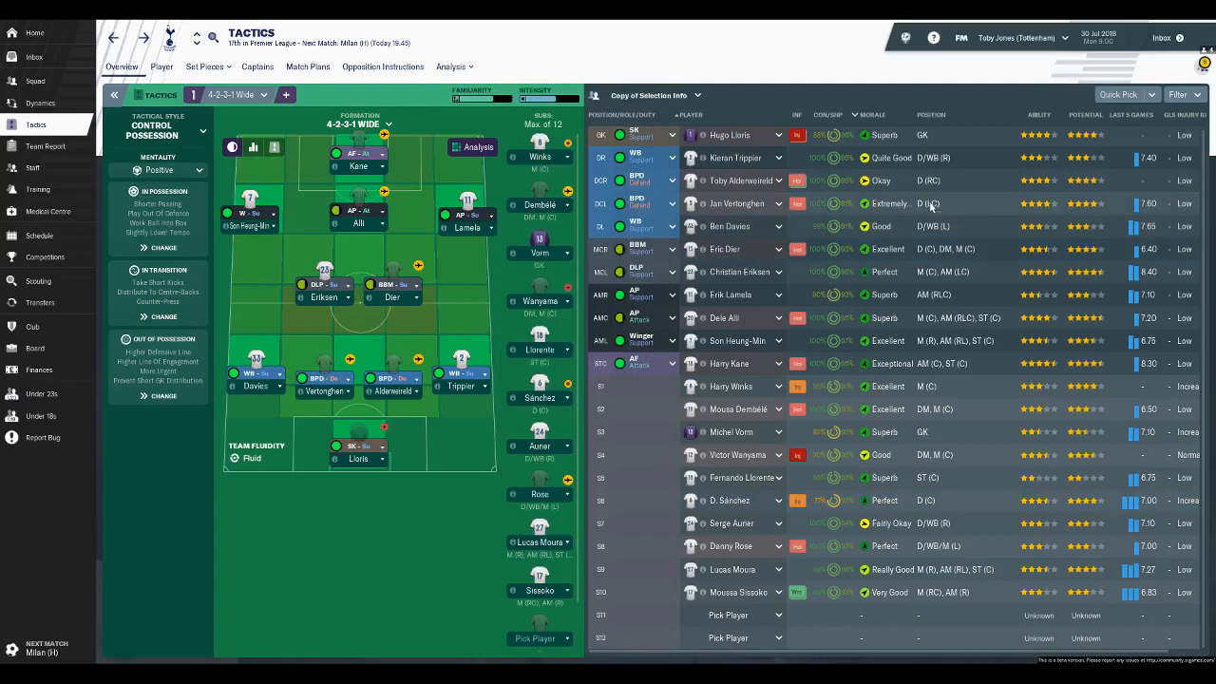
pyautogui.moveTo(928, 226)
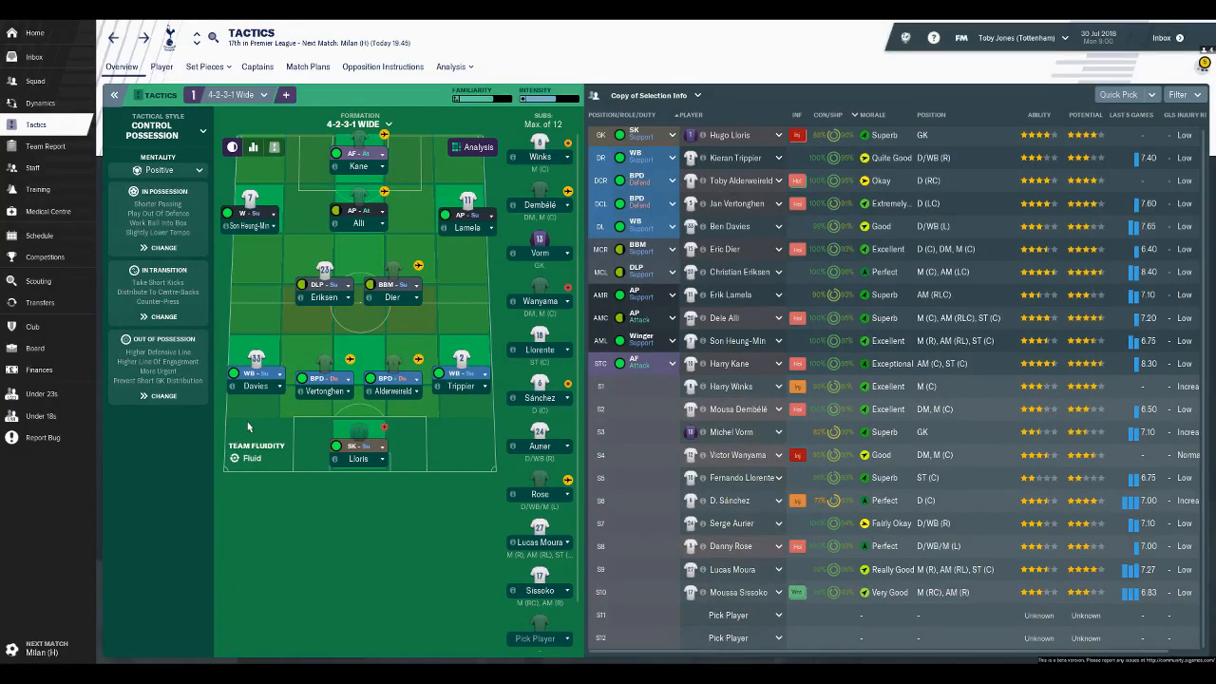
pyautogui.moveTo(38, 280)
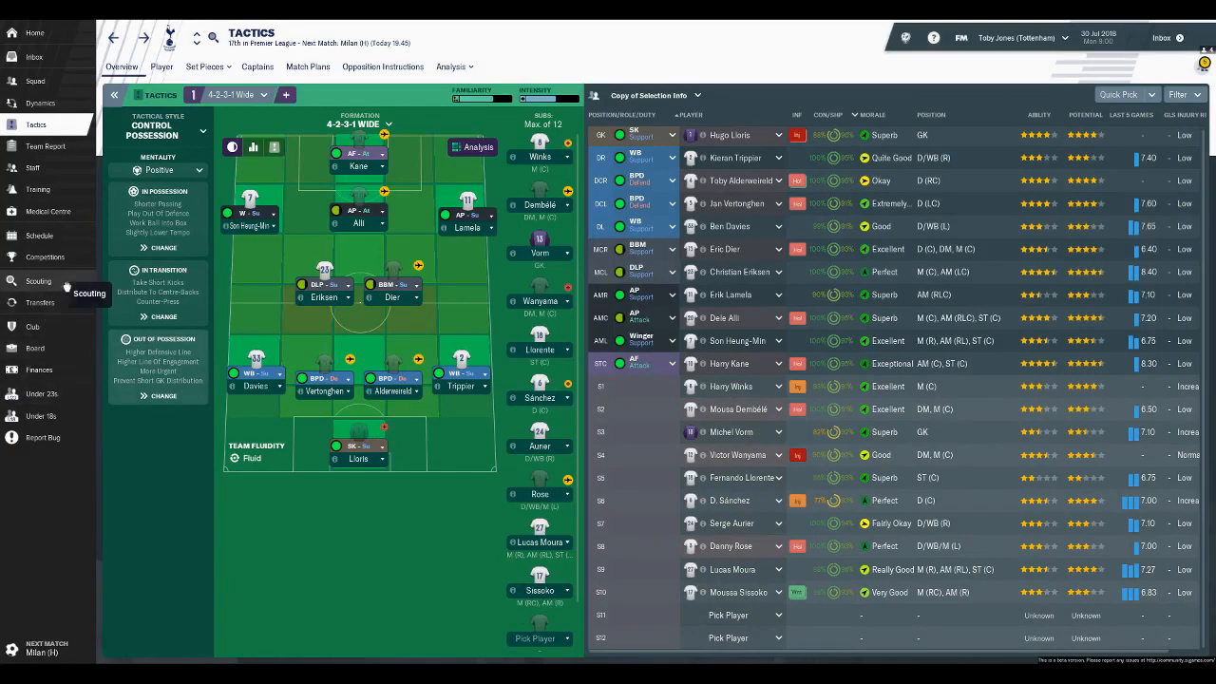
# - Open Breel Embolo's Schalke profile from the scouting centre's shortlist
pyautogui.click(38, 280)
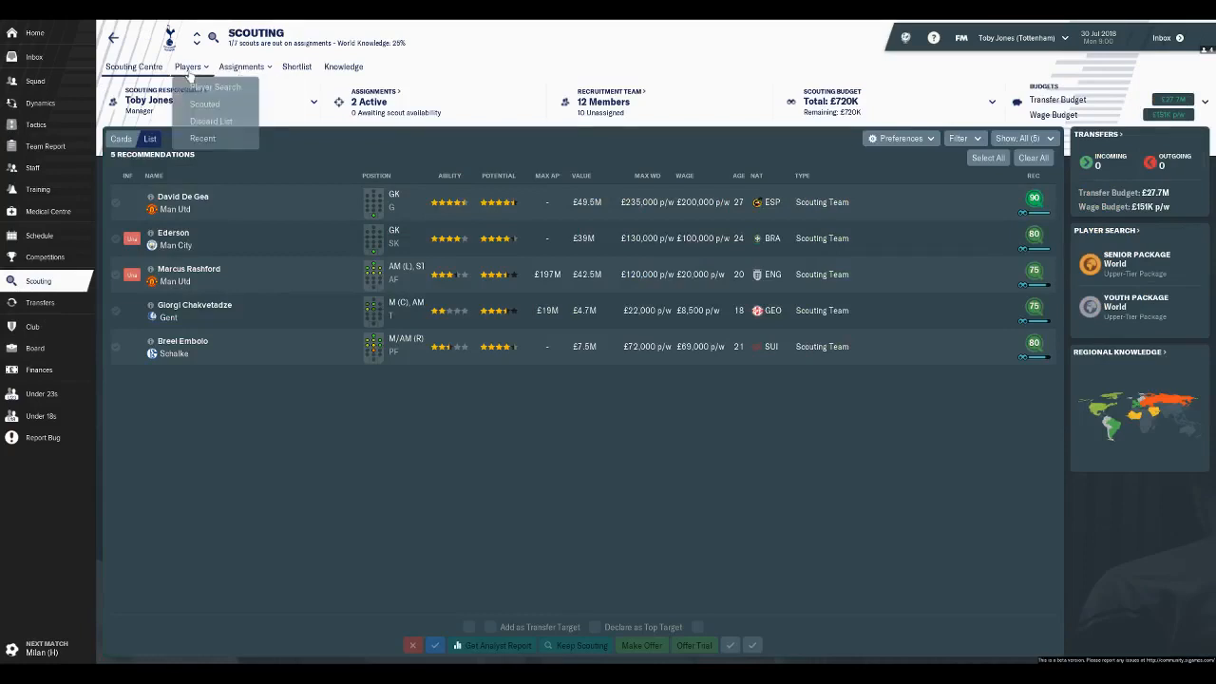
pyautogui.click(283, 206)
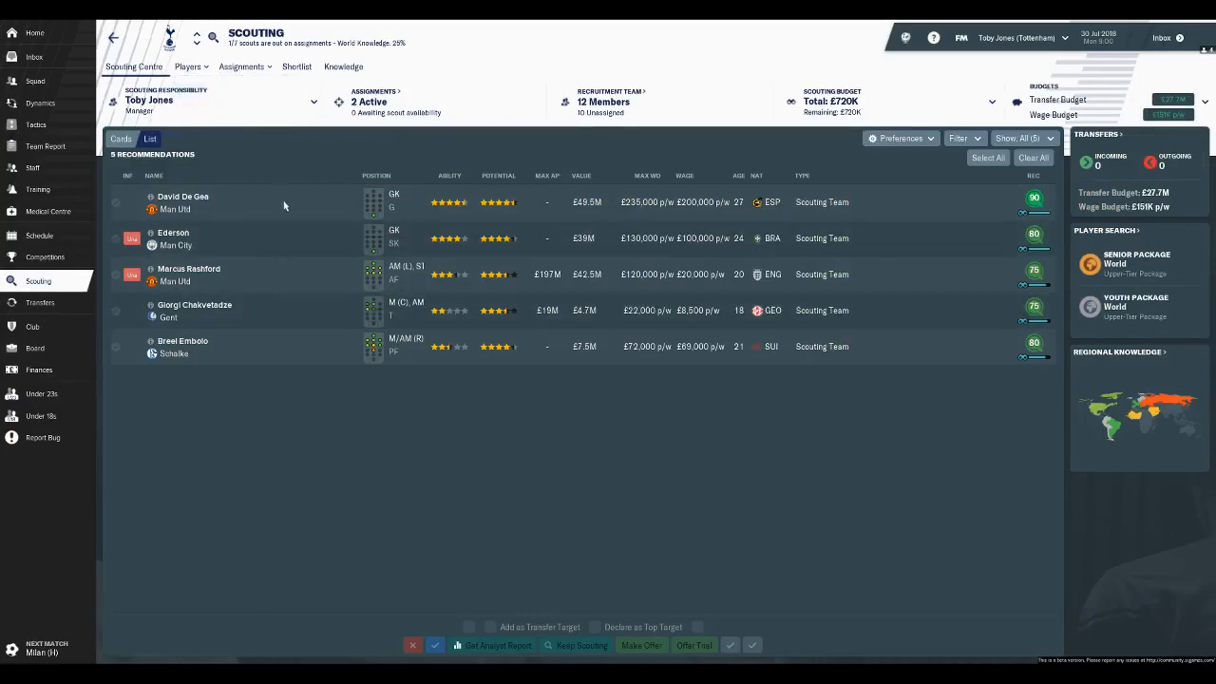
pyautogui.click(296, 66)
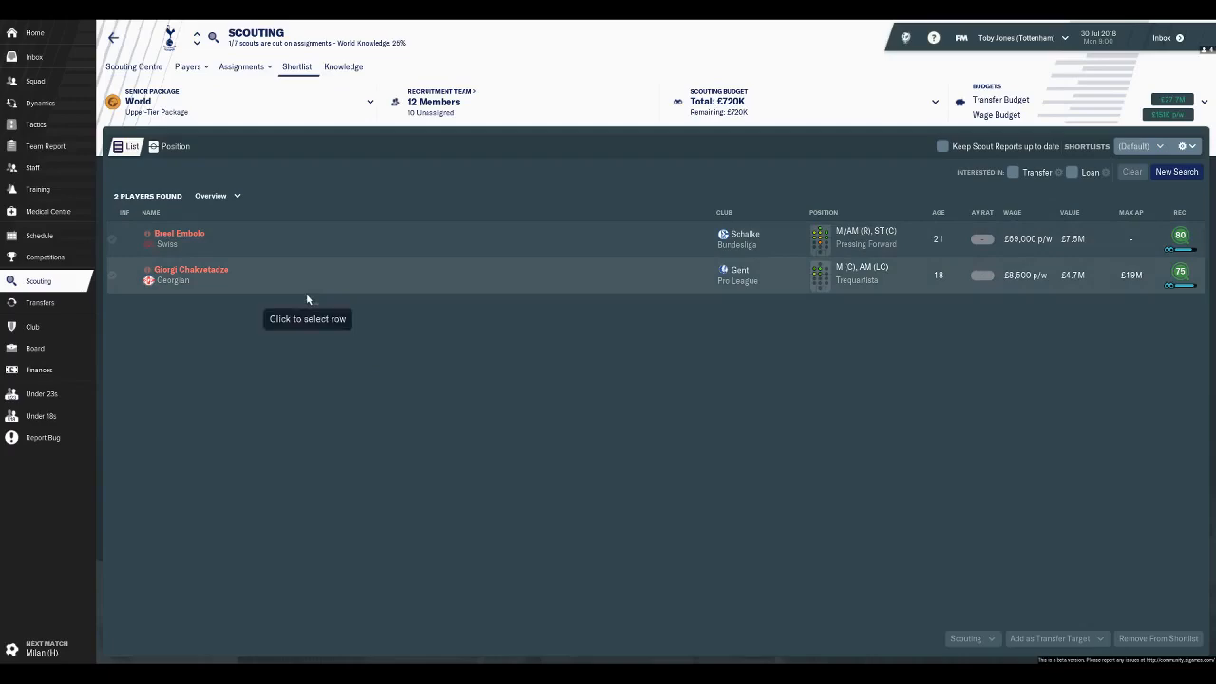
pyautogui.click(178, 233)
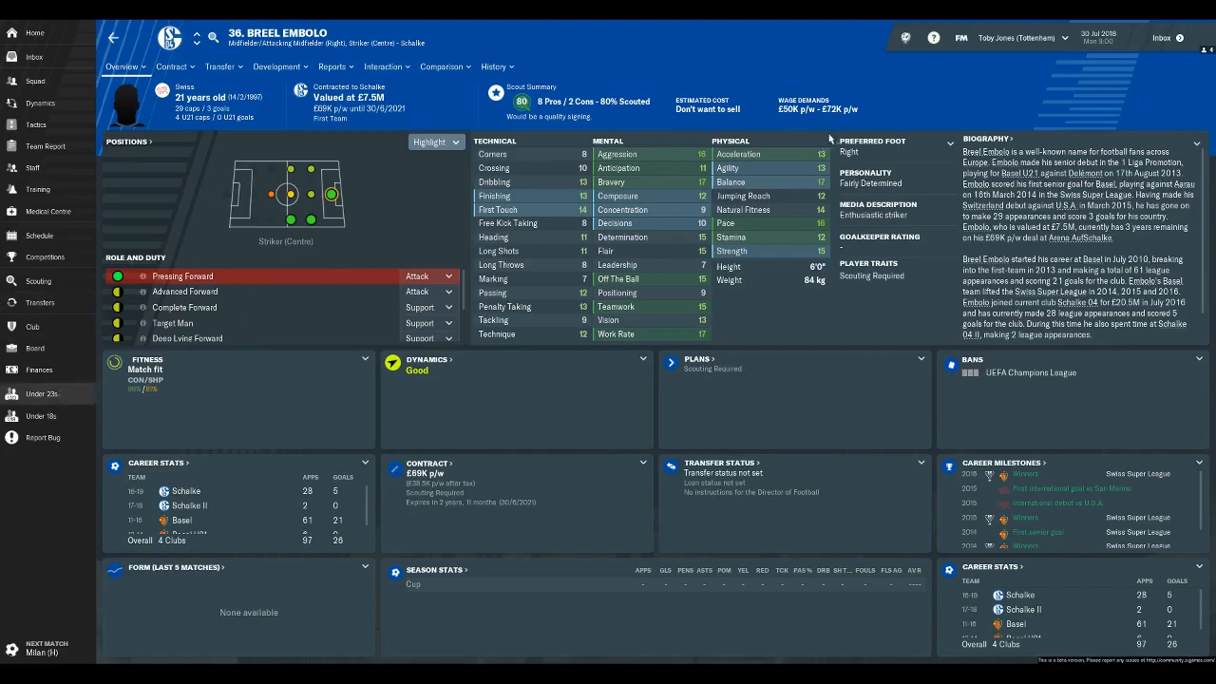
pyautogui.click(41, 394)
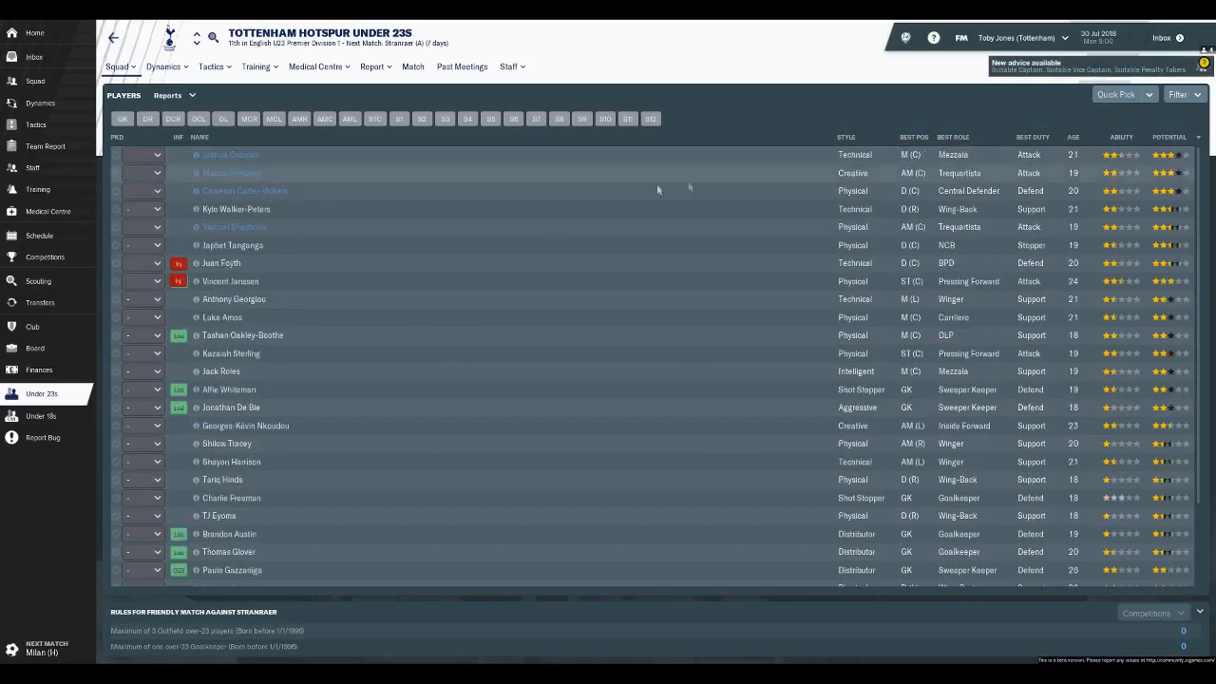
pyautogui.moveTo(242, 281)
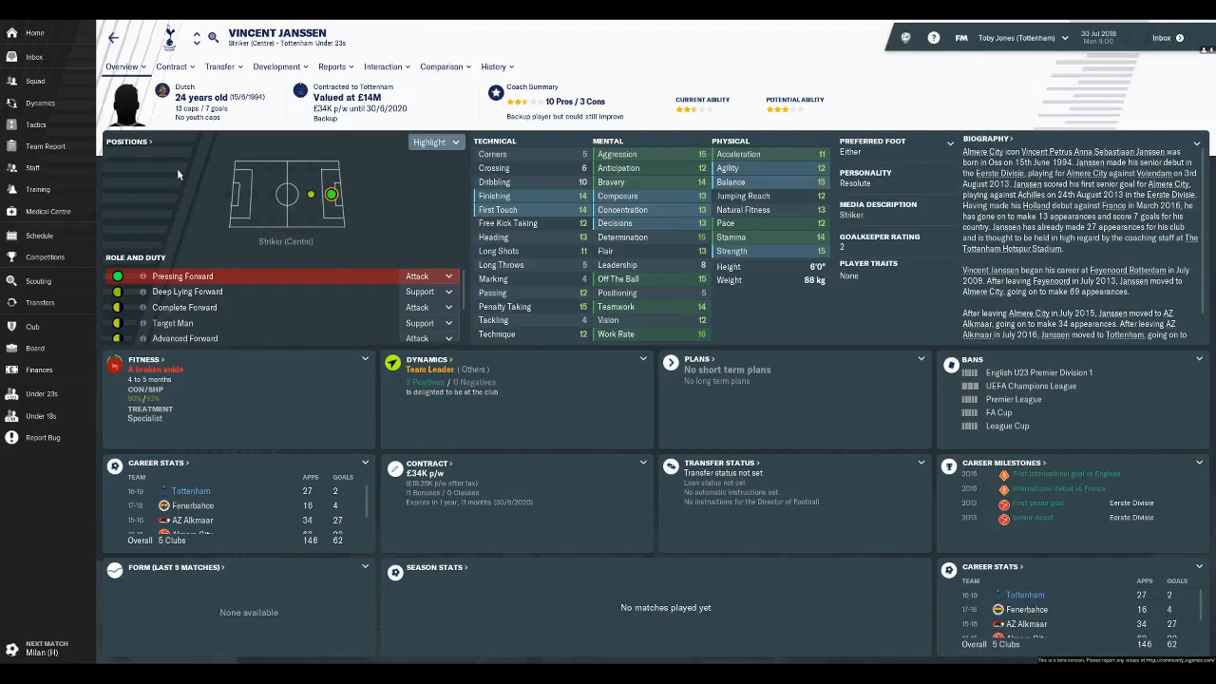
pyautogui.moveTo(779, 110)
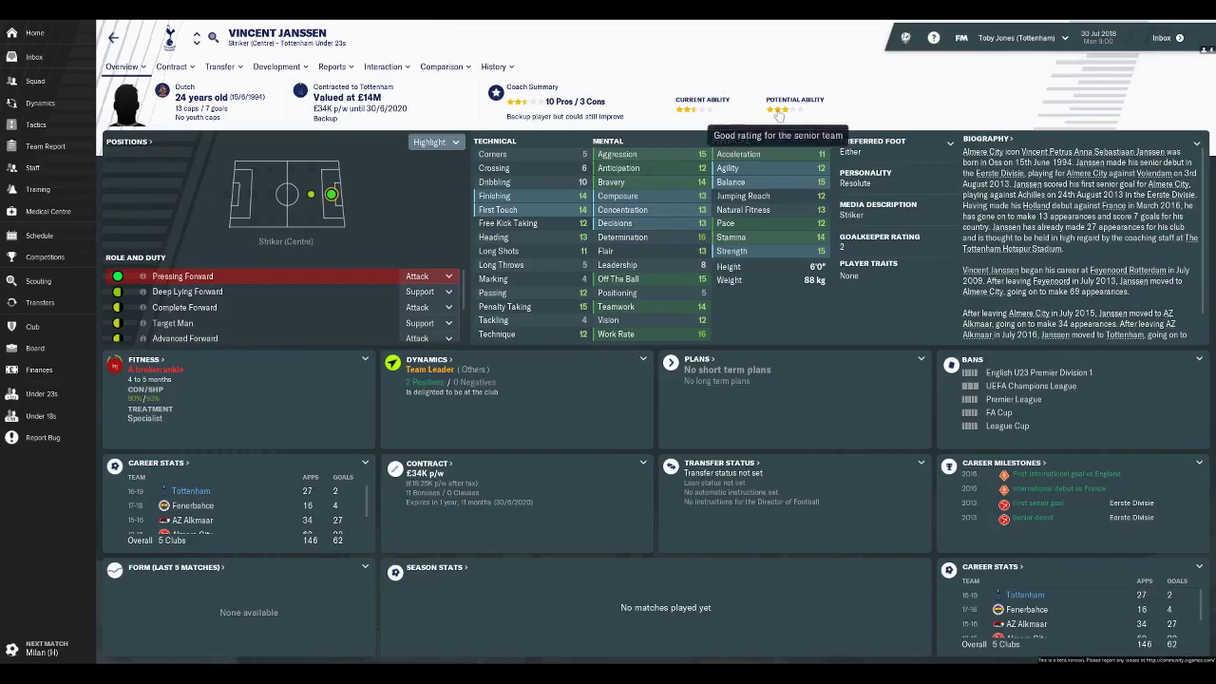
pyautogui.click(41, 393)
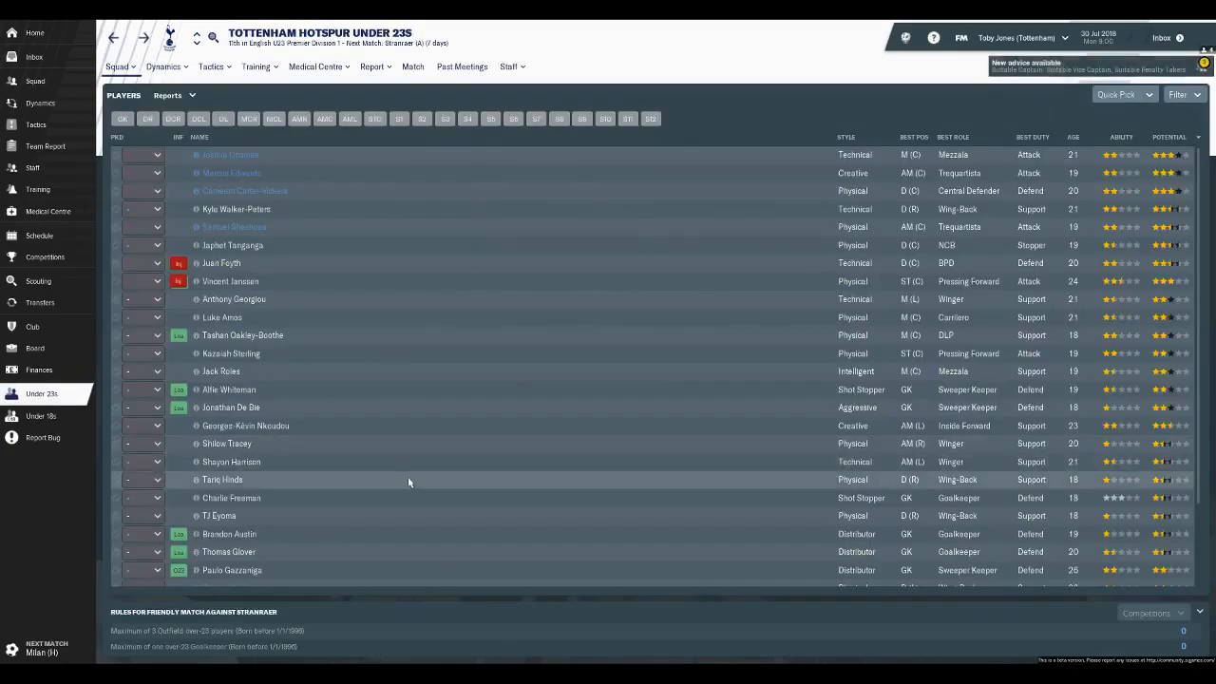
pyautogui.moveTo(319, 356)
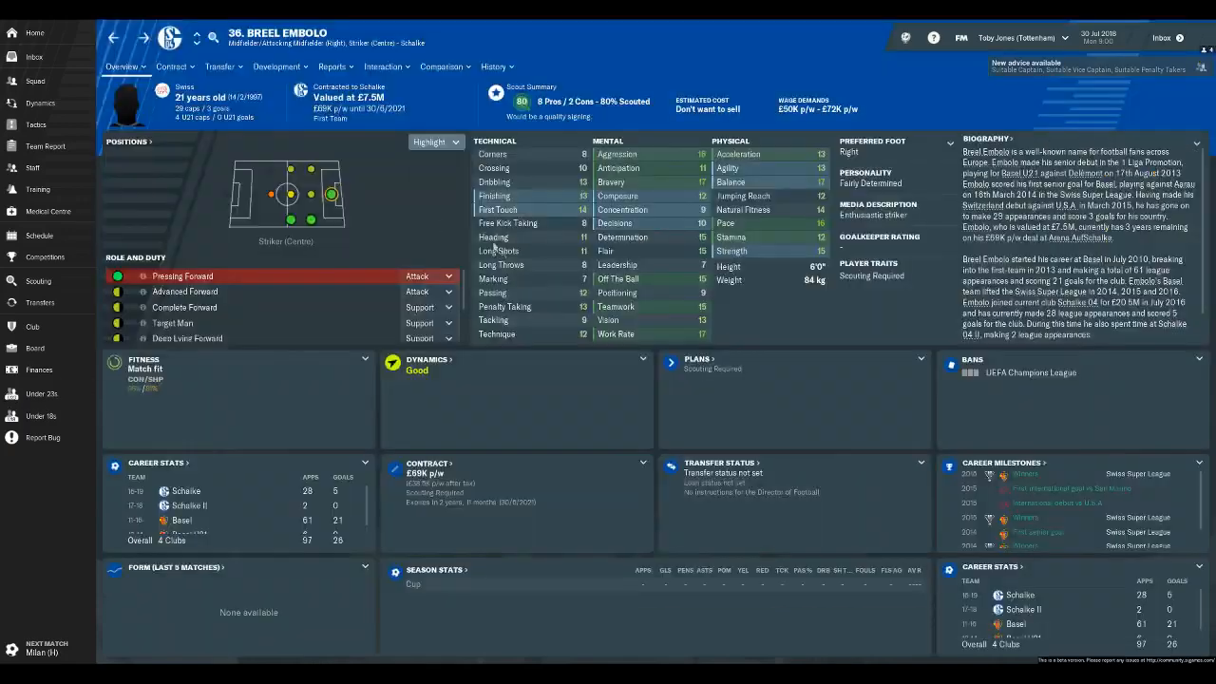
pyautogui.click(493, 66)
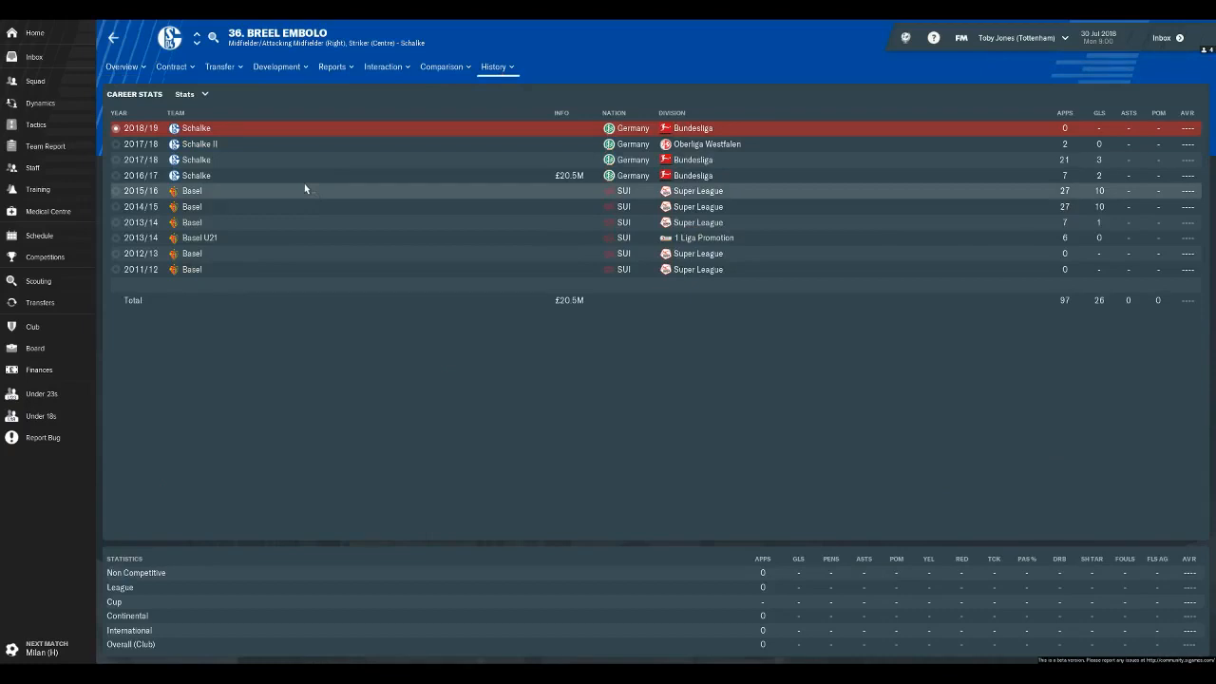
pyautogui.moveTo(220, 66)
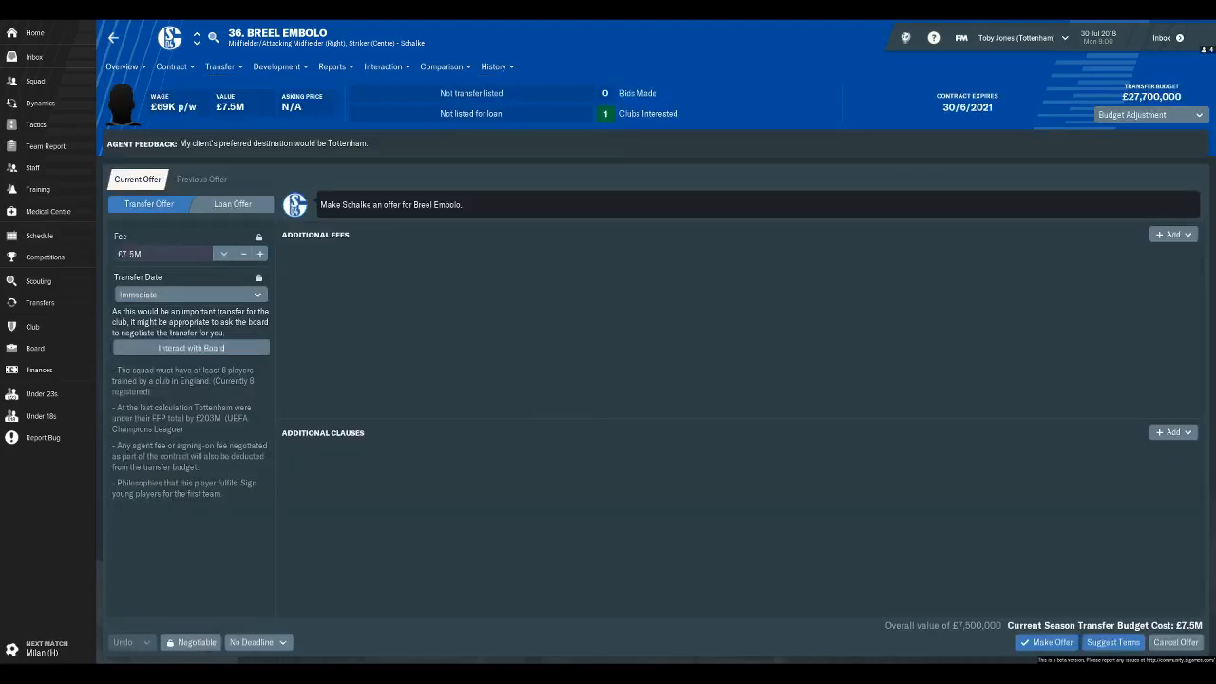
# - Have Schalke suggest terms for Embolo and lower the offered fee to £10M
pyautogui.click(223, 254)
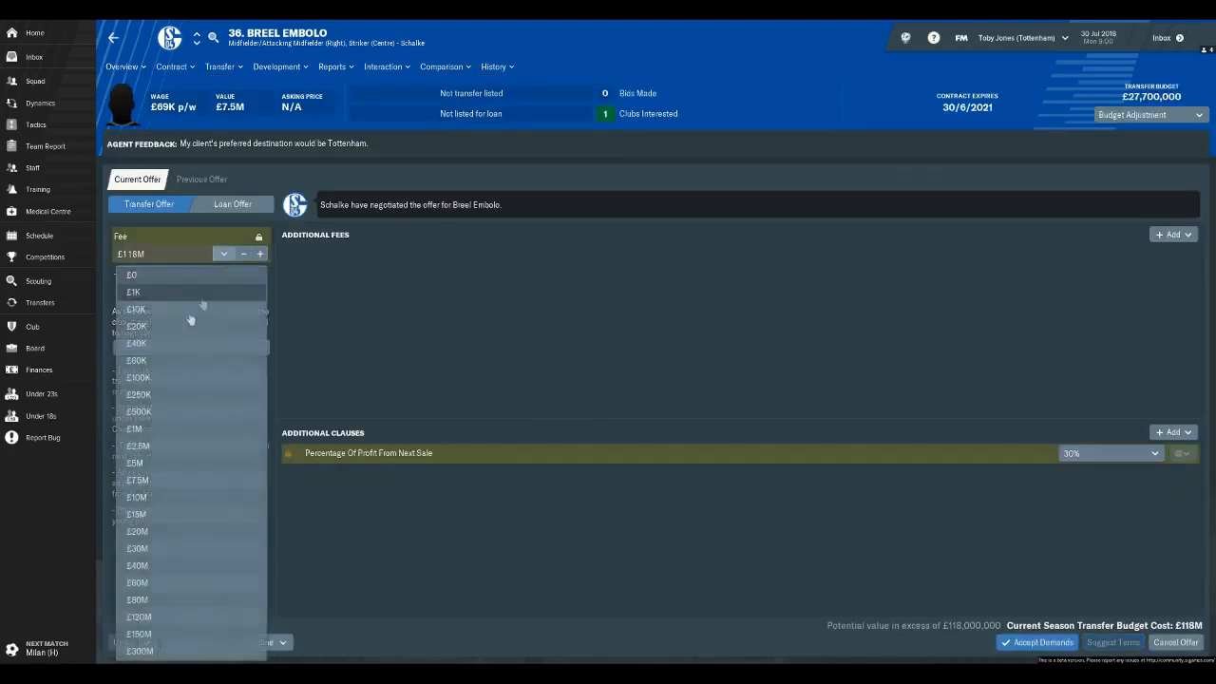
pyautogui.click(136, 496)
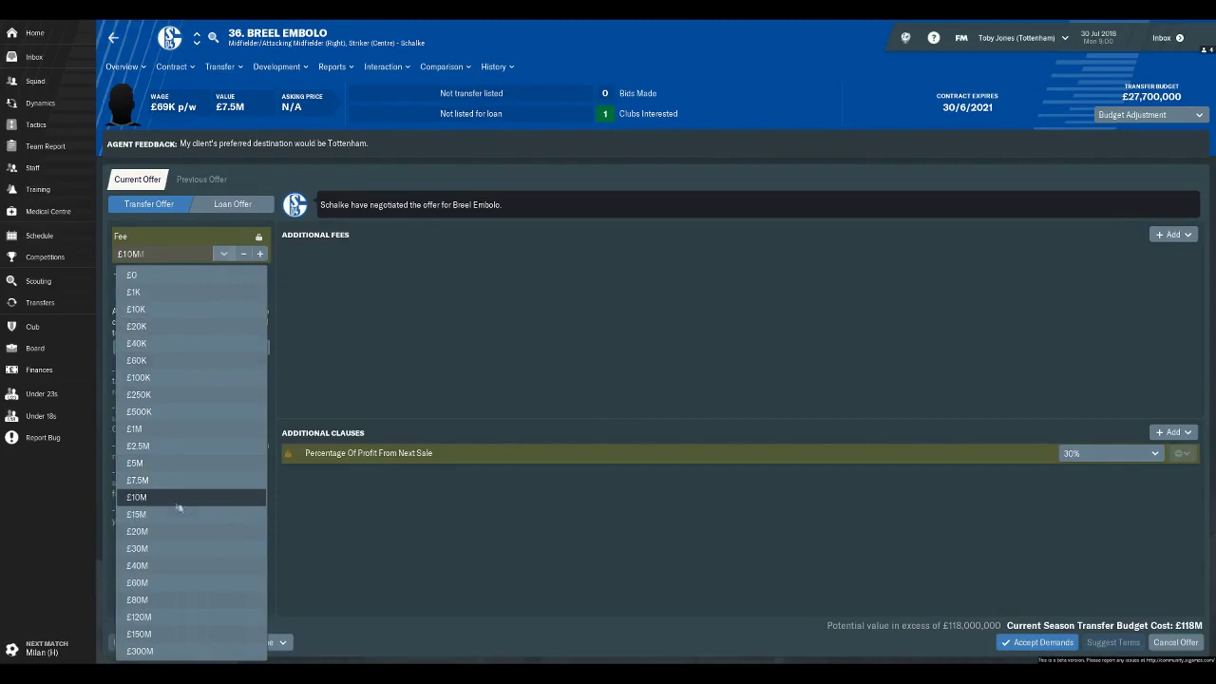
pyautogui.click(135, 496)
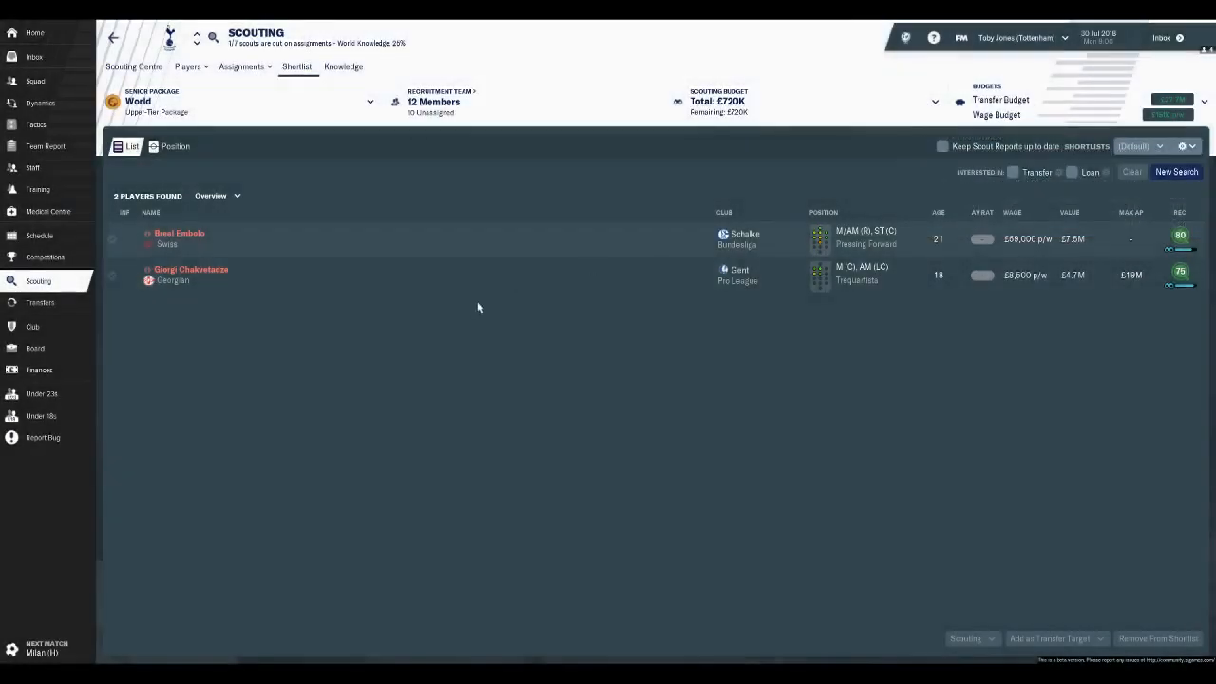
pyautogui.moveTo(297, 298)
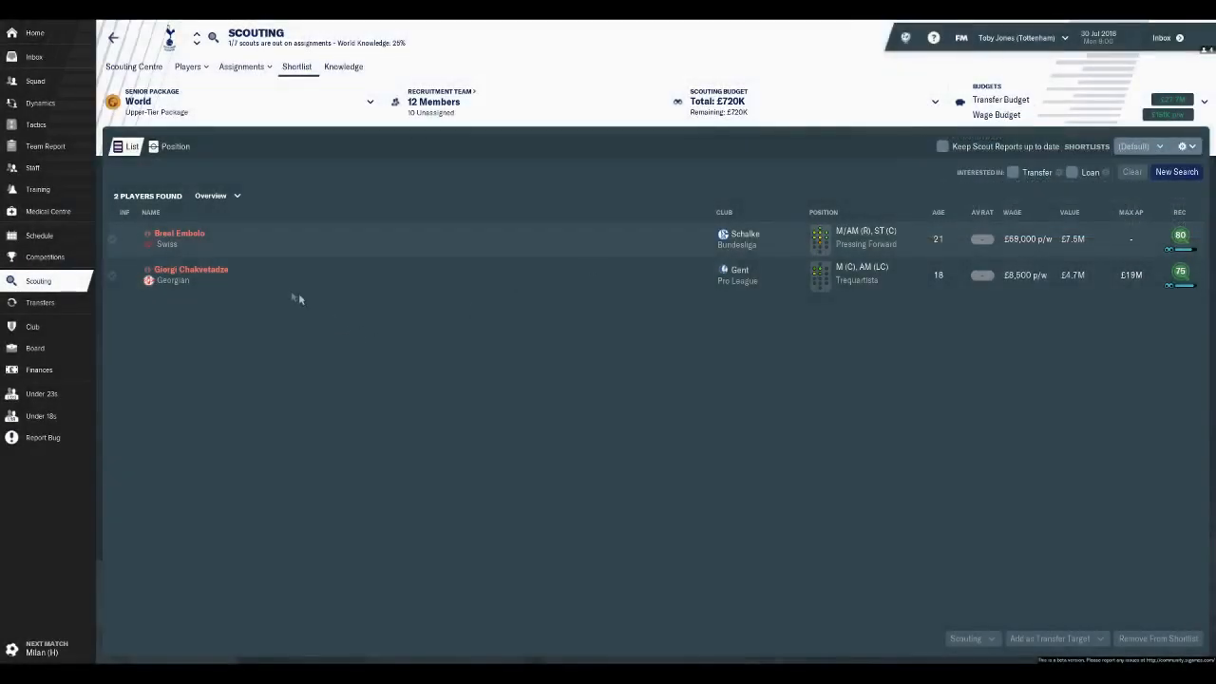
pyautogui.moveTo(221, 276)
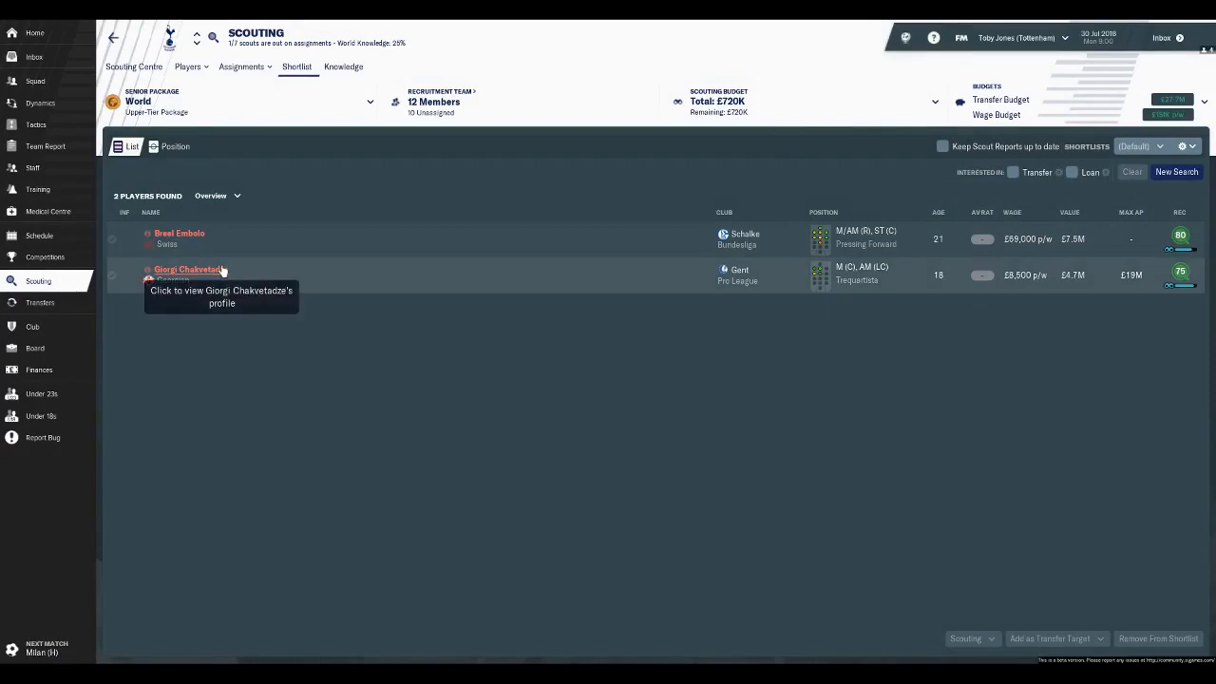
# - Read Chakvetadze's scout report and year-by-year Gent career stats, then go back to the shortlist
pyautogui.click(187, 270)
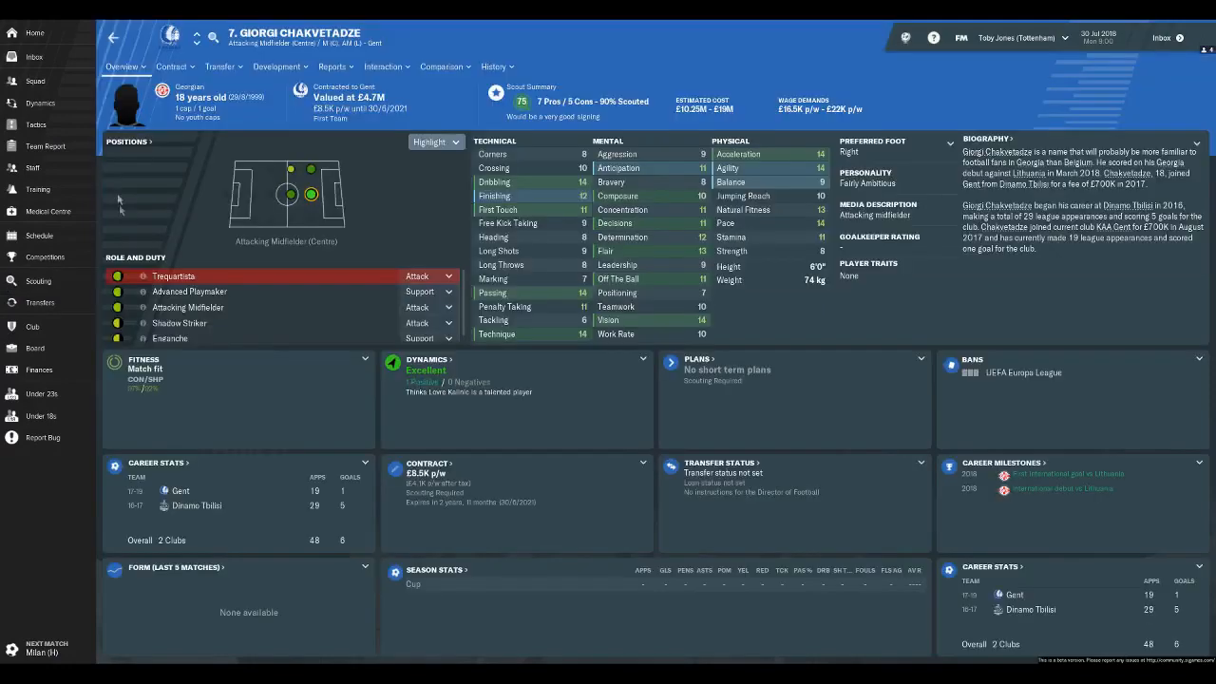
pyautogui.moveTo(199, 199)
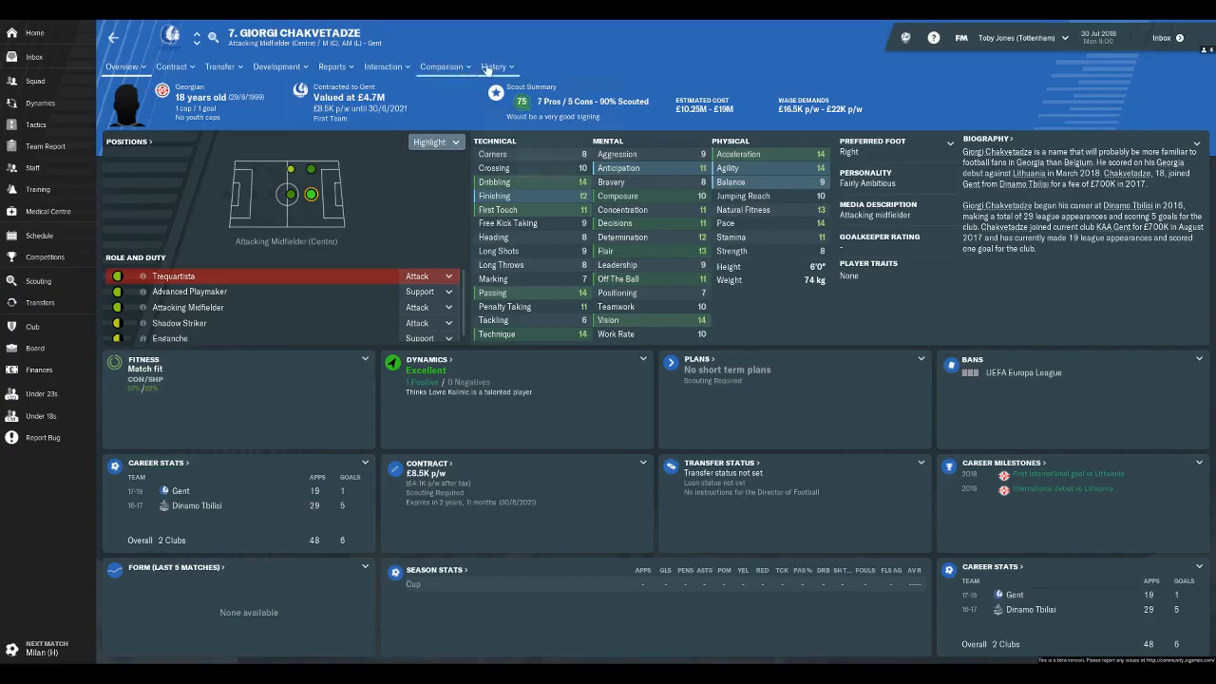
pyautogui.click(332, 66)
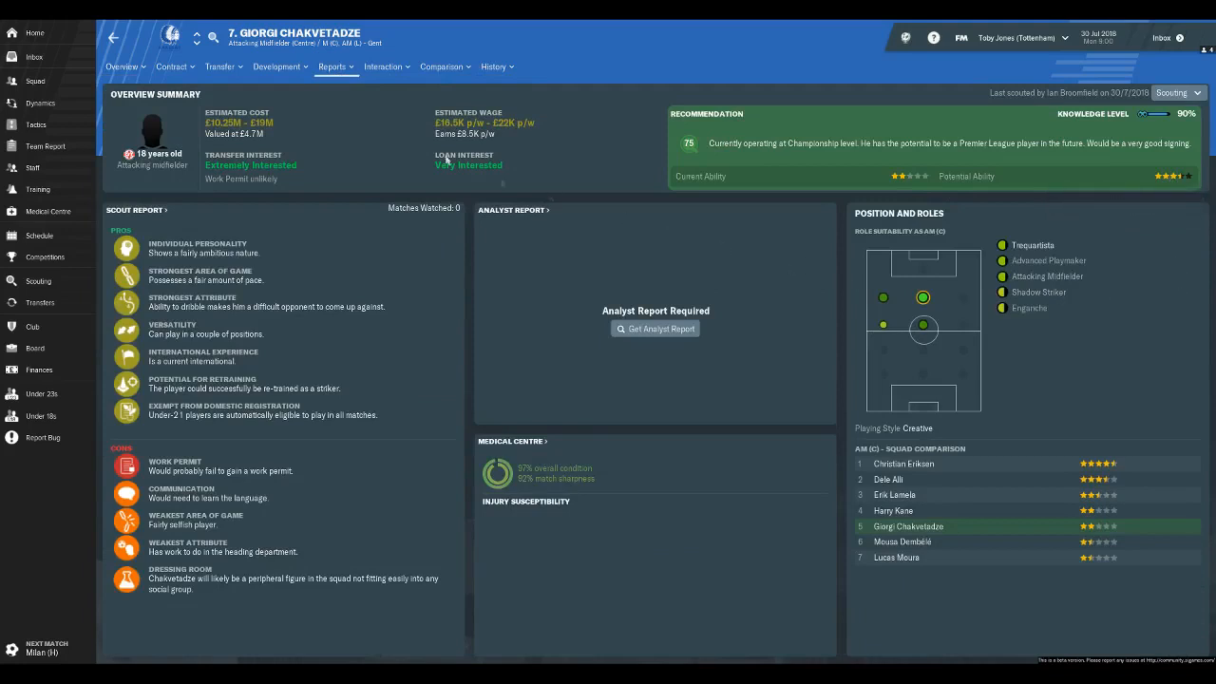
pyautogui.moveTo(262, 523)
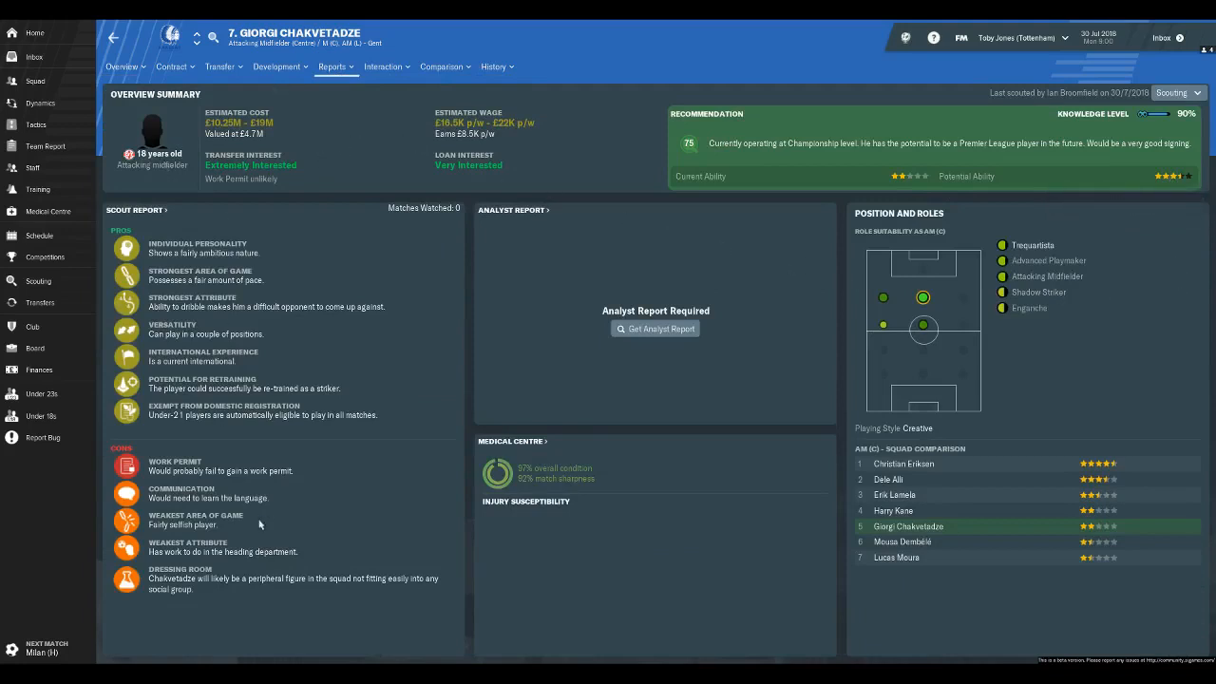
pyautogui.moveTo(236, 478)
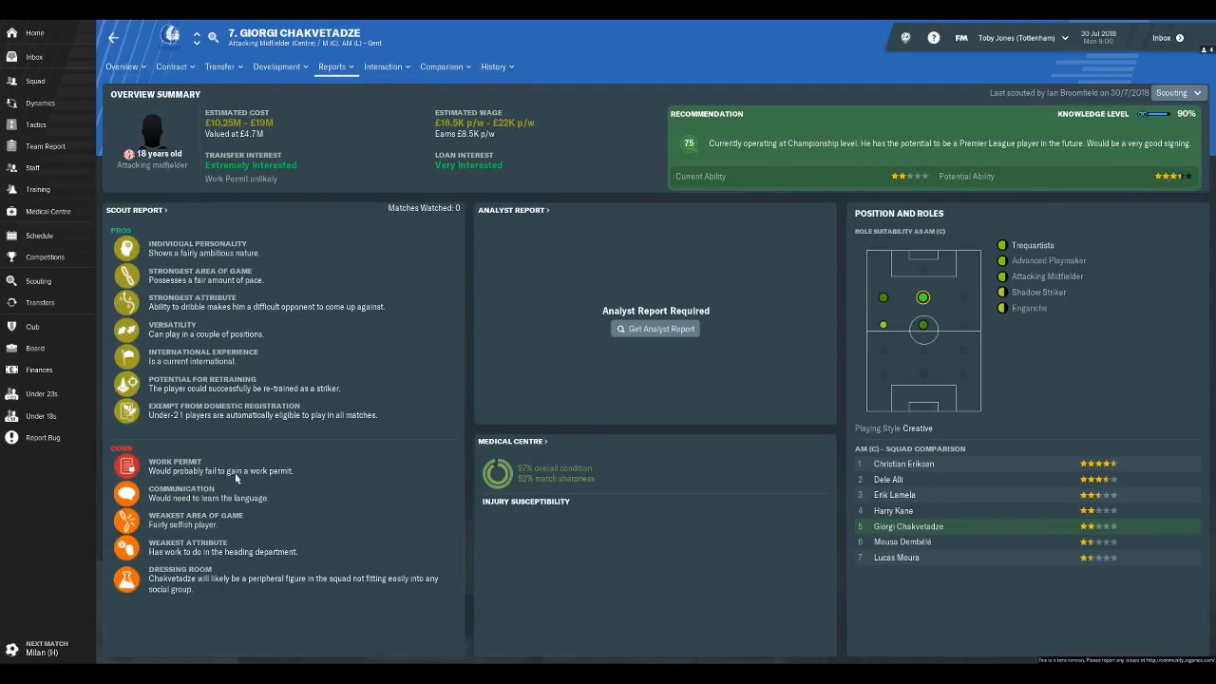
pyautogui.click(335, 67)
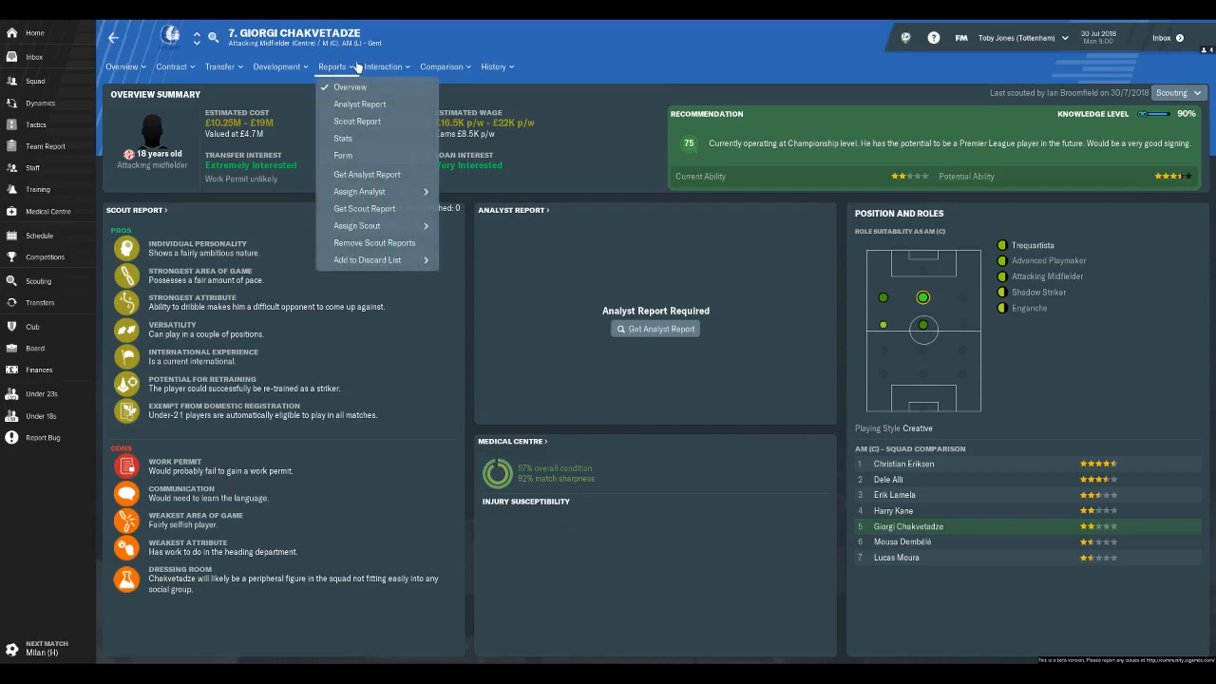
pyautogui.click(494, 66)
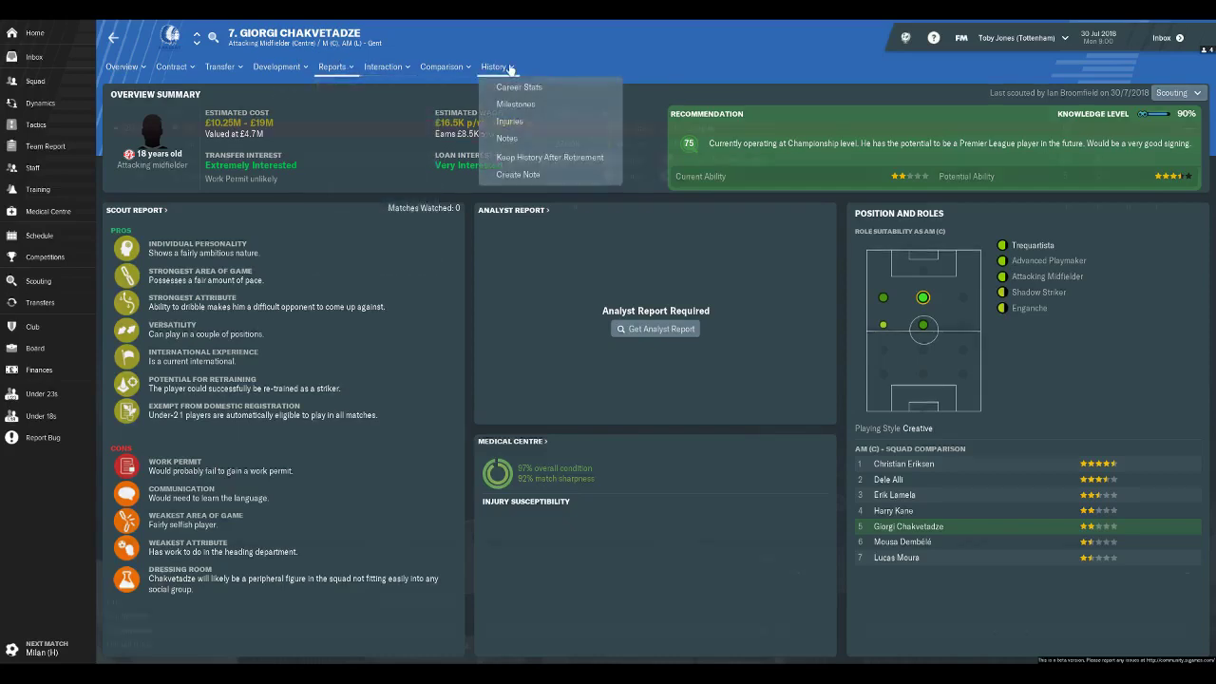
pyautogui.click(518, 87)
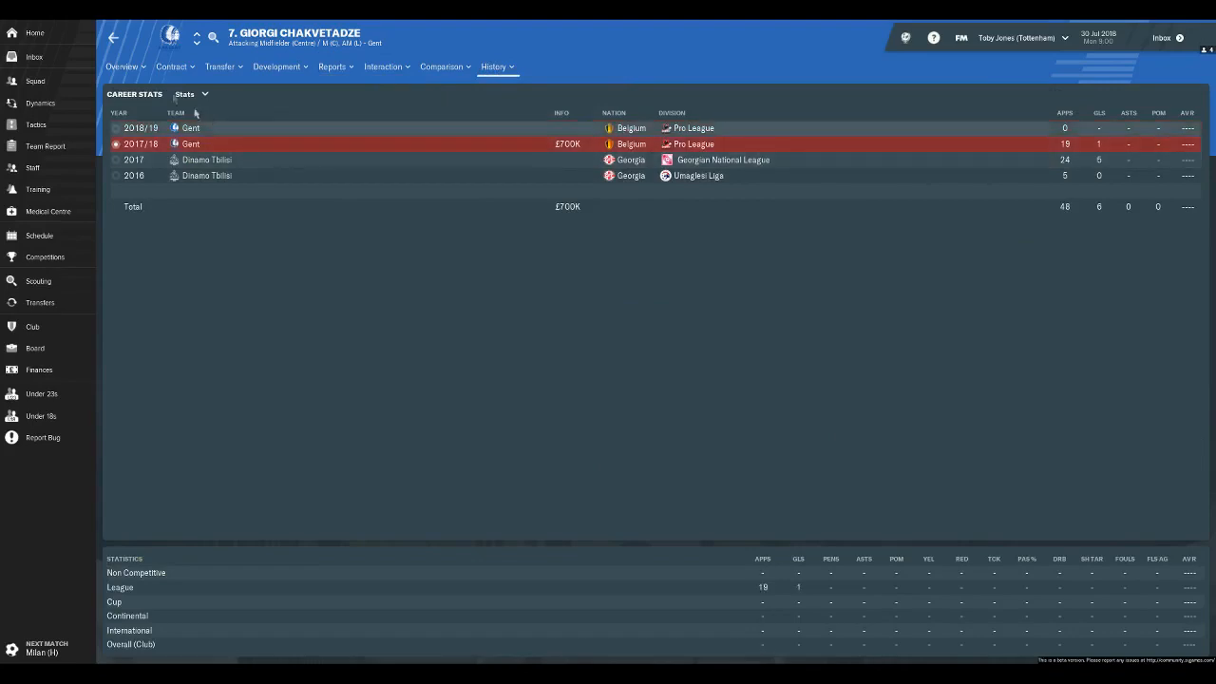
pyautogui.click(132, 87)
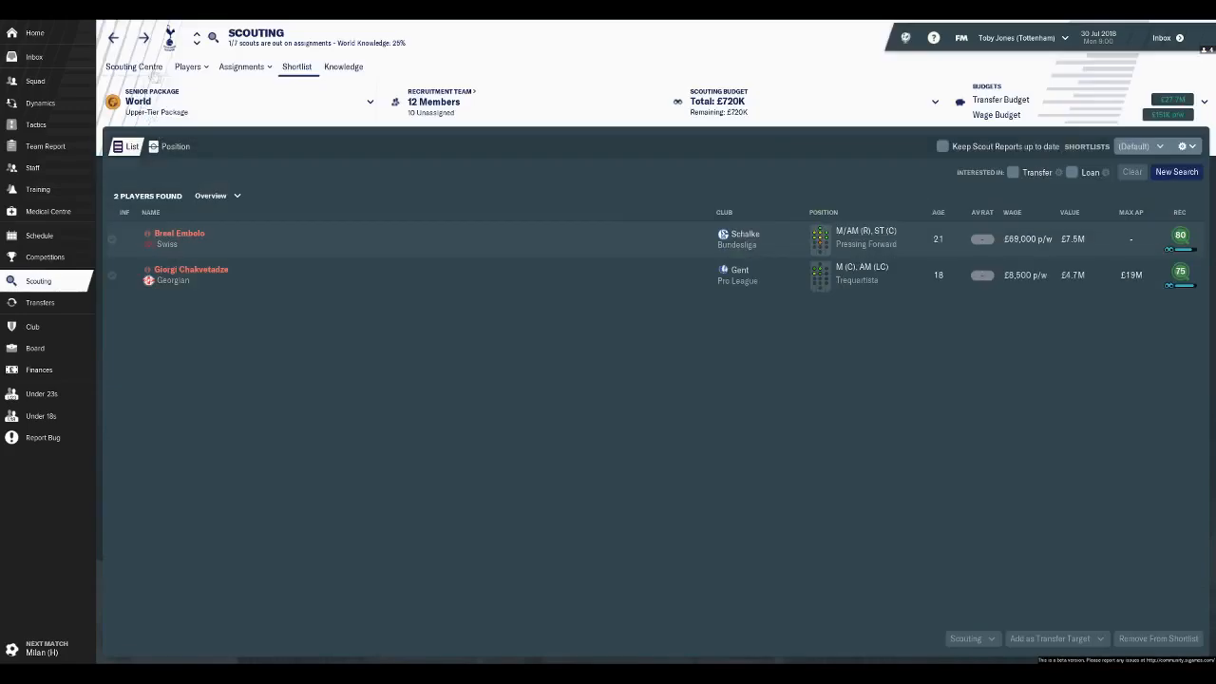
# - Check the five scouting recommendations and the Tottenham transfer obligations report, then return to Squad
pyautogui.click(133, 67)
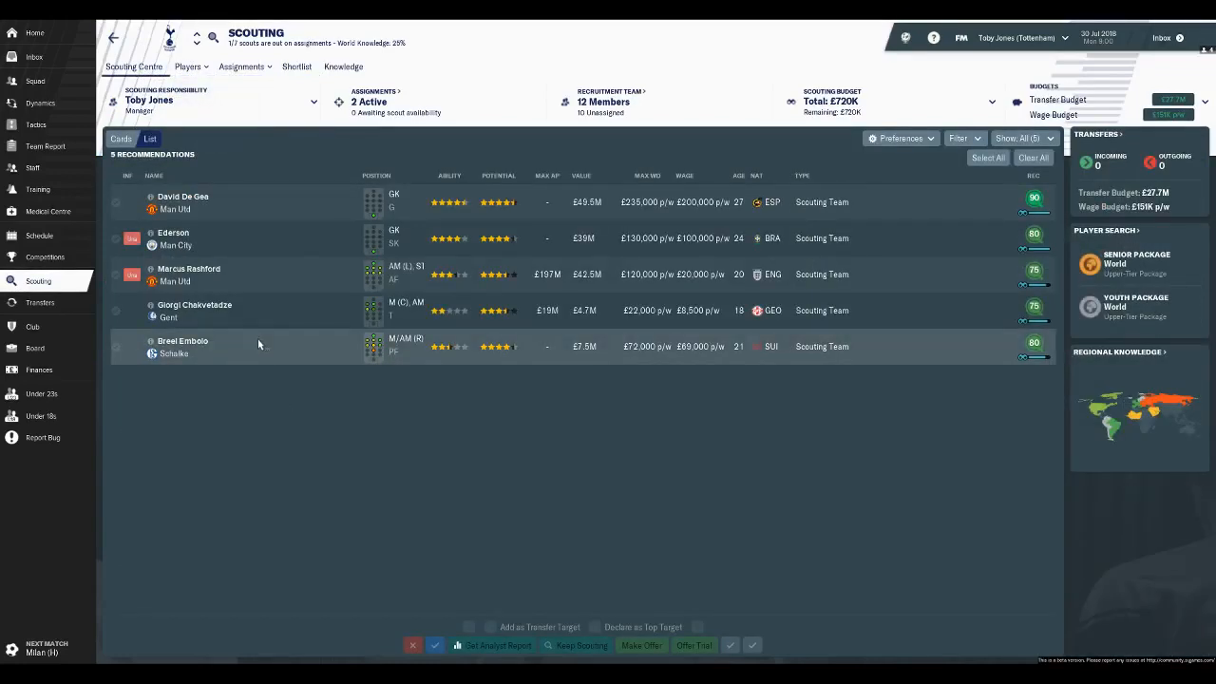
pyautogui.click(34, 56)
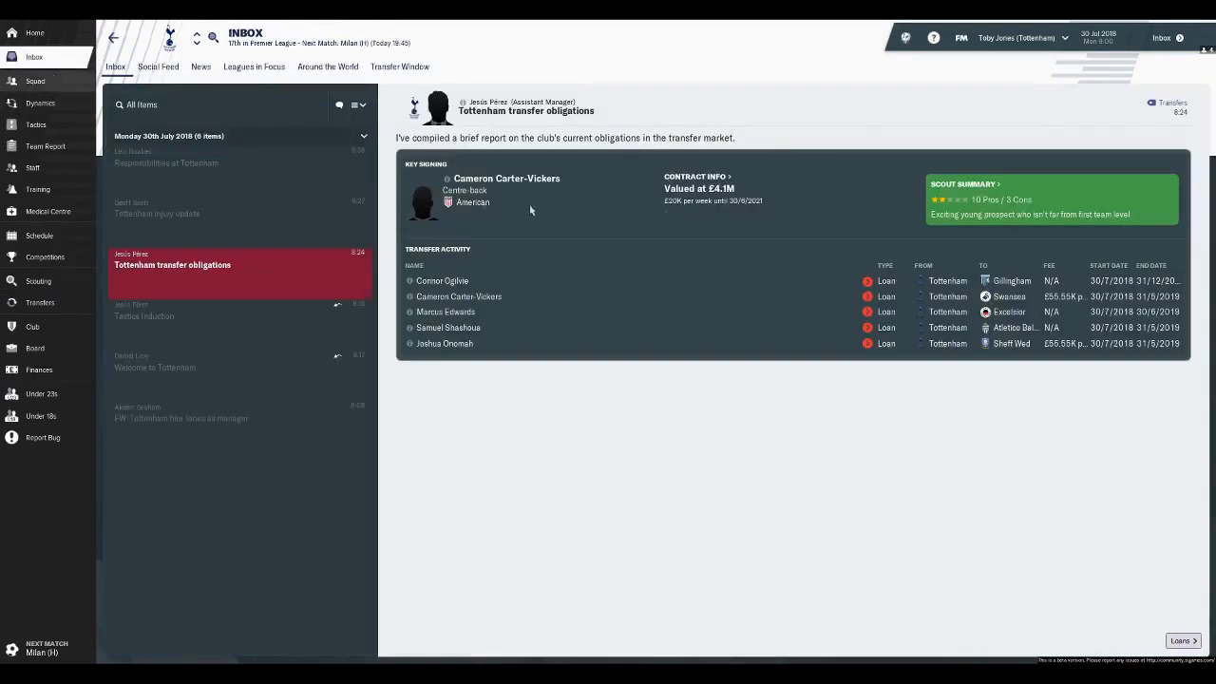
pyautogui.click(34, 81)
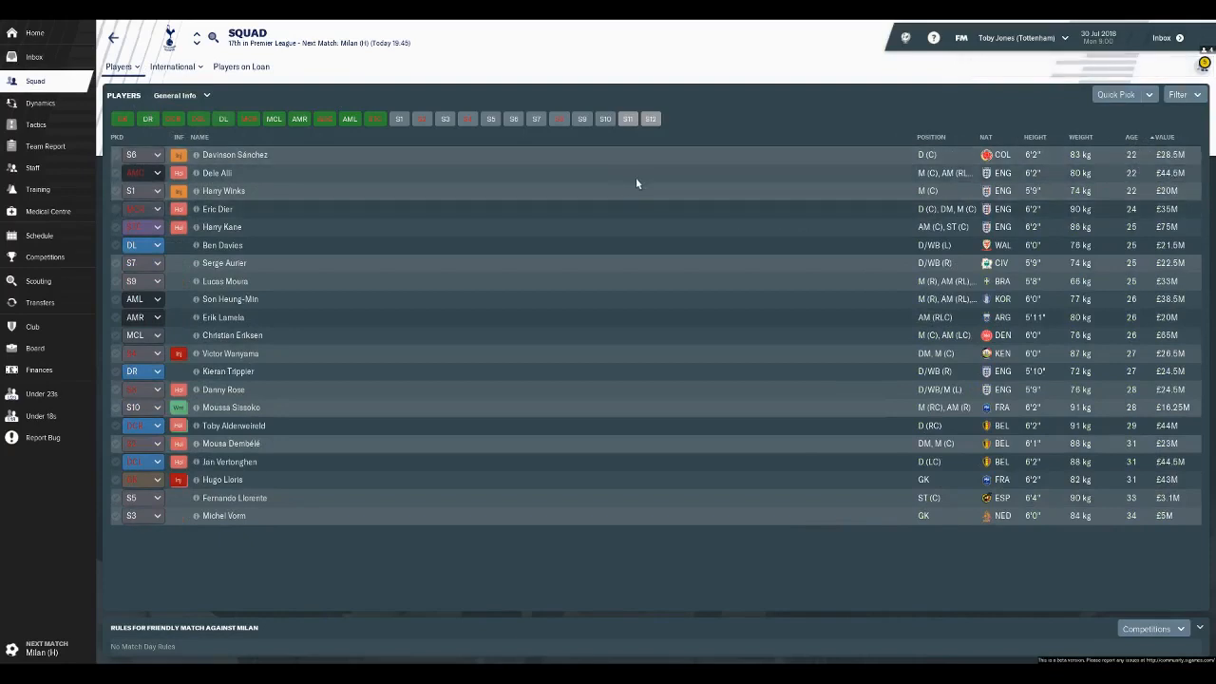
pyautogui.moveTo(629, 203)
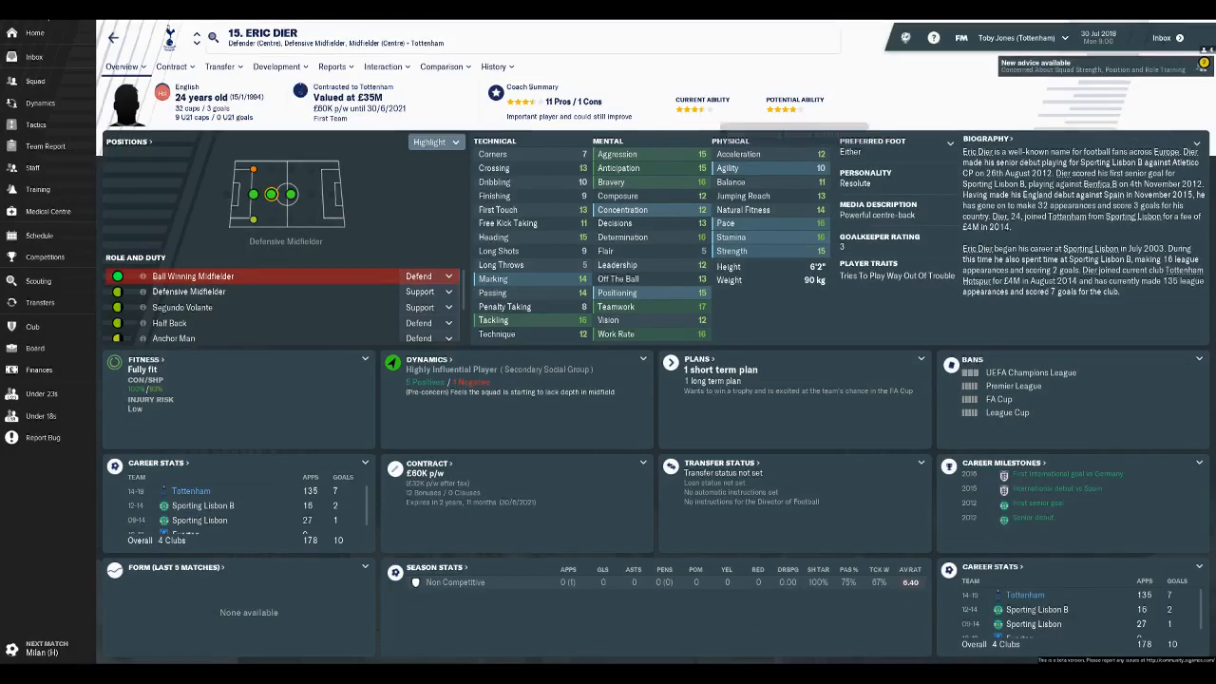
# - Step through Dele Alli's and Harry Kane's profiles, then open the Under 23s squad
pyautogui.click(213, 37)
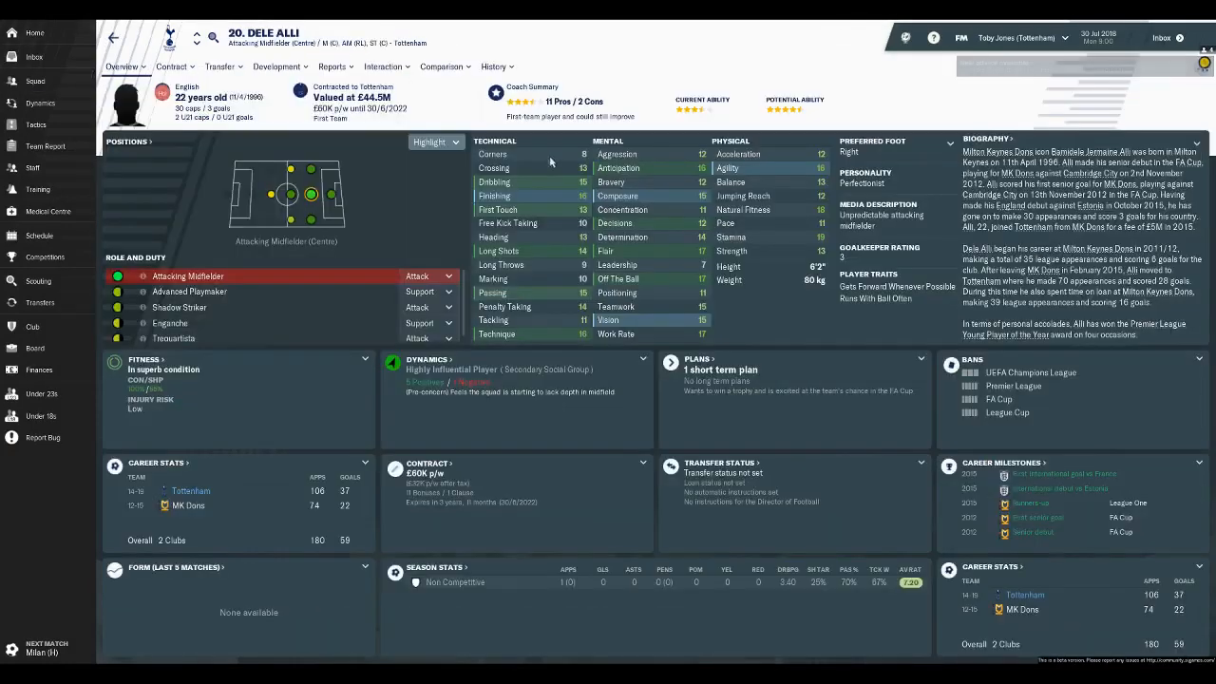
pyautogui.click(33, 79)
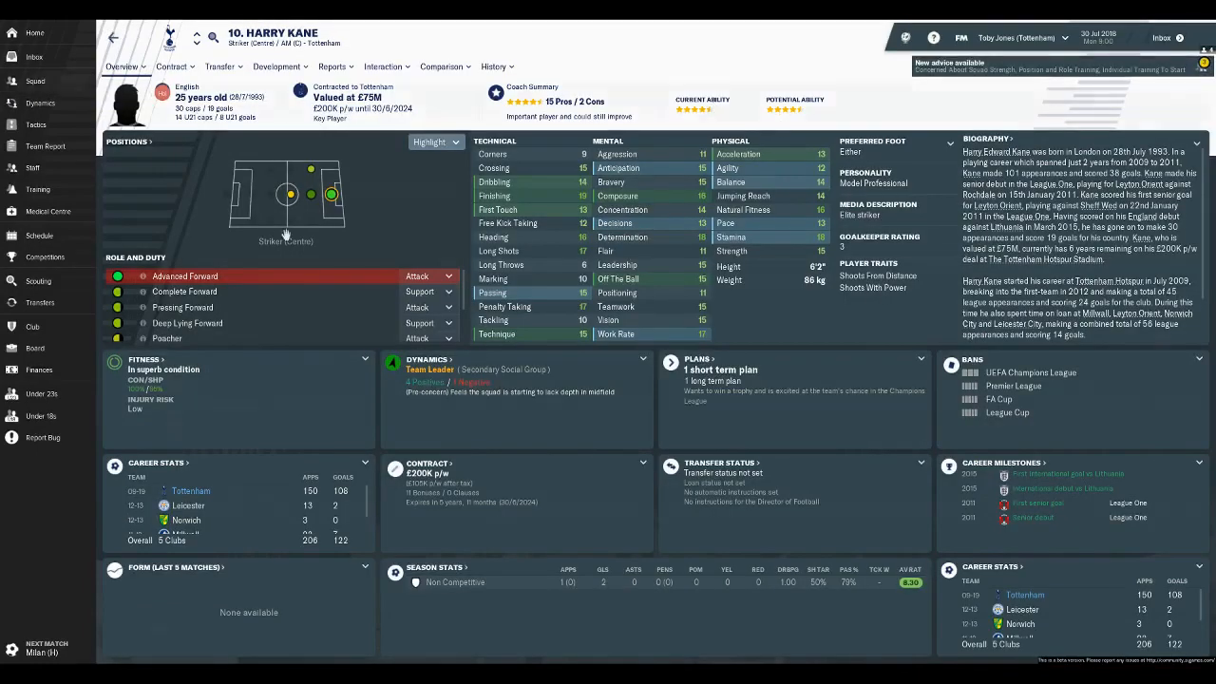
pyautogui.click(35, 64)
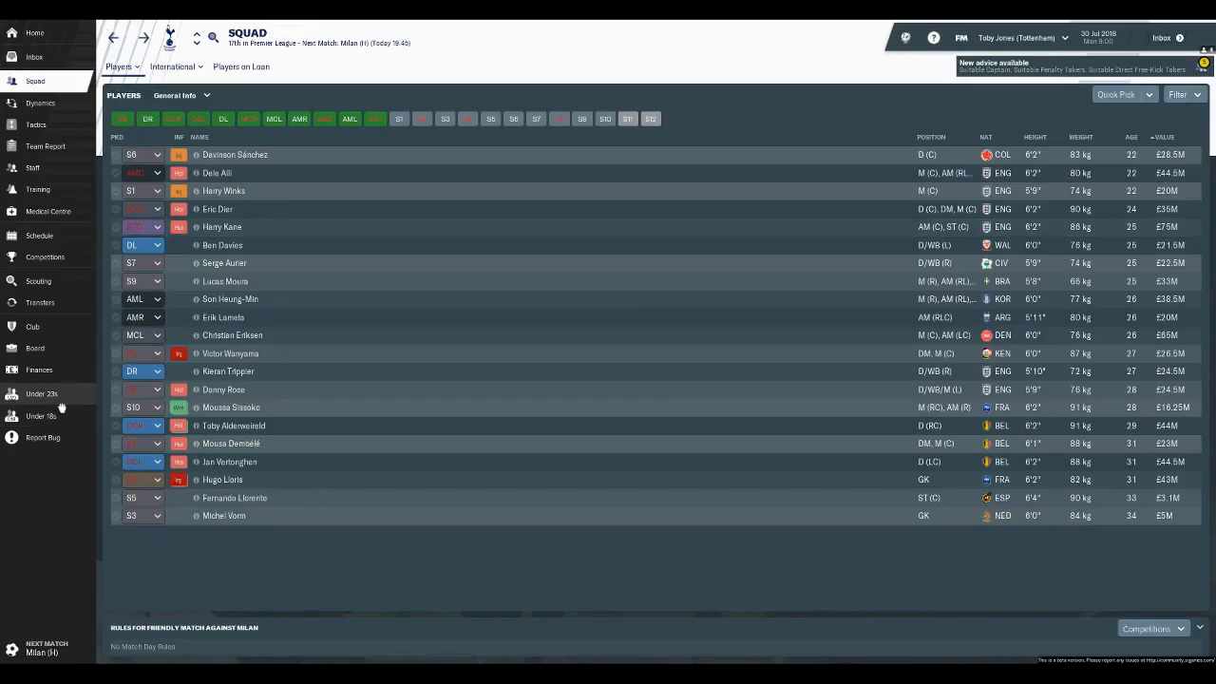
pyautogui.click(41, 393)
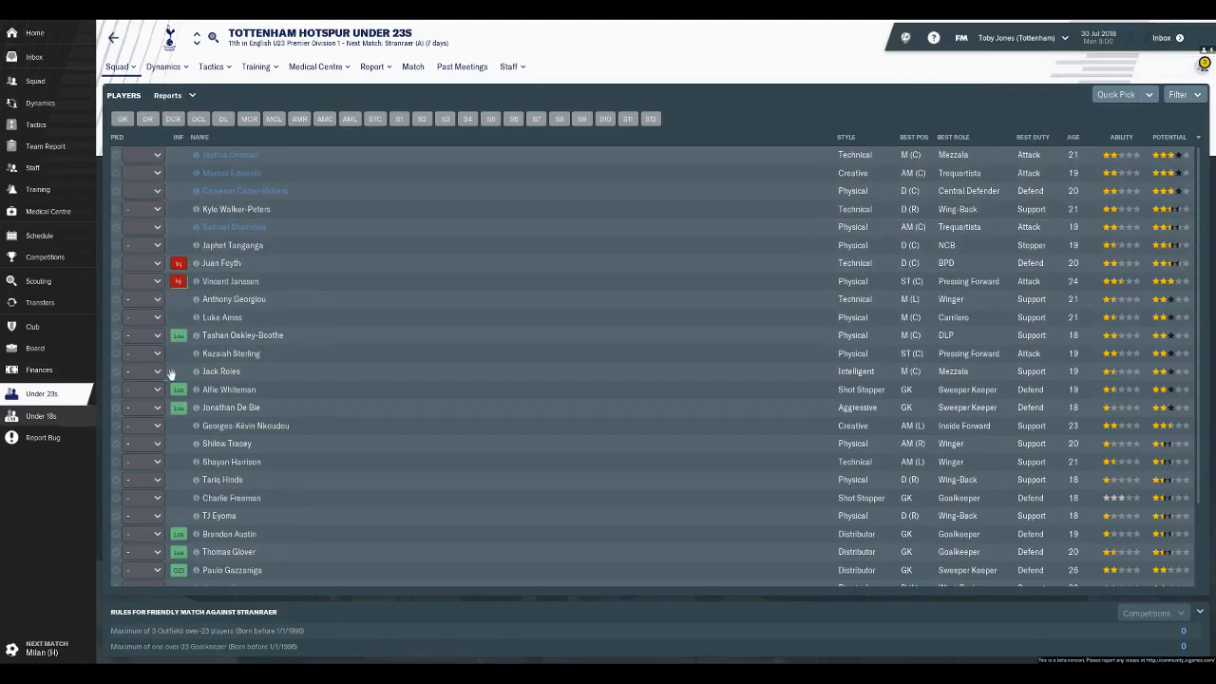
# - Bring up the Under 18s squad list featuring Troy Parrott and Oliver Skipp
pyautogui.click(40, 416)
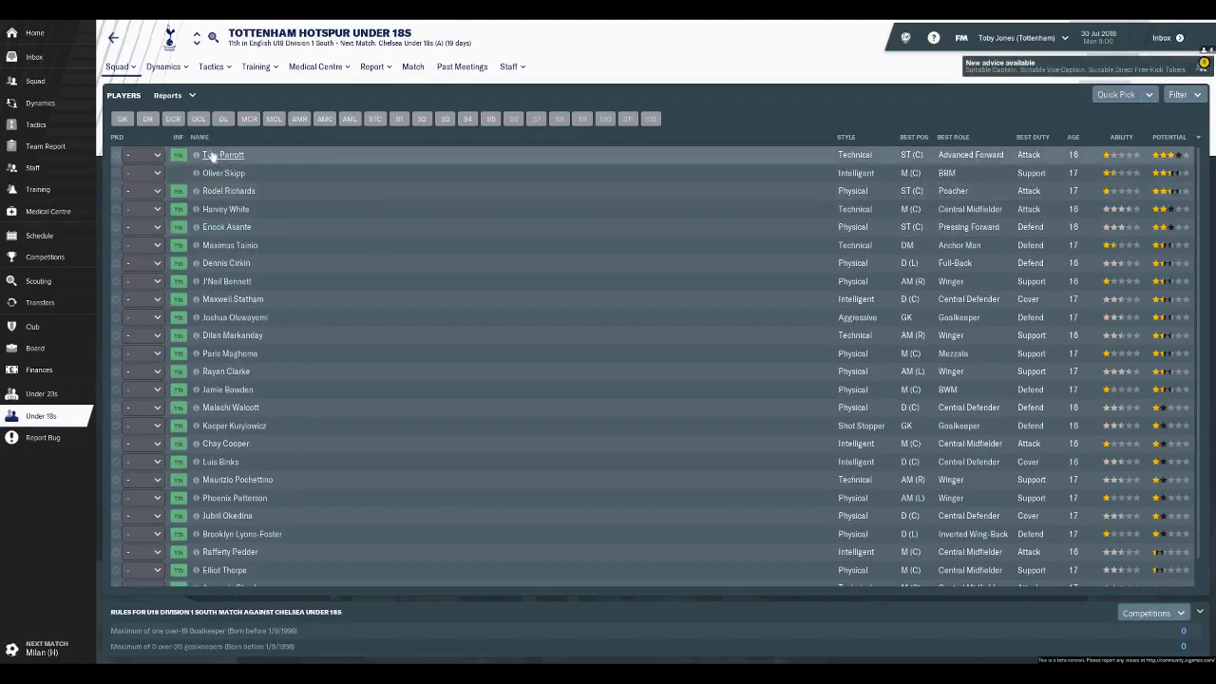
pyautogui.click(222, 154)
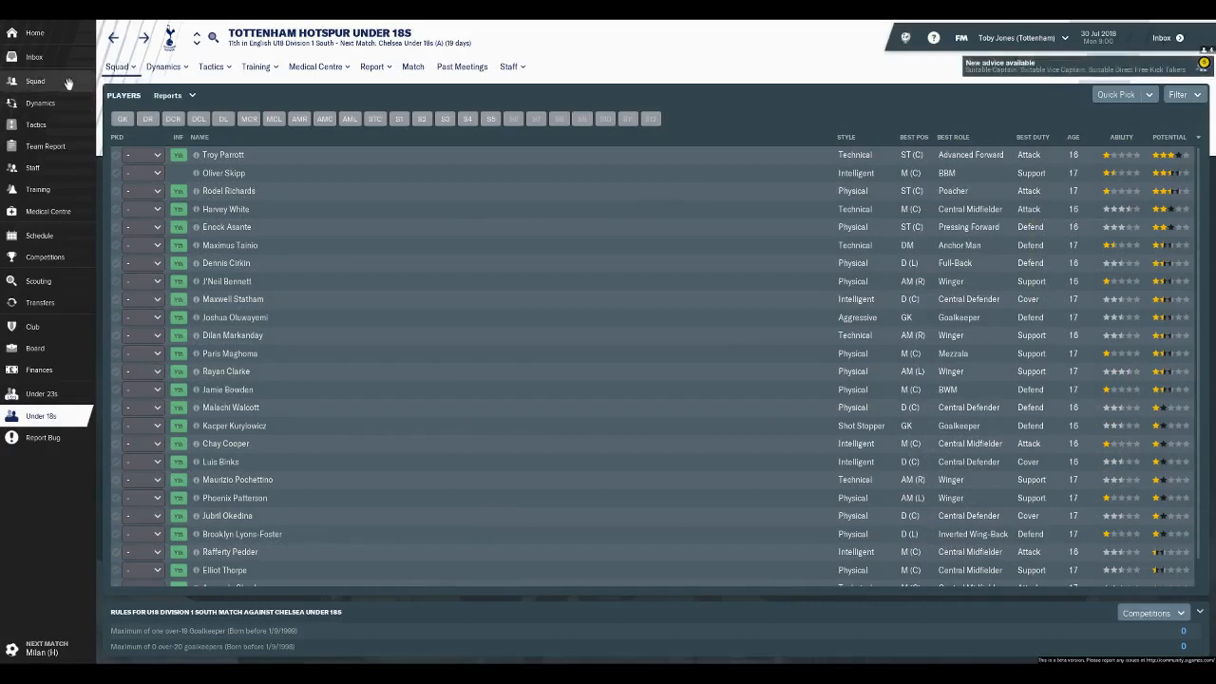
pyautogui.click(35, 81)
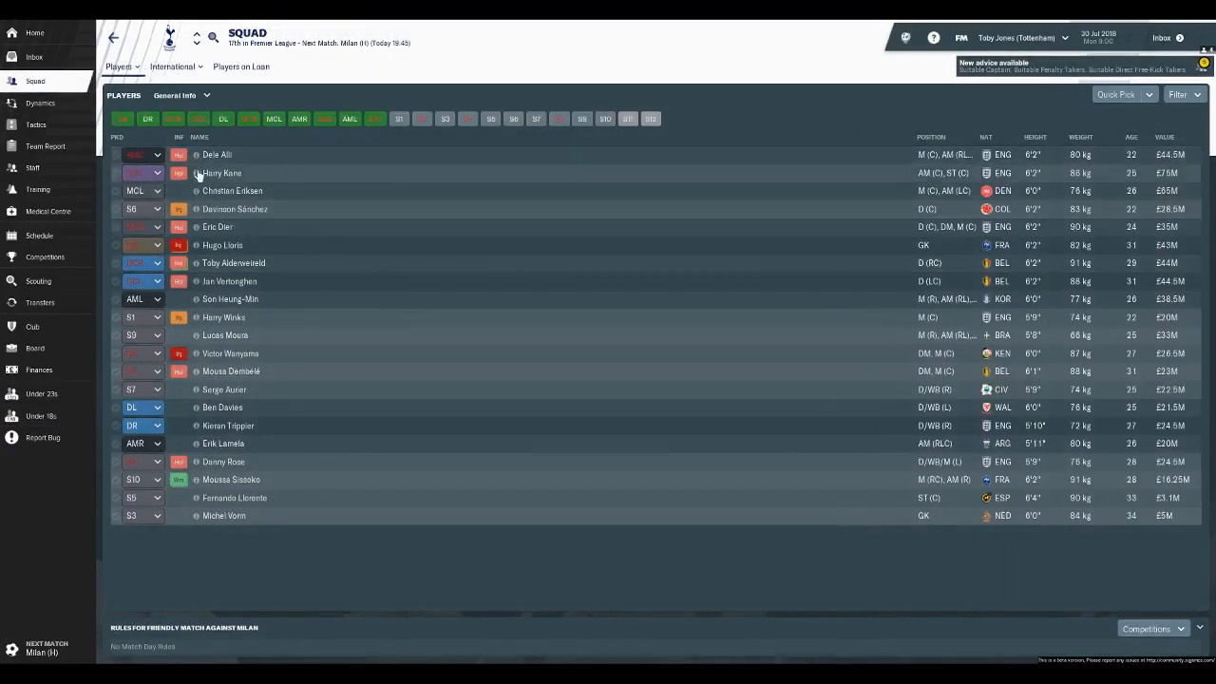
pyautogui.doubleClick(217, 154)
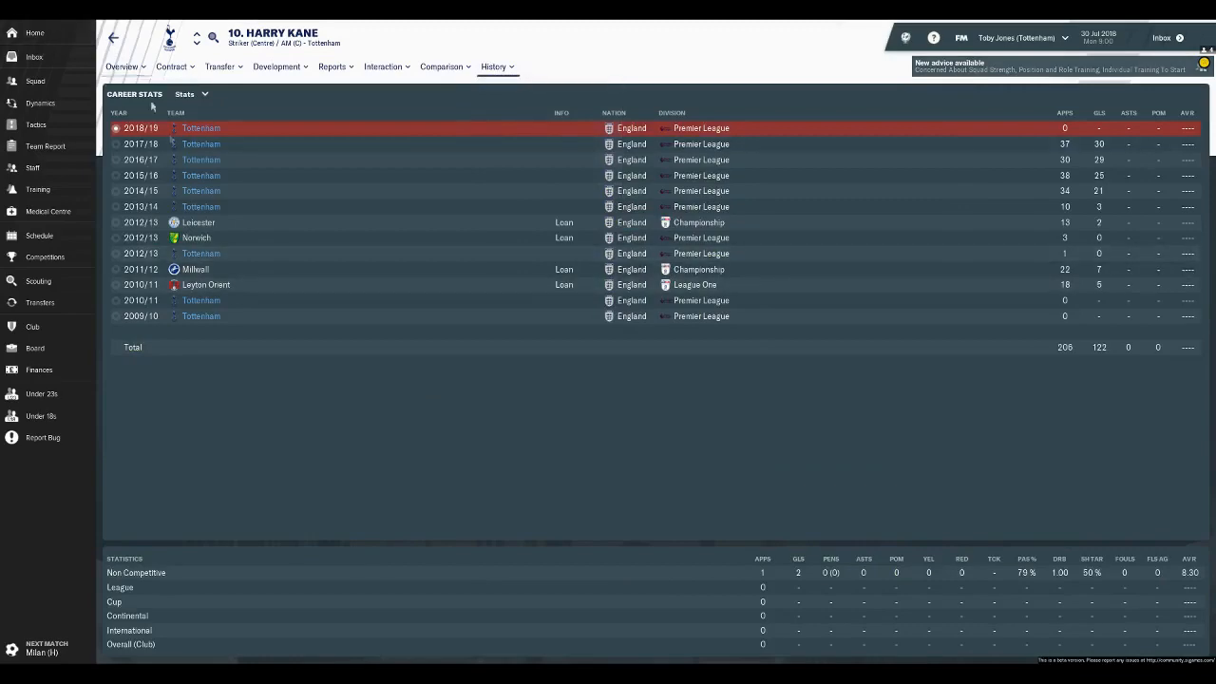
pyautogui.click(35, 81)
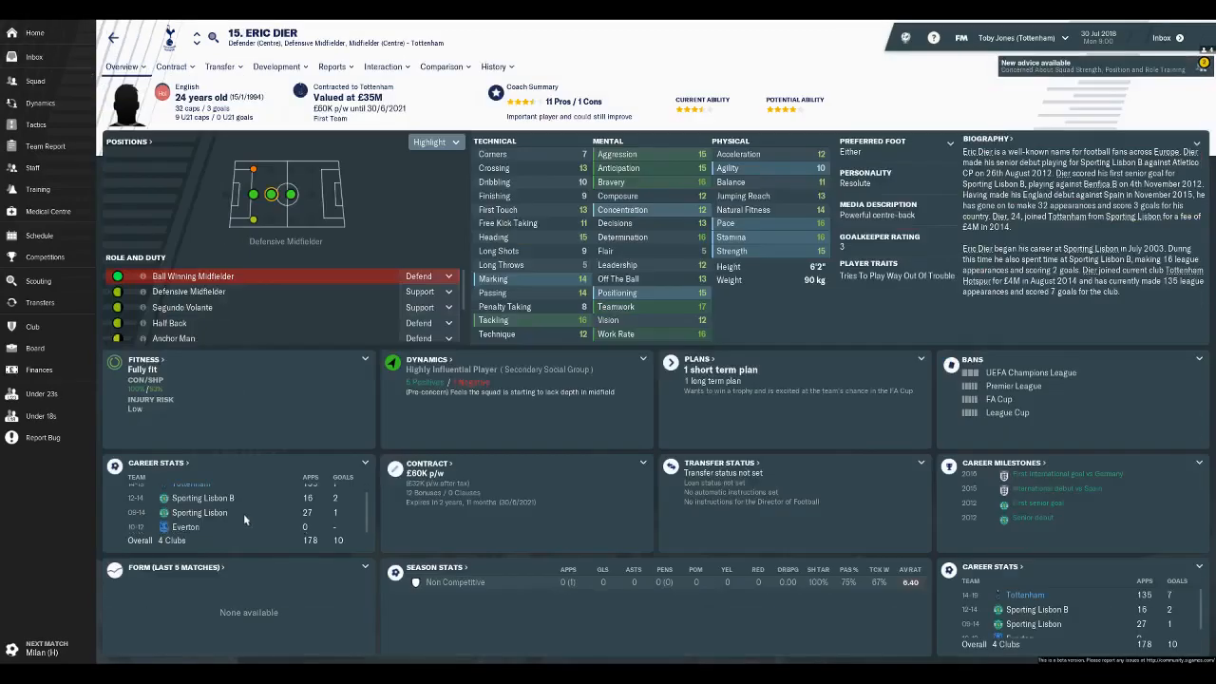
pyautogui.click(493, 66)
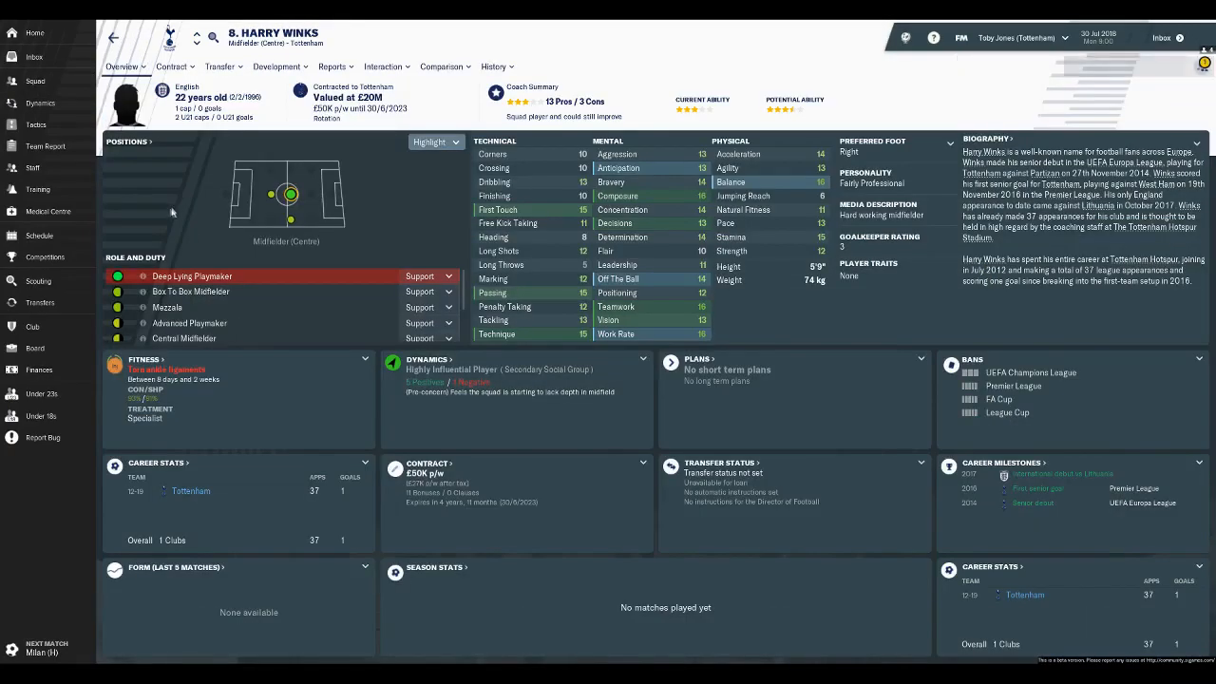
# - Review Harry Winks's year-by-year career stats and overview, then return to the squad list
pyautogui.click(493, 66)
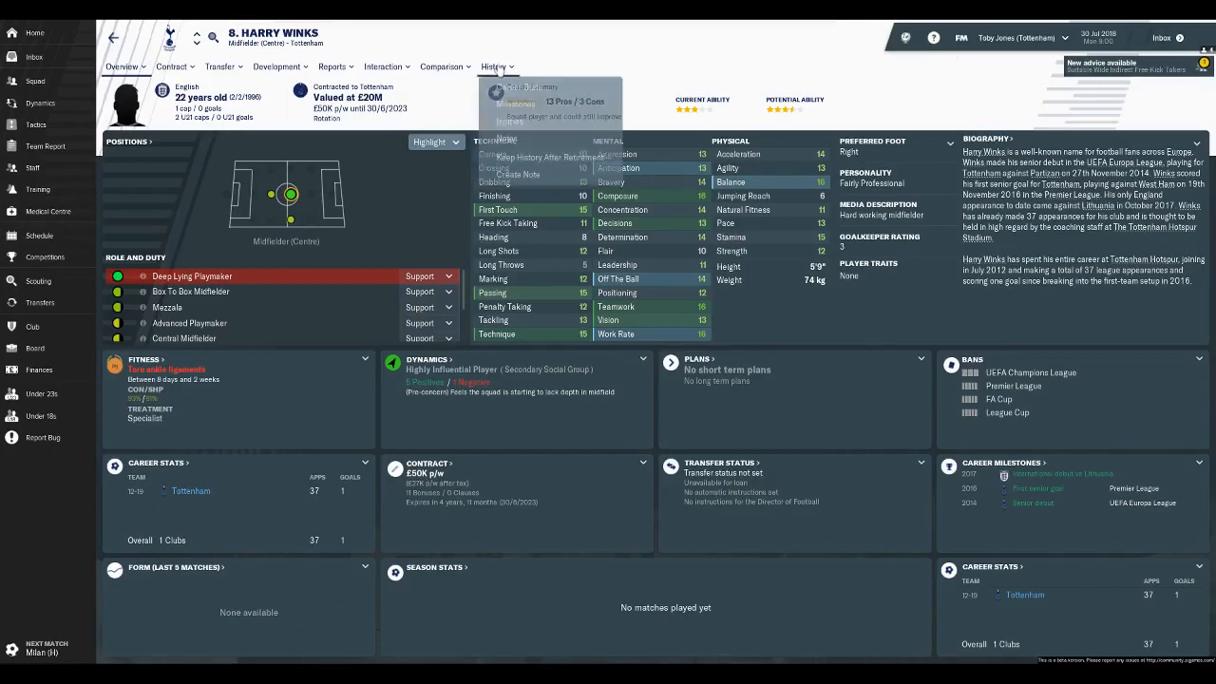
pyautogui.click(493, 67)
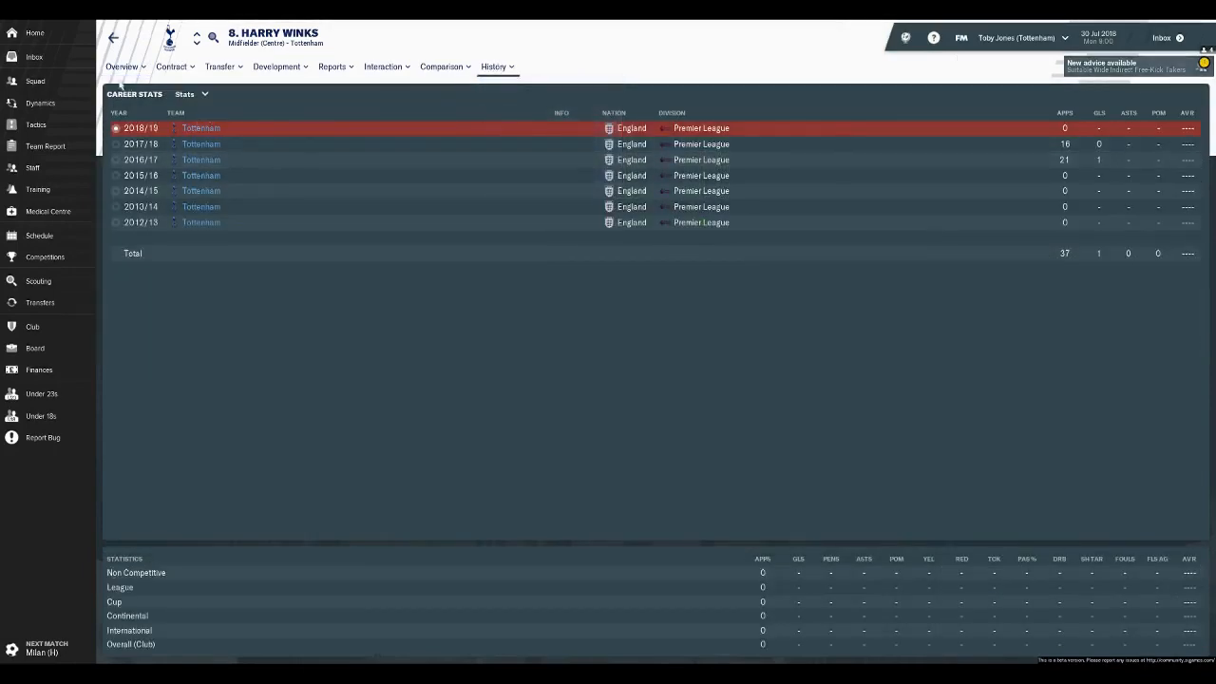
pyautogui.click(121, 66)
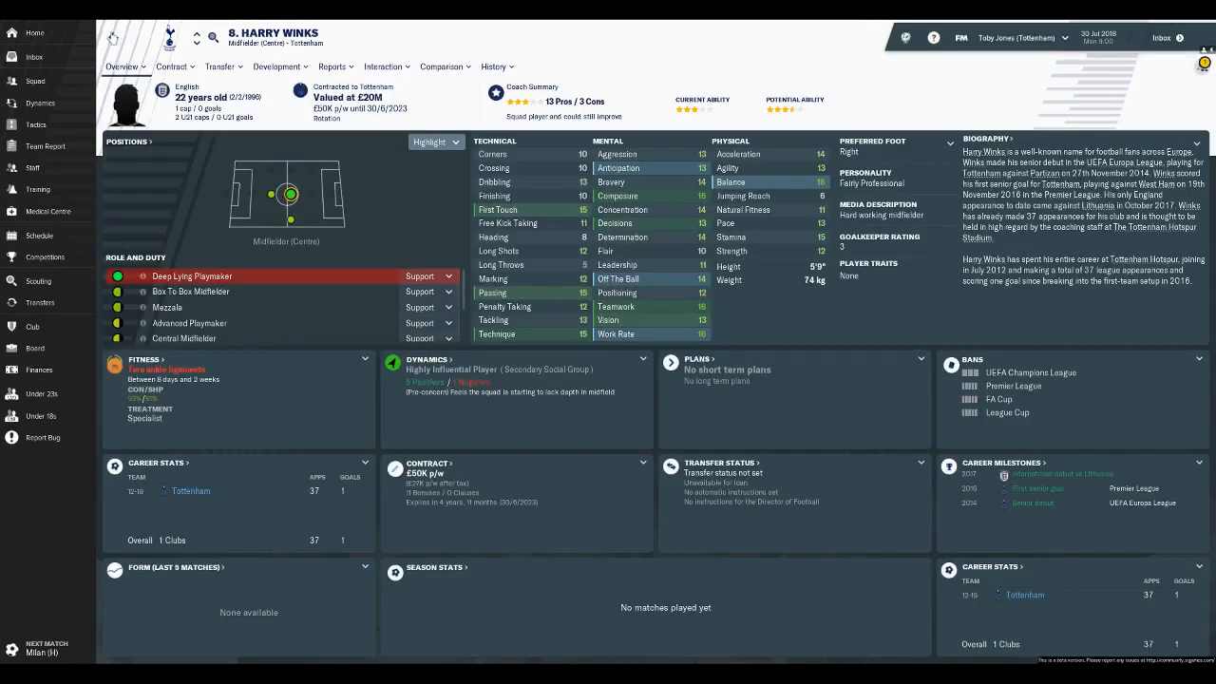
pyautogui.click(33, 80)
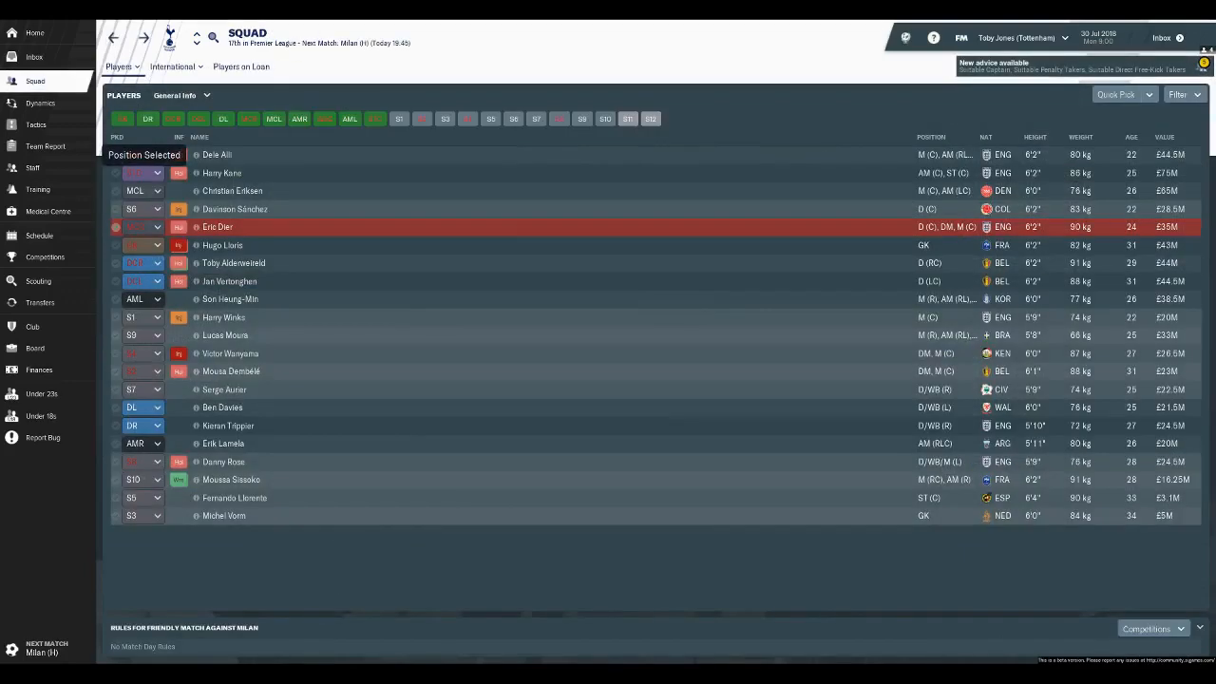